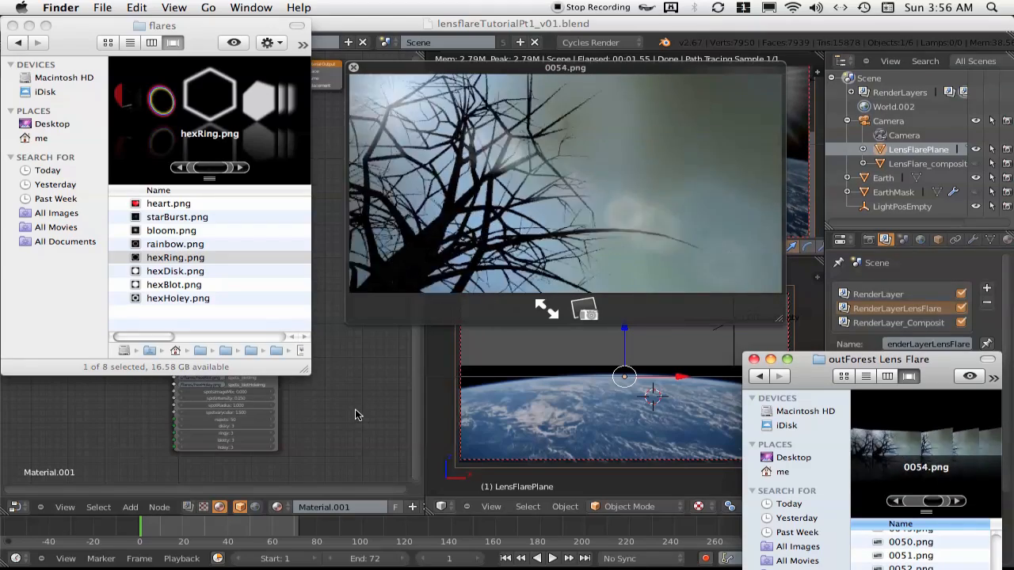
Step: Preview 0001.png from the outForest Lens Flare folder in Finder's Cover Flow
left_click(911, 536)
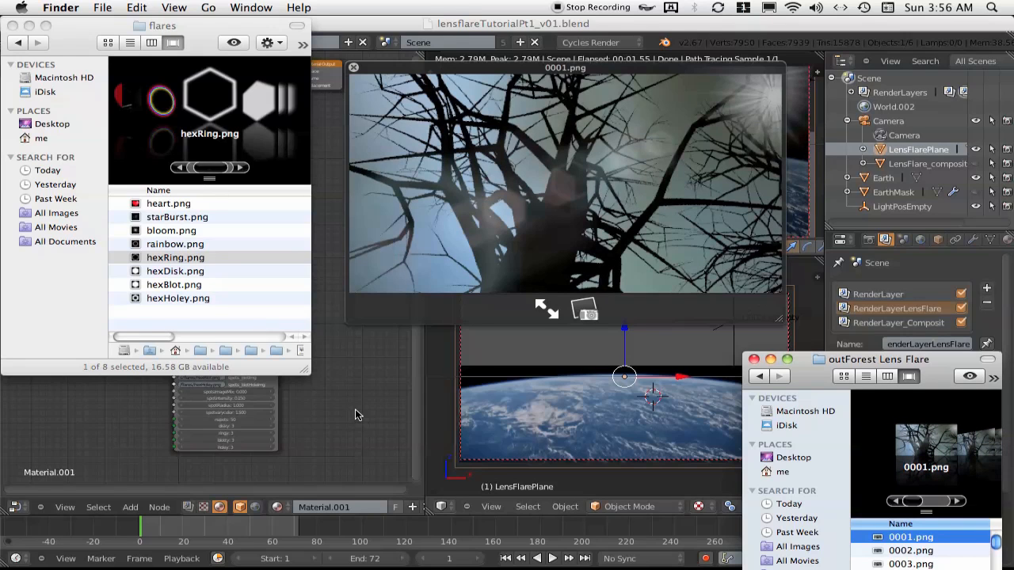
mouse_move(522, 253)
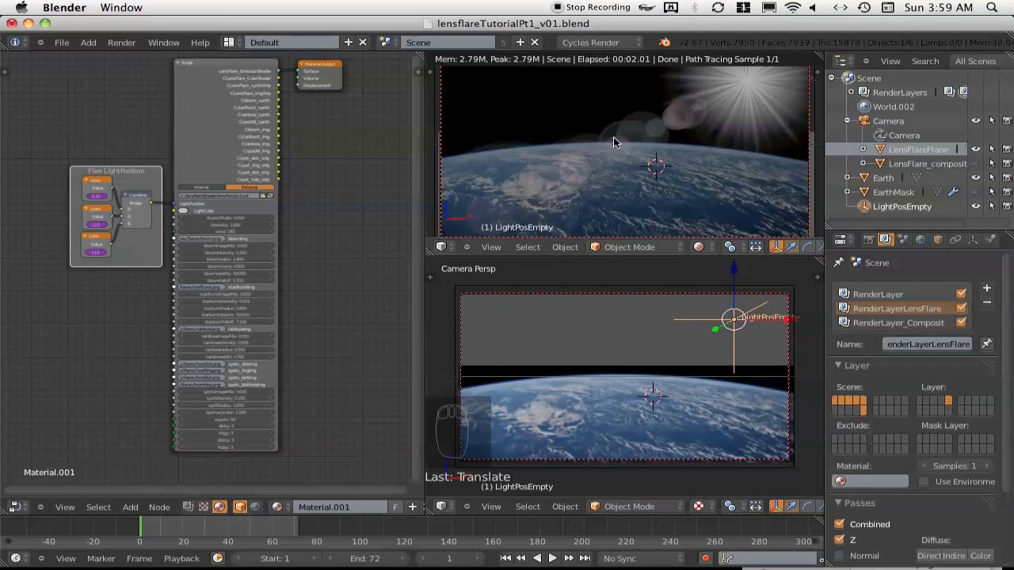
mouse_move(685, 244)
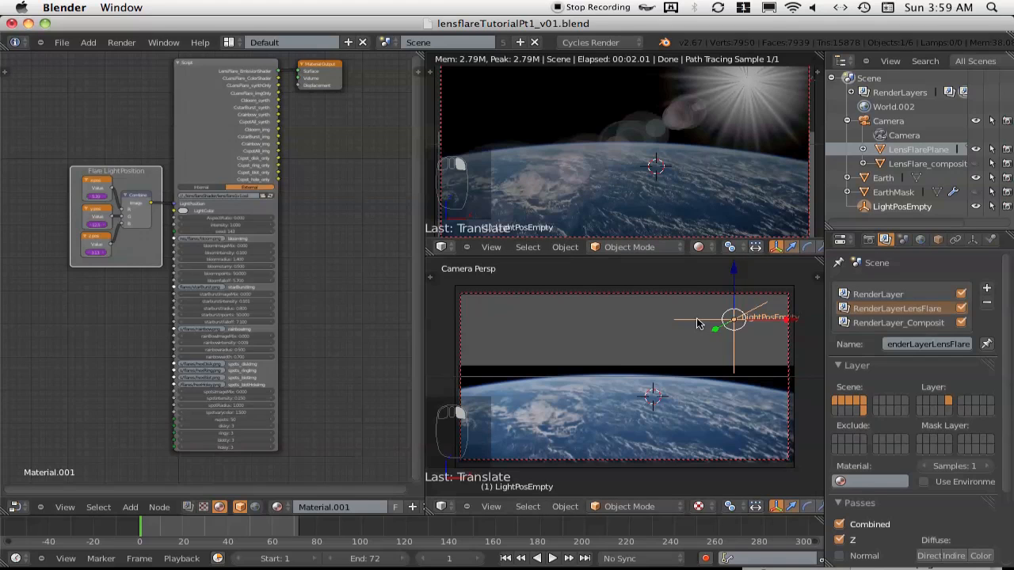
Step: Move LightPosEmpty across the camera view toward Earth's horizon
key("g")
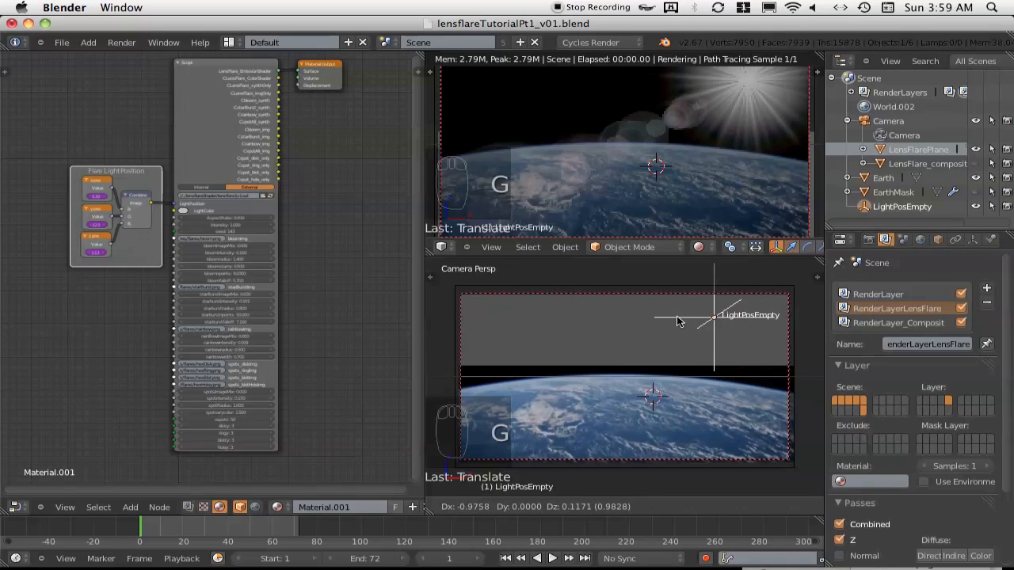
mouse_move(622, 325)
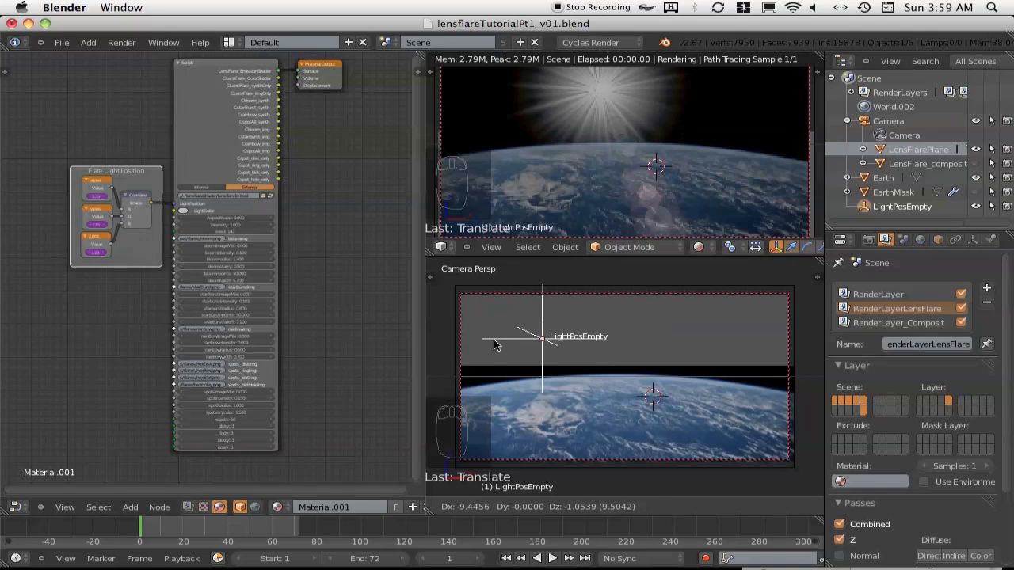
left_click_drag(495, 339, 470, 342)
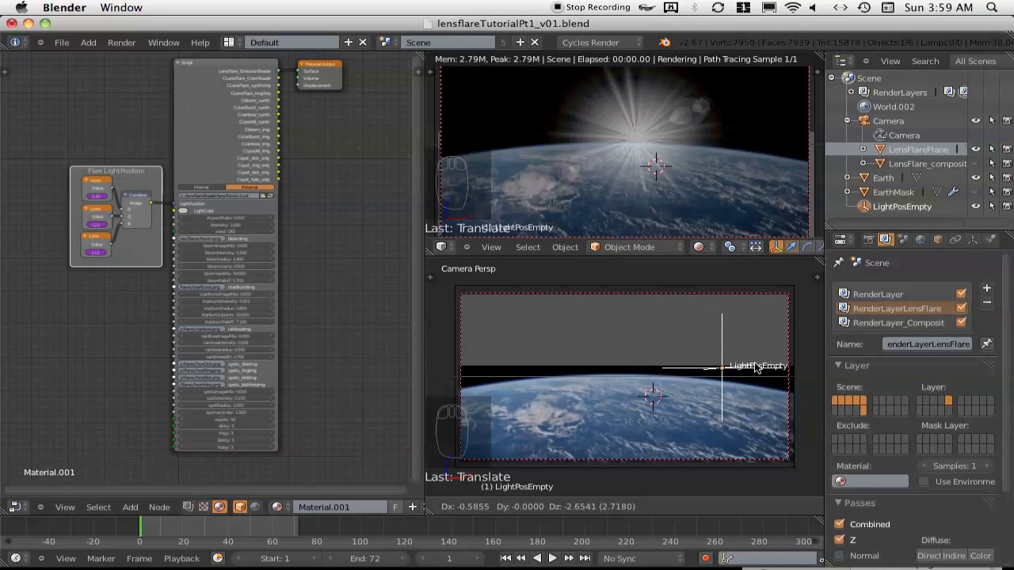
mouse_move(783, 387)
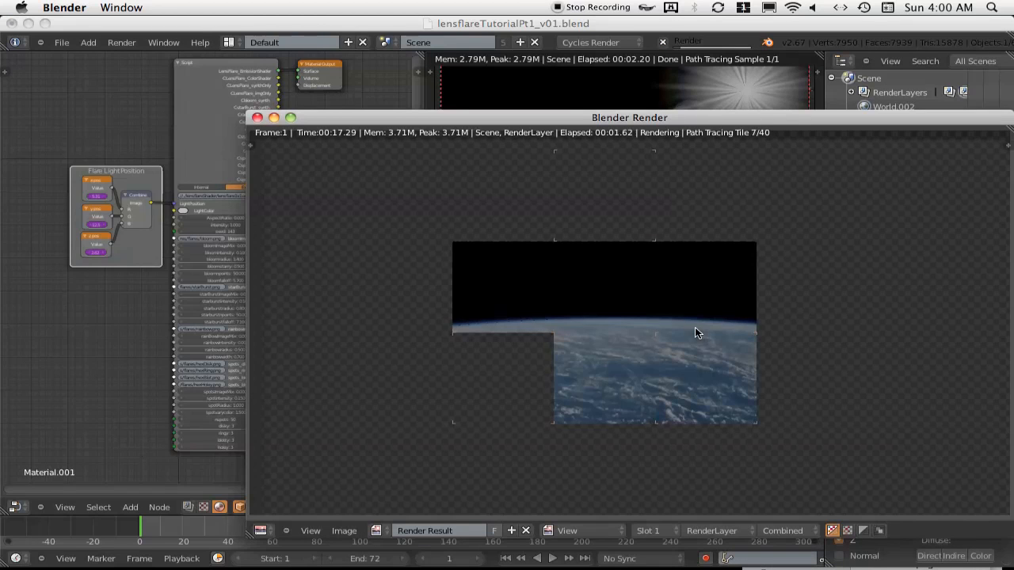
Step: Render the Earth scene with F12, then close the Blender Render window
left_click_drag(630, 118, 527, 75)
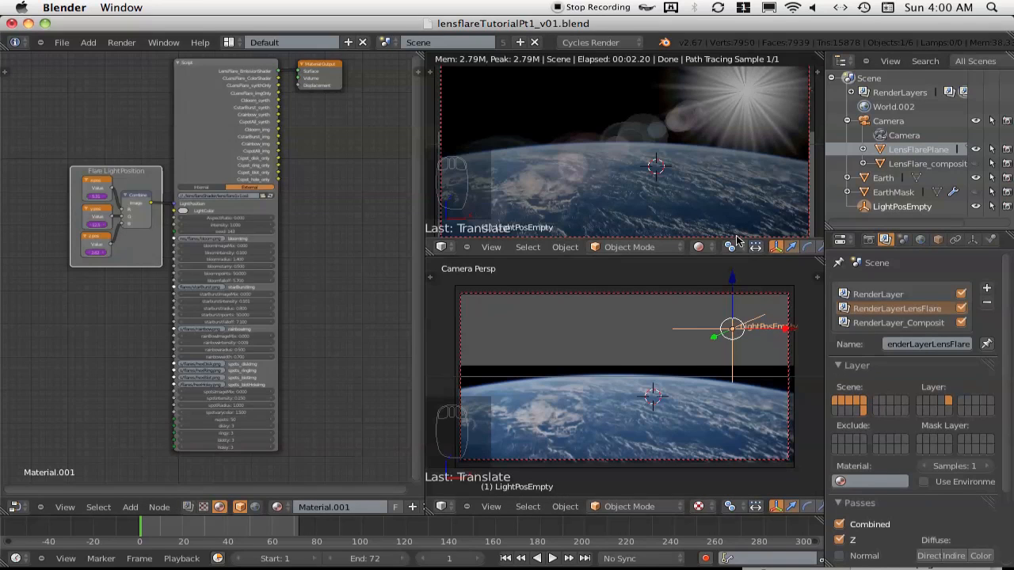
mouse_move(717, 351)
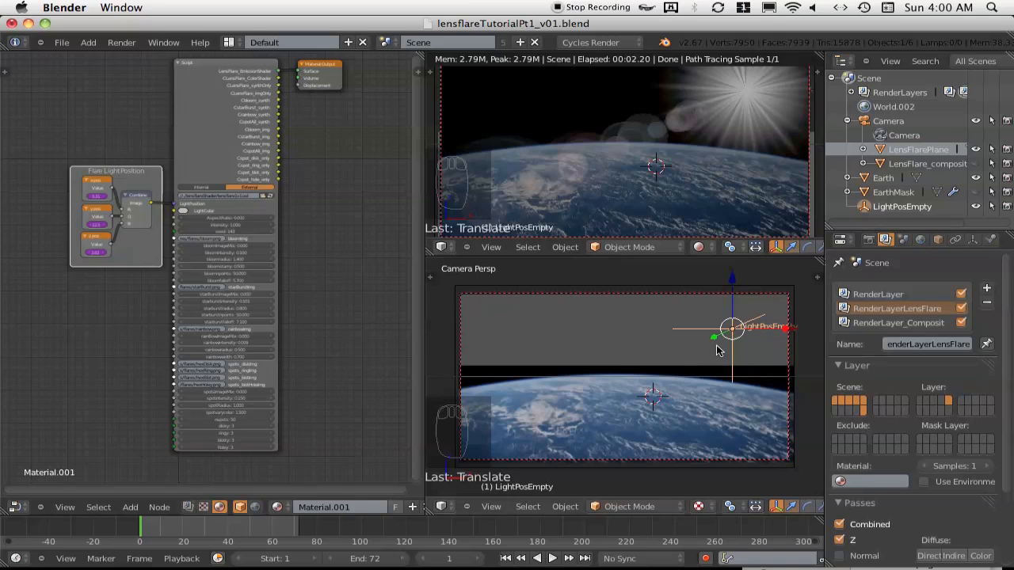
Step: Move LightPosEmpty onto Earth's horizon, render, and close the render window
key("g")
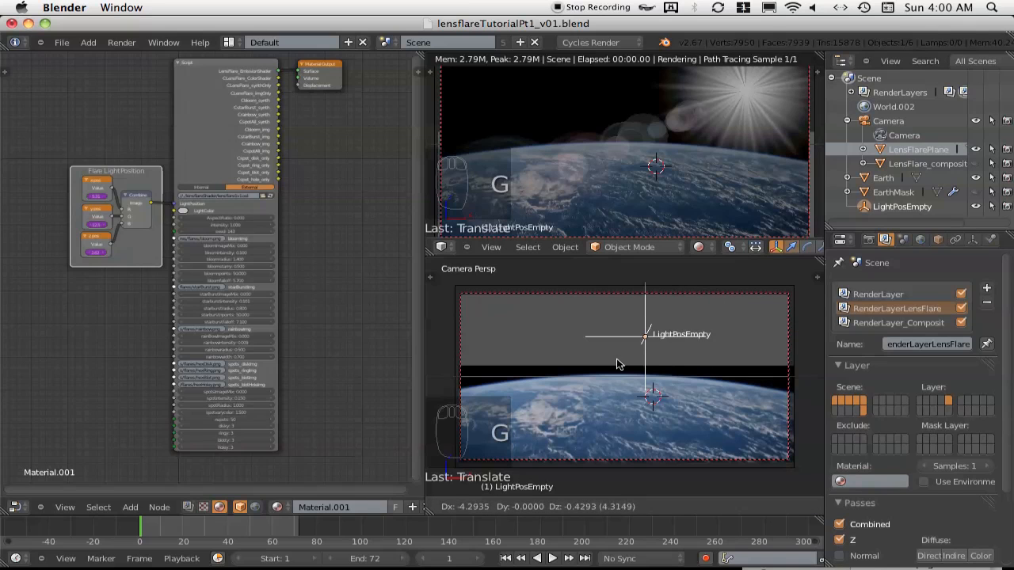
mouse_move(618, 384)
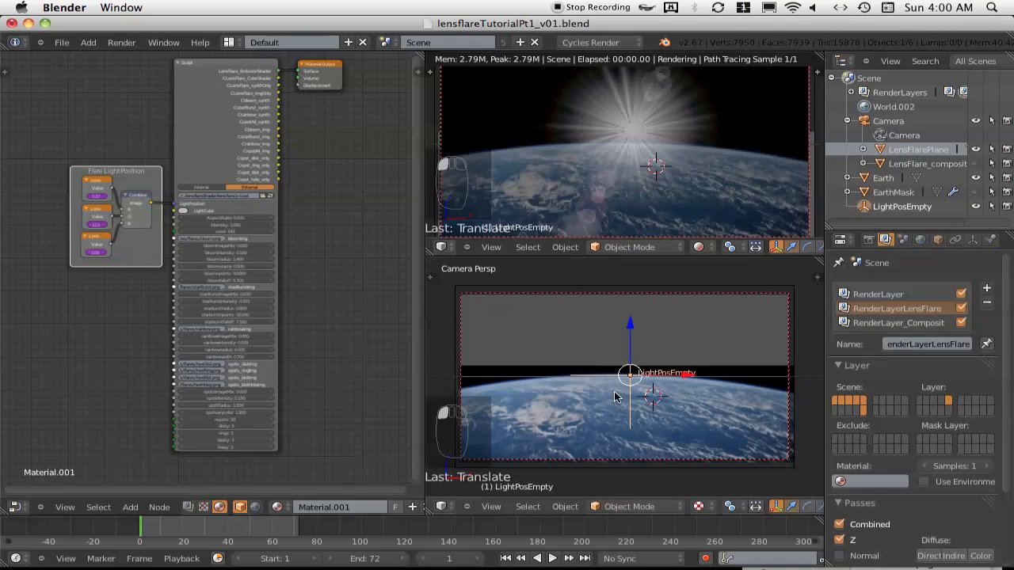
key("g")
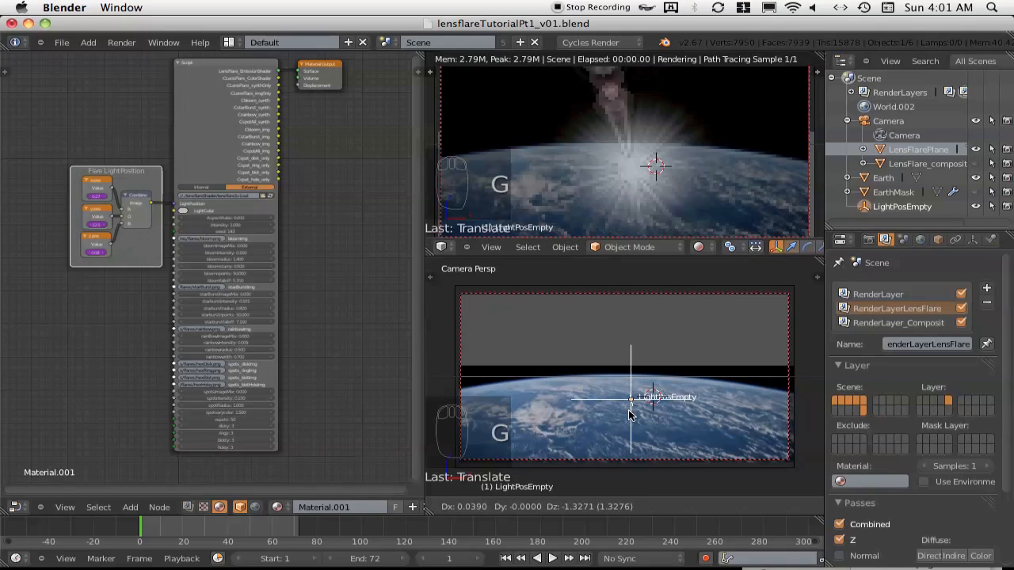
mouse_move(630, 423)
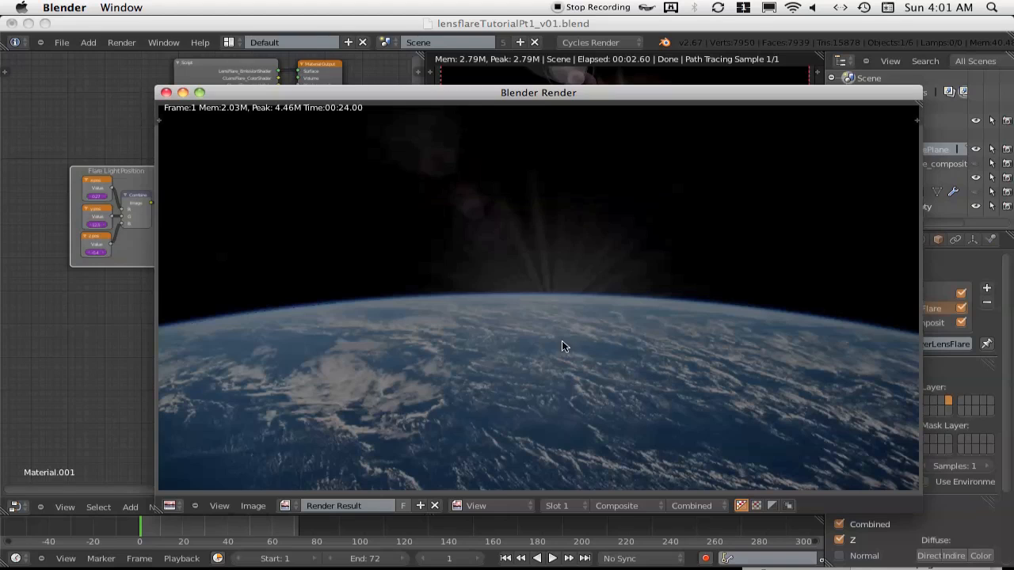
mouse_move(535, 271)
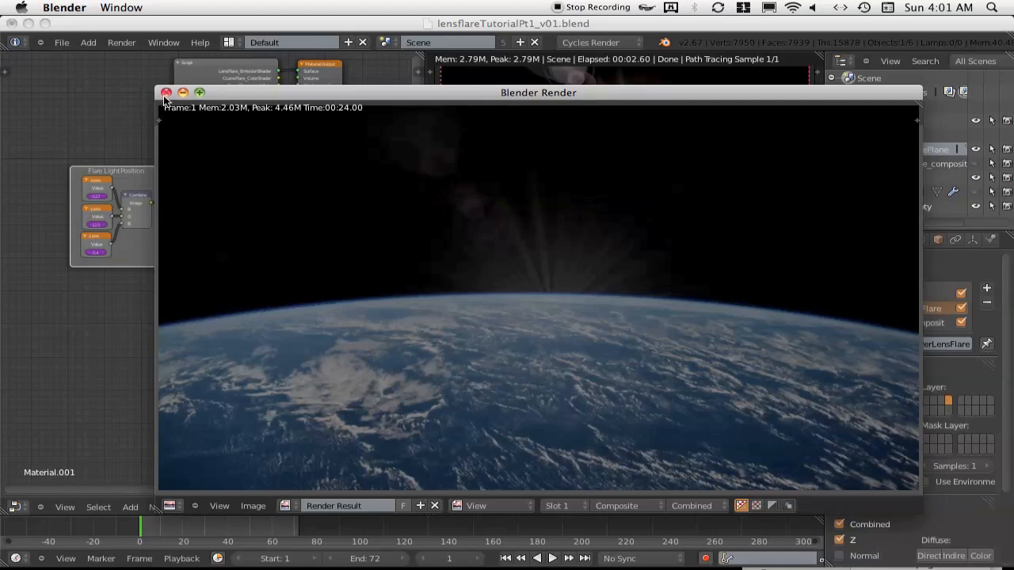
left_click(166, 92)
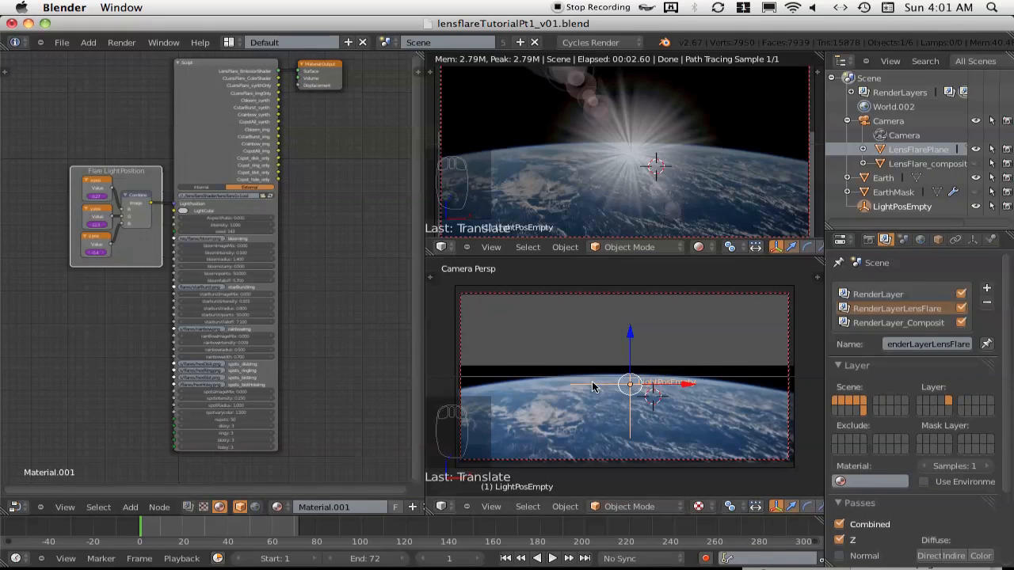
Step: Step through frames 0001, 0017 and 0003 of the forest flare sequence in Finder
key("g")
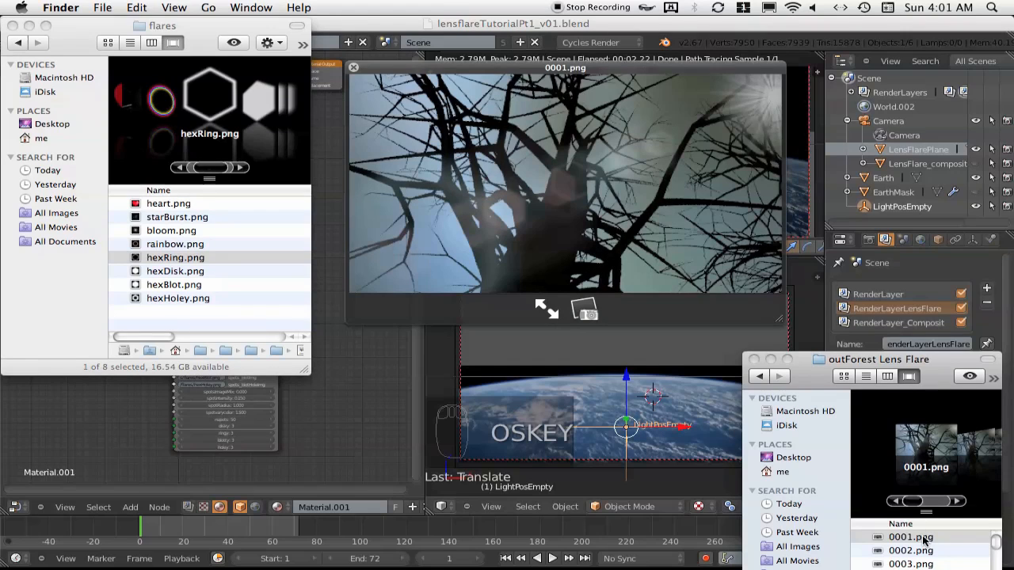
left_click(911, 537)
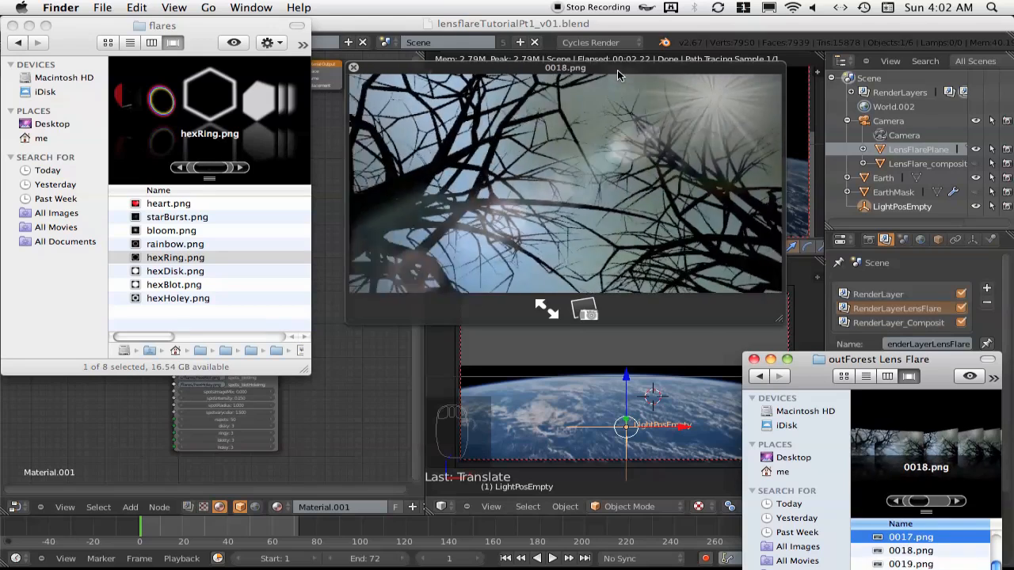
left_click(911, 537)
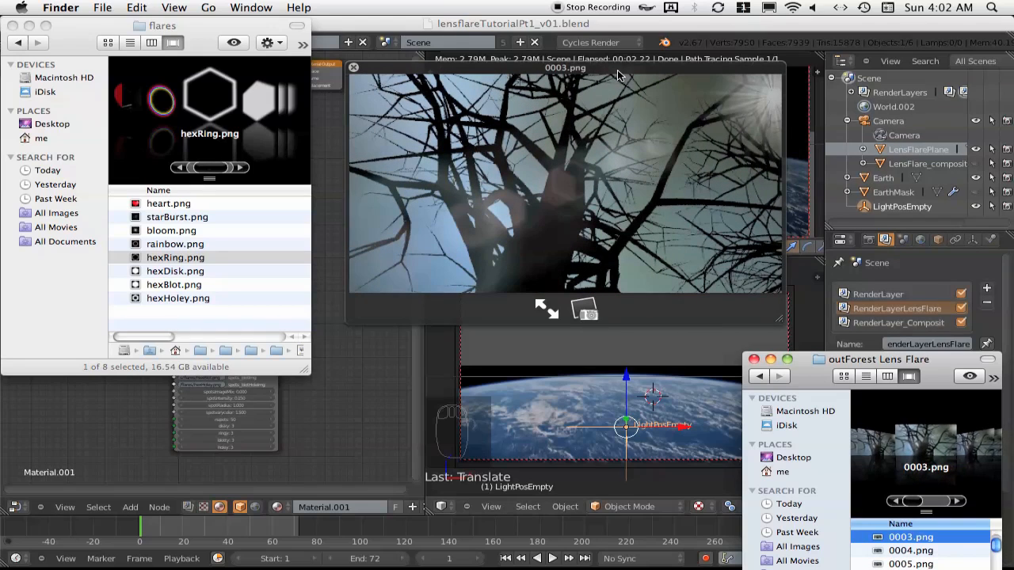
mouse_move(372, 65)
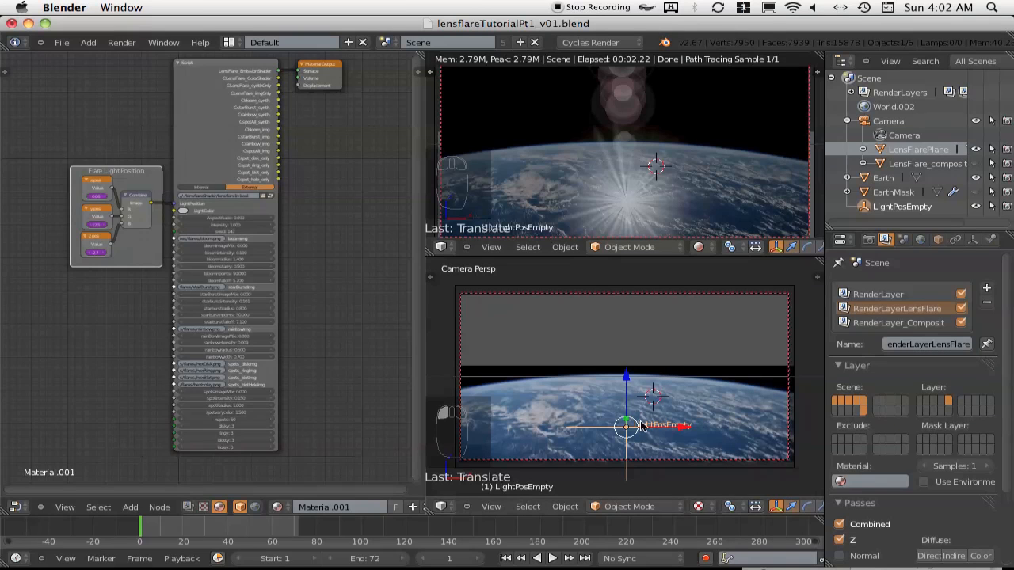
Step: Undo the light move, exit camera view, and select Camera then LensFlarePlane
key("g")
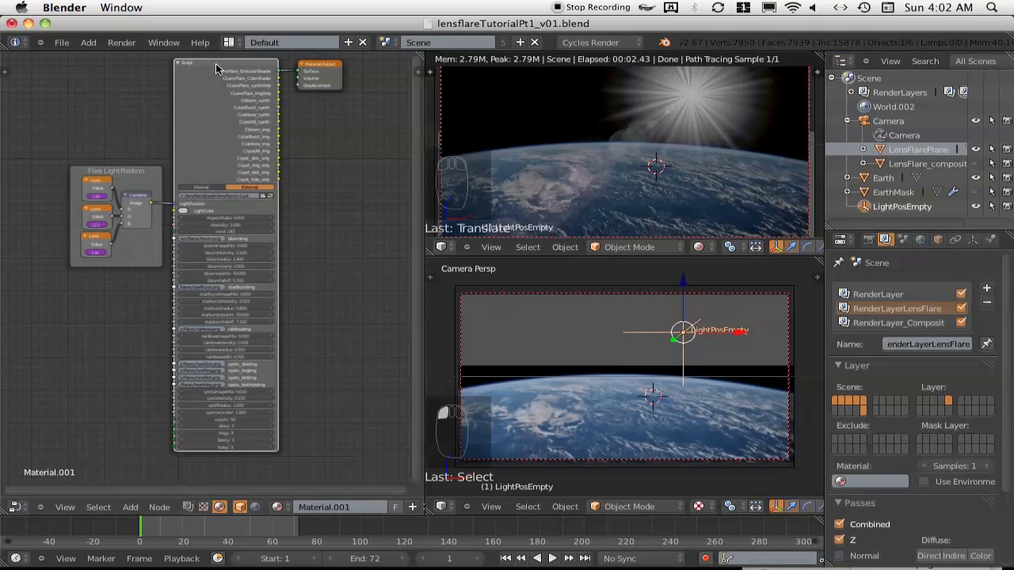
mouse_move(231, 95)
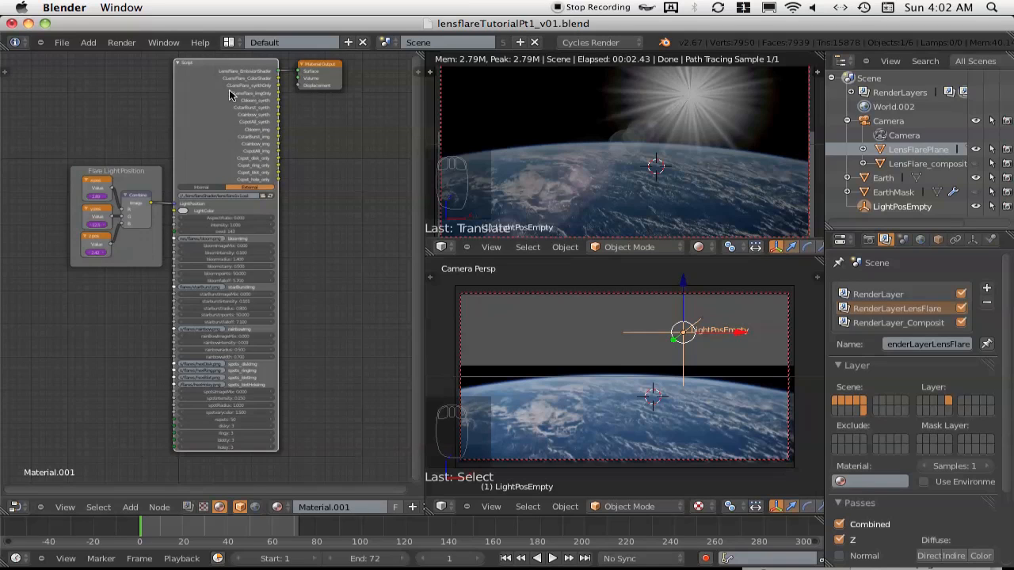
mouse_move(651, 406)
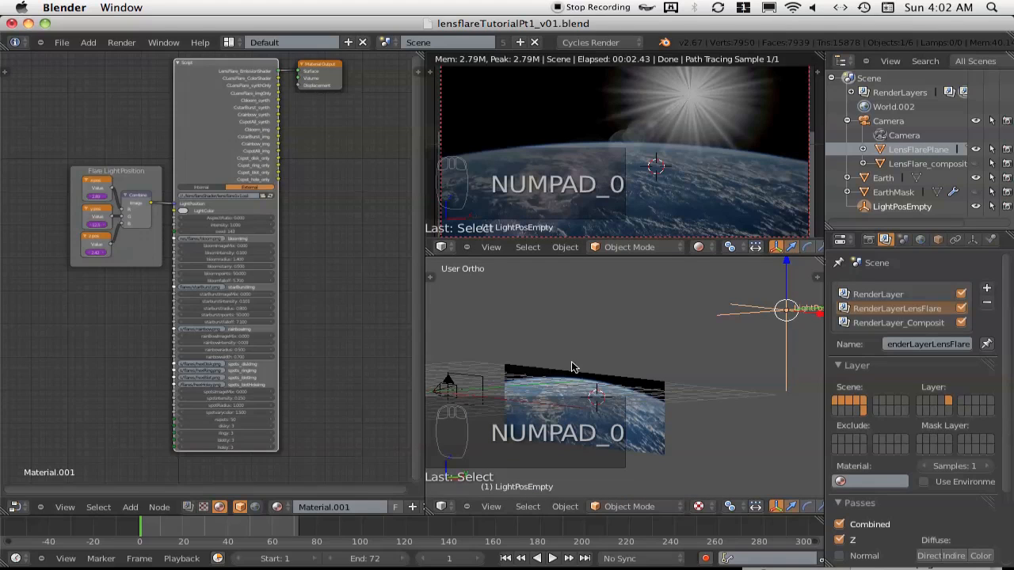
left_click(448, 393)
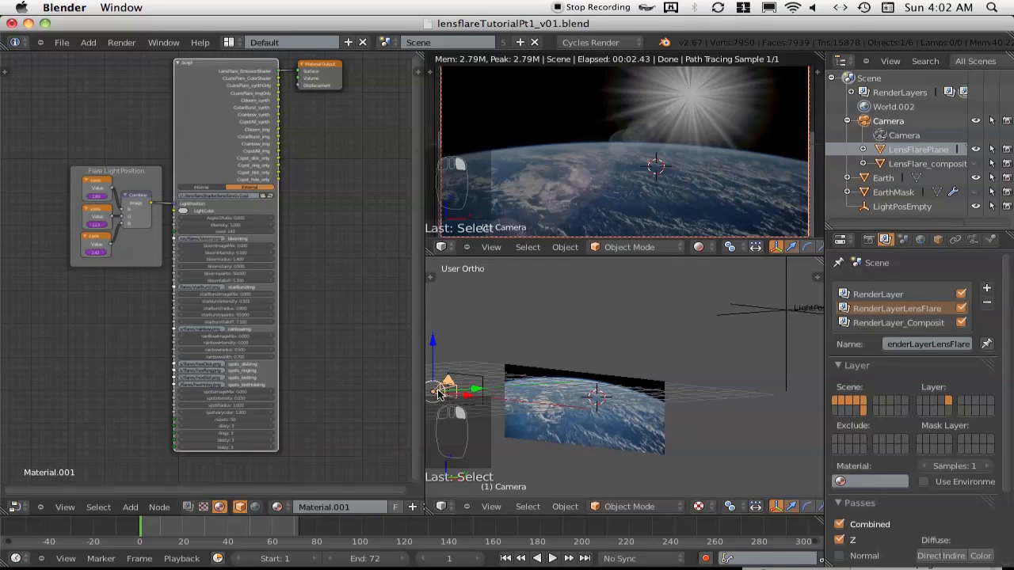
left_click(464, 389)
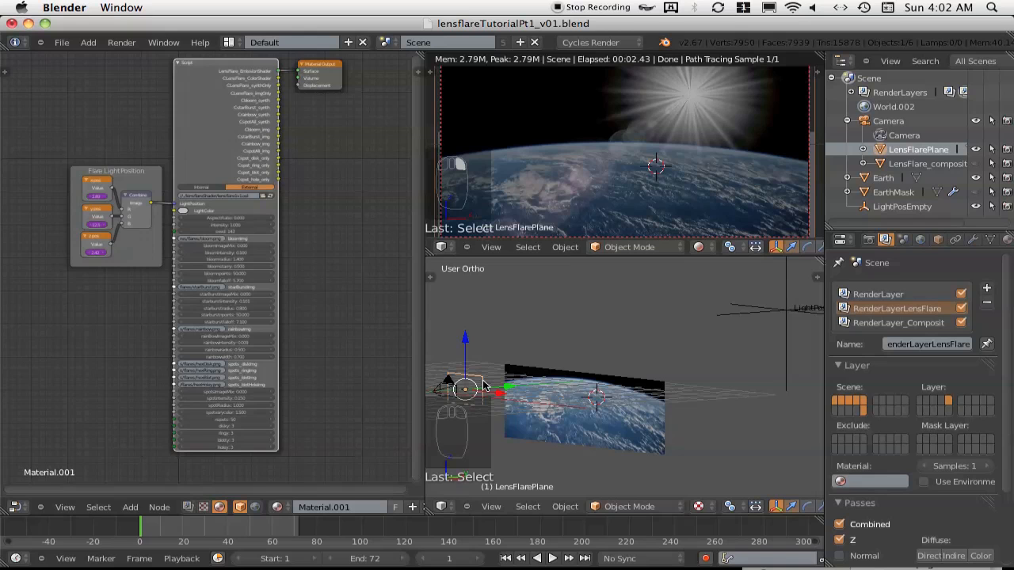
mouse_move(478, 386)
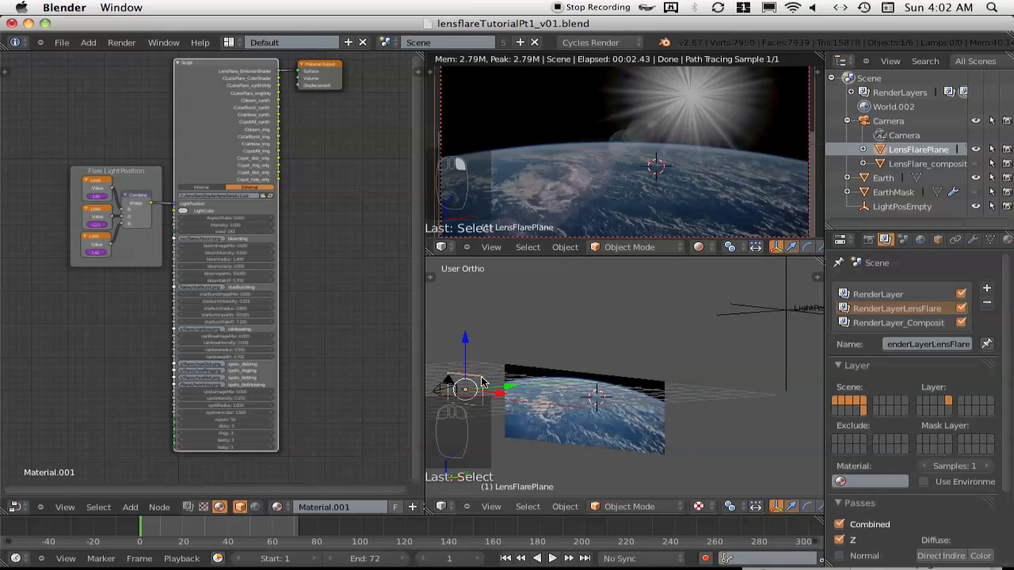
mouse_move(567, 398)
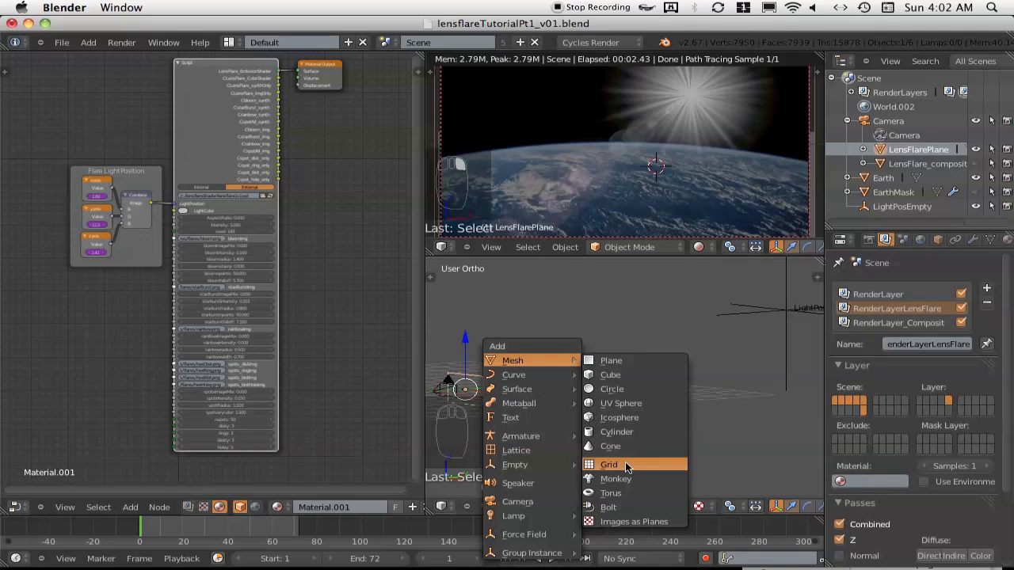
Step: Add a Suzanne monkey before the camera, move the light behind it, then delete it
left_click(616, 478)
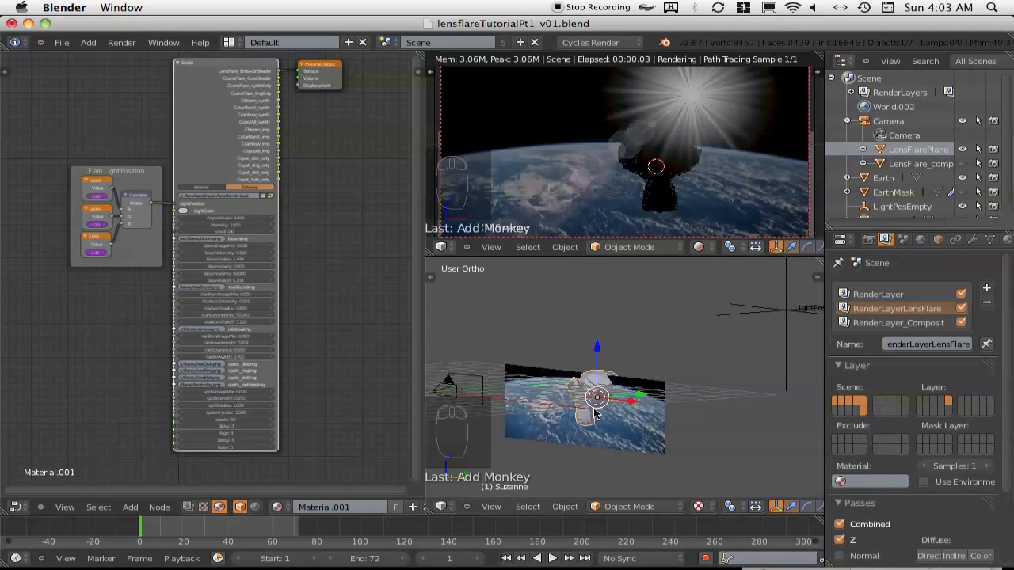
key("g")
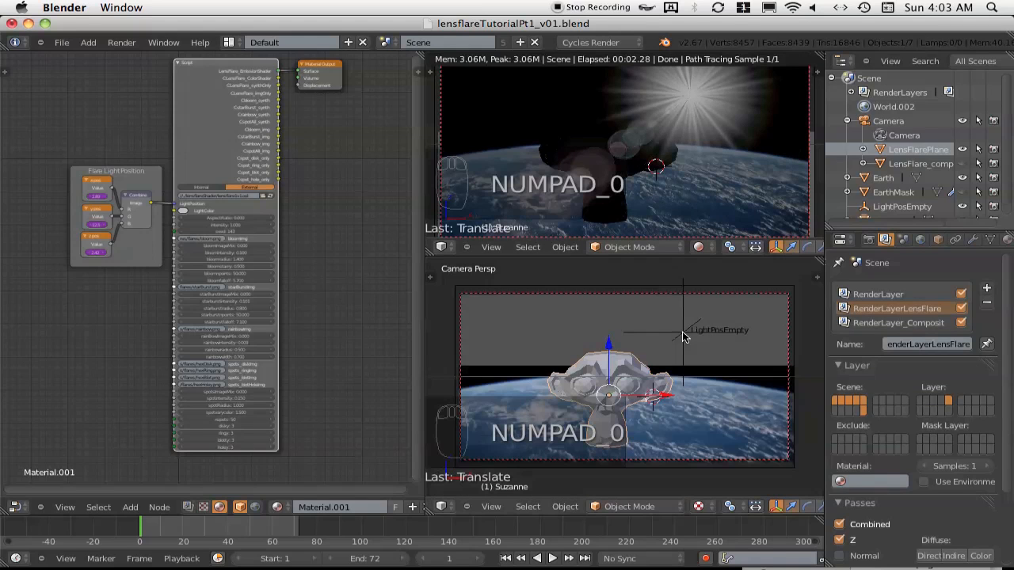
key("g")
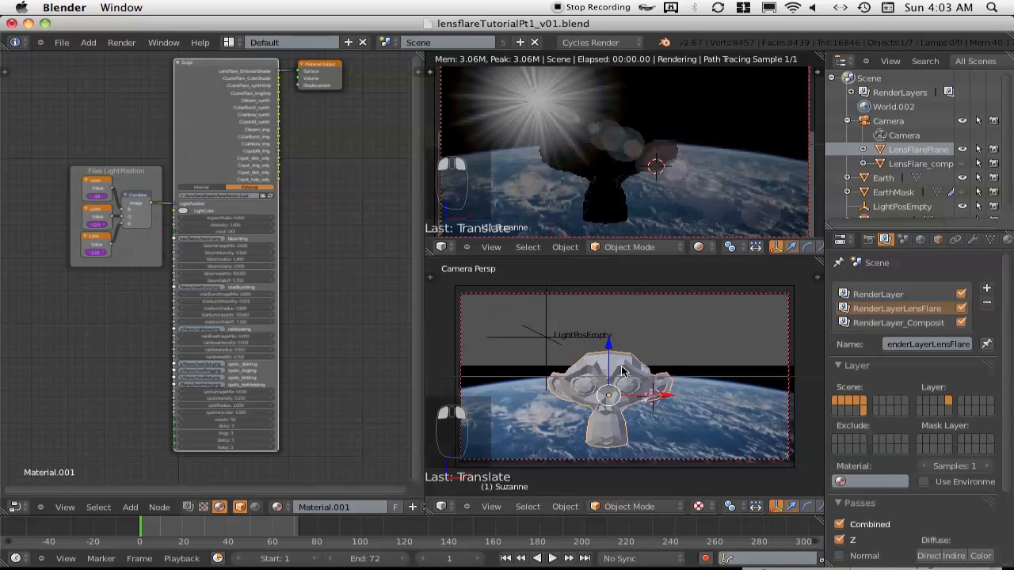
key("x")
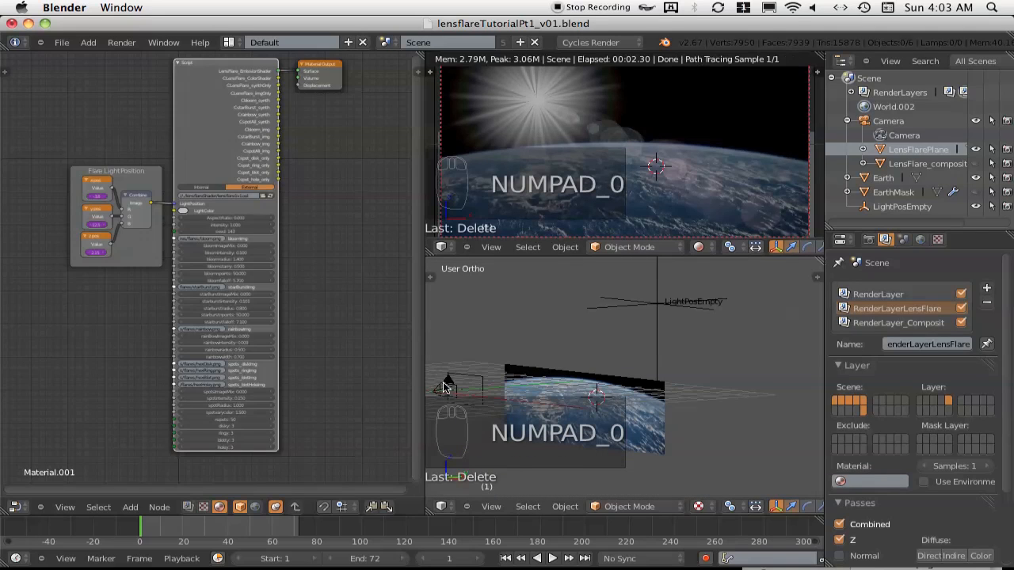
Step: Select LightPosEmpty, then LensFlarePlane to show its Script shader nodes
left_click(465, 388)
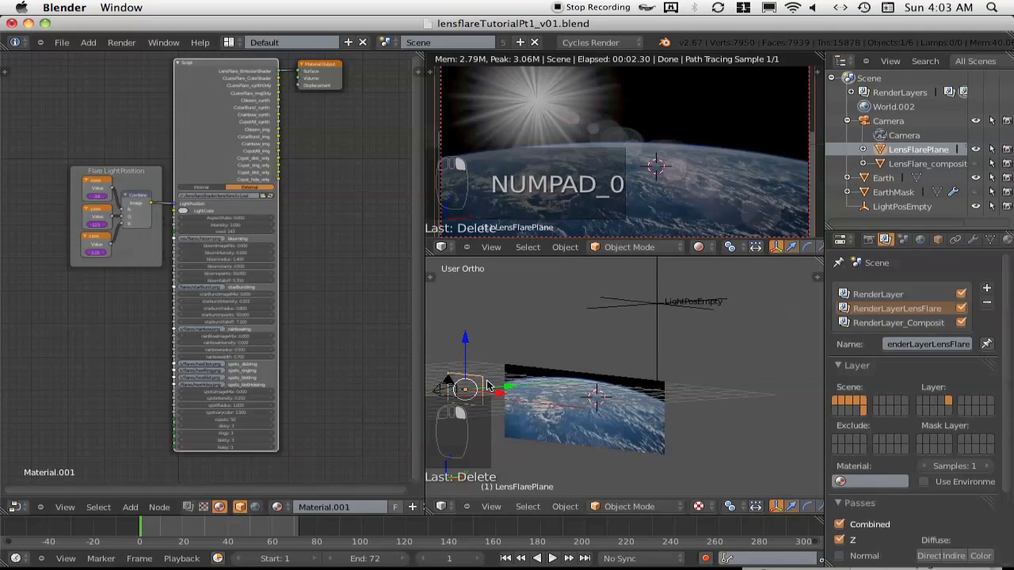
left_click(584, 408)
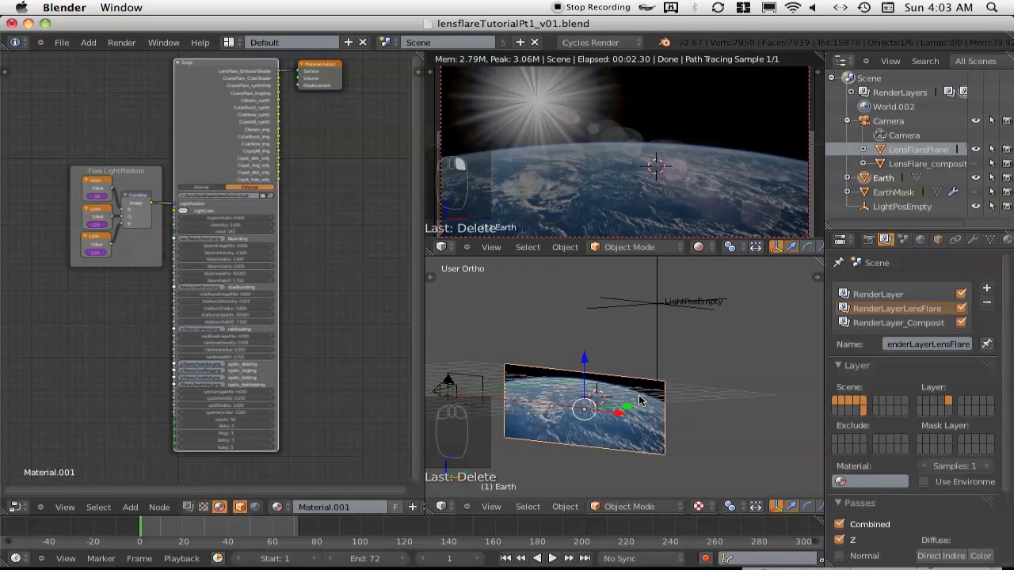
left_click(658, 303)
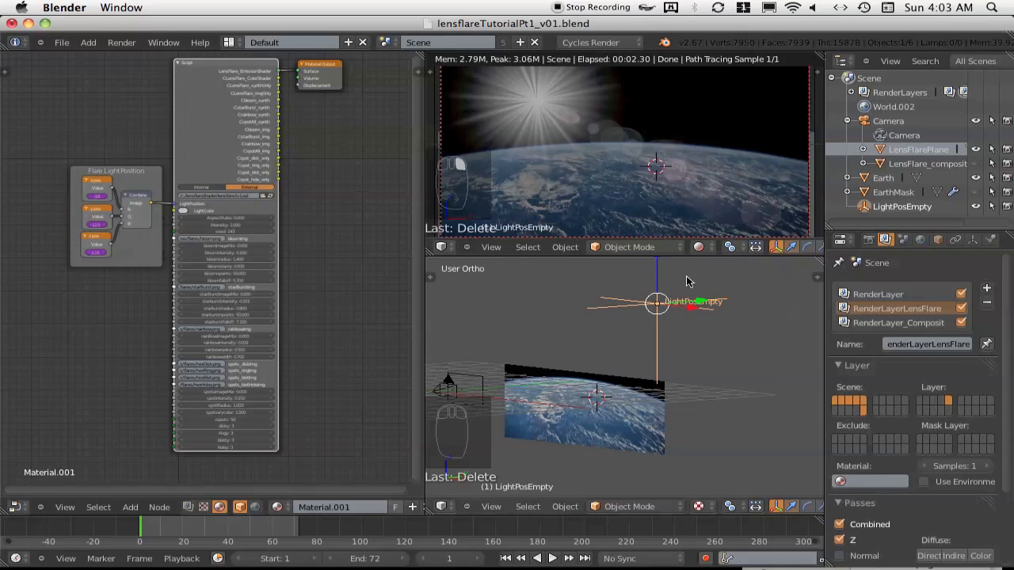
mouse_move(538, 106)
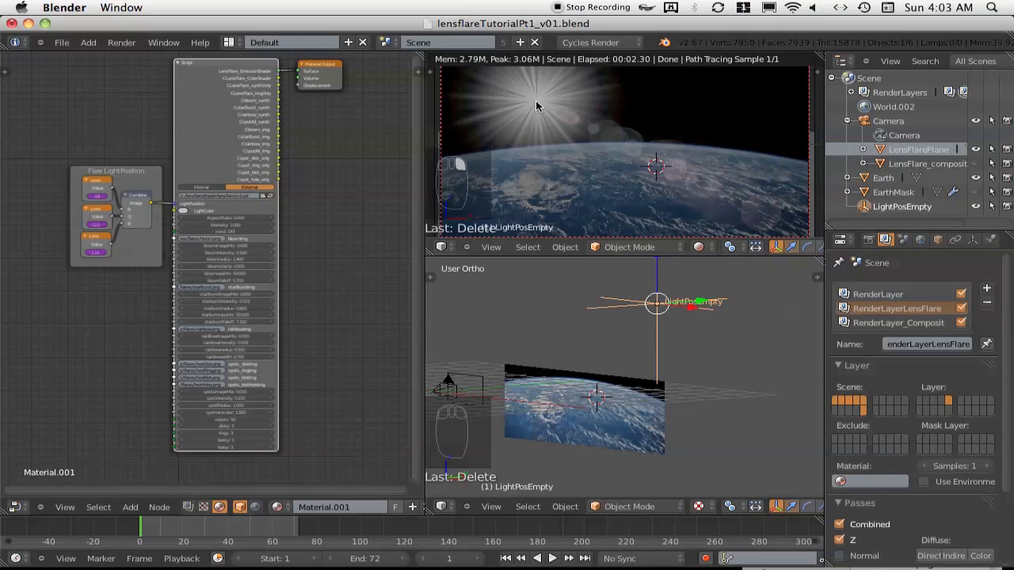
mouse_move(481, 380)
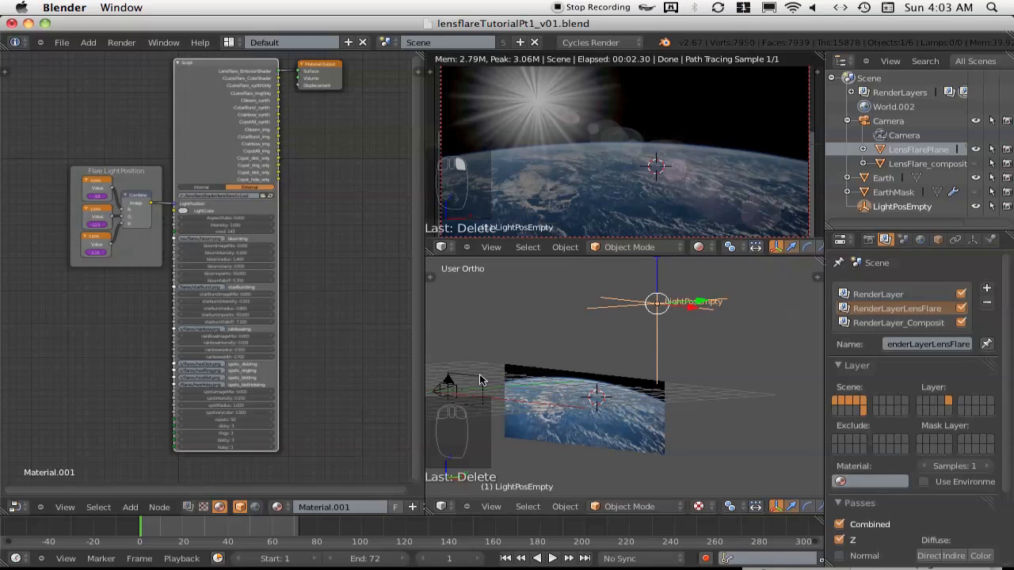
left_click(918, 150)
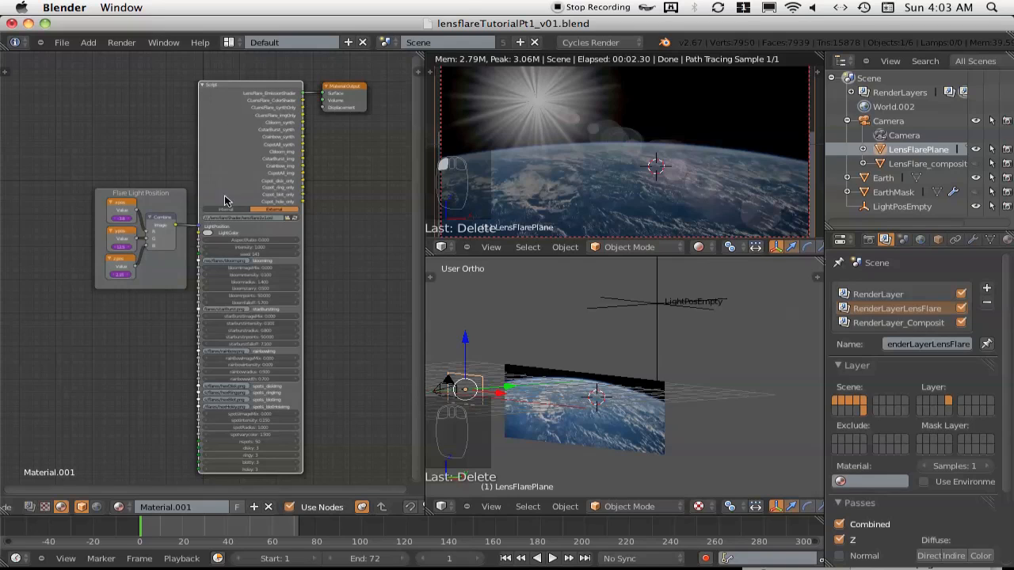
mouse_move(335, 111)
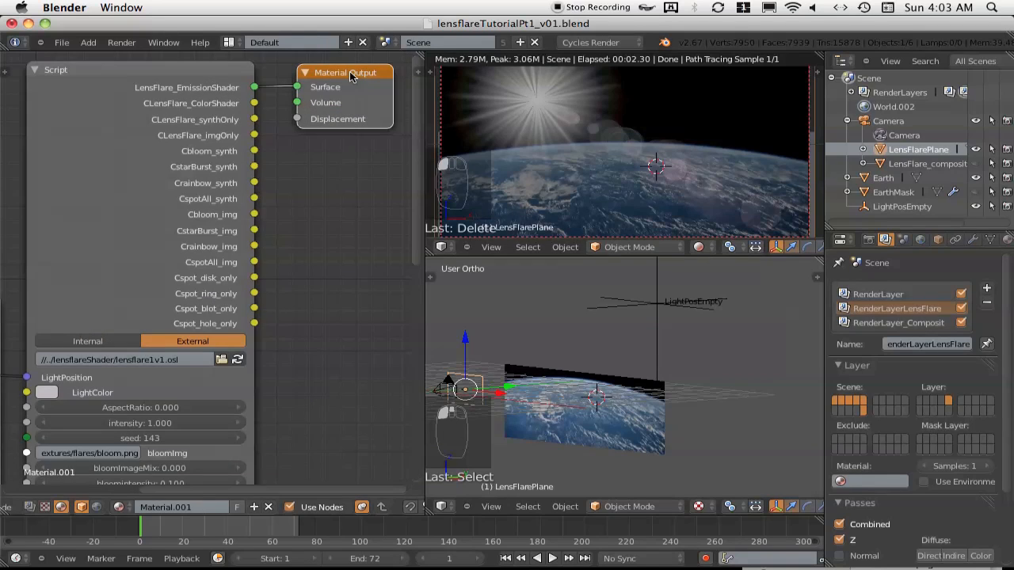
mouse_move(467, 383)
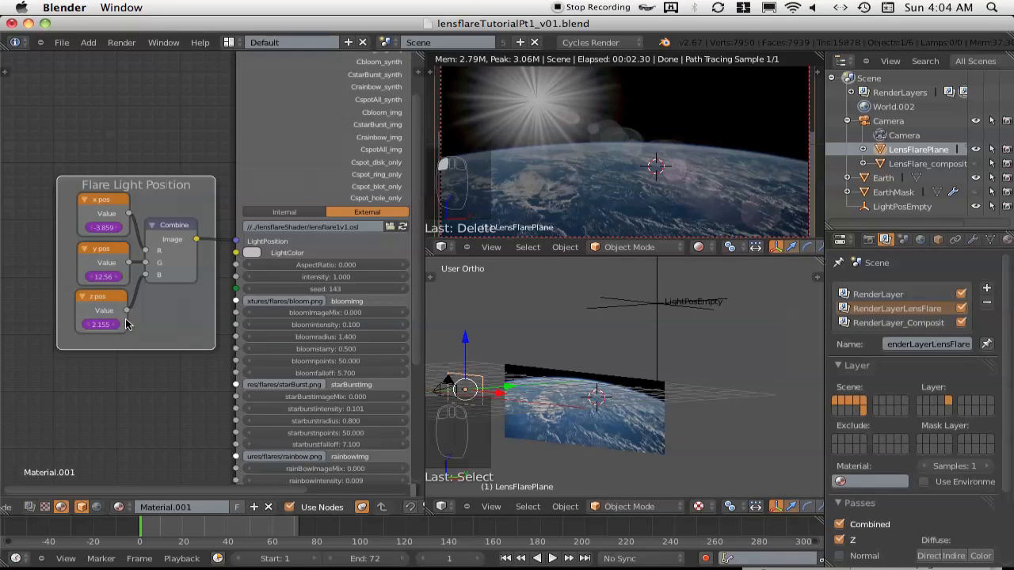
mouse_move(639, 315)
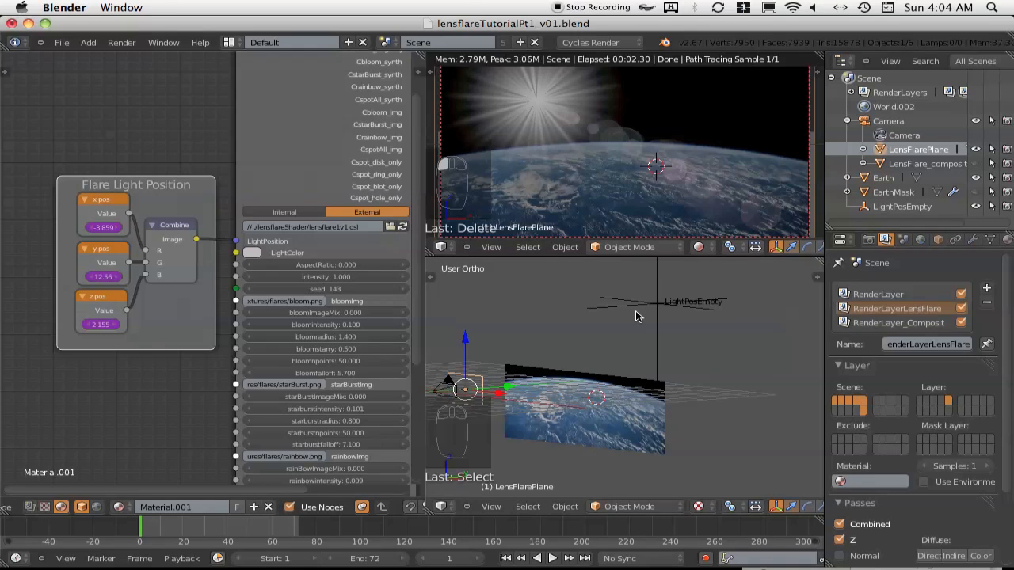
Step: Move LightPosEmpty, then reselect LensFlarePlane to see updated Flare Light Position values
left_click(658, 303)
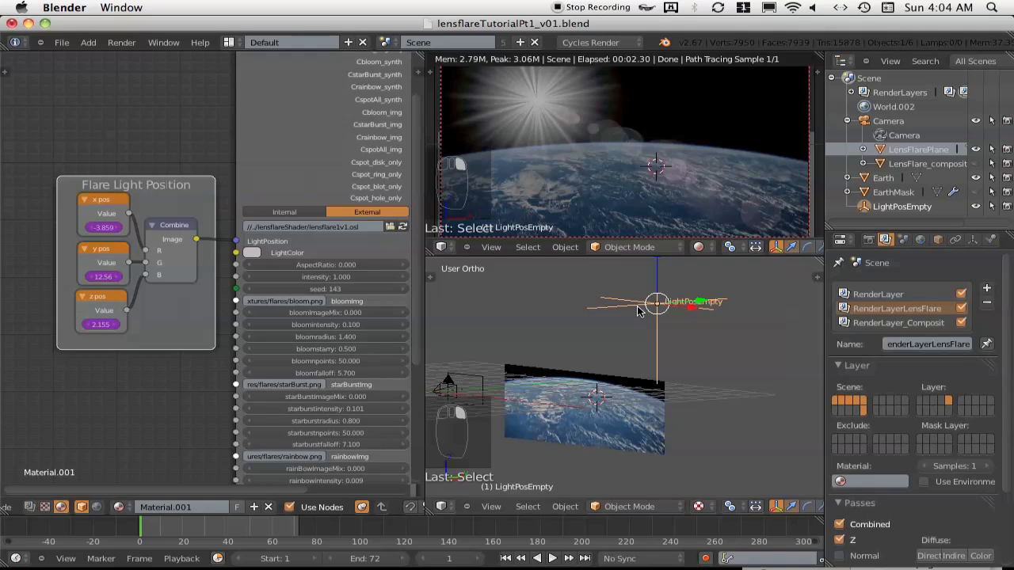
key("g")
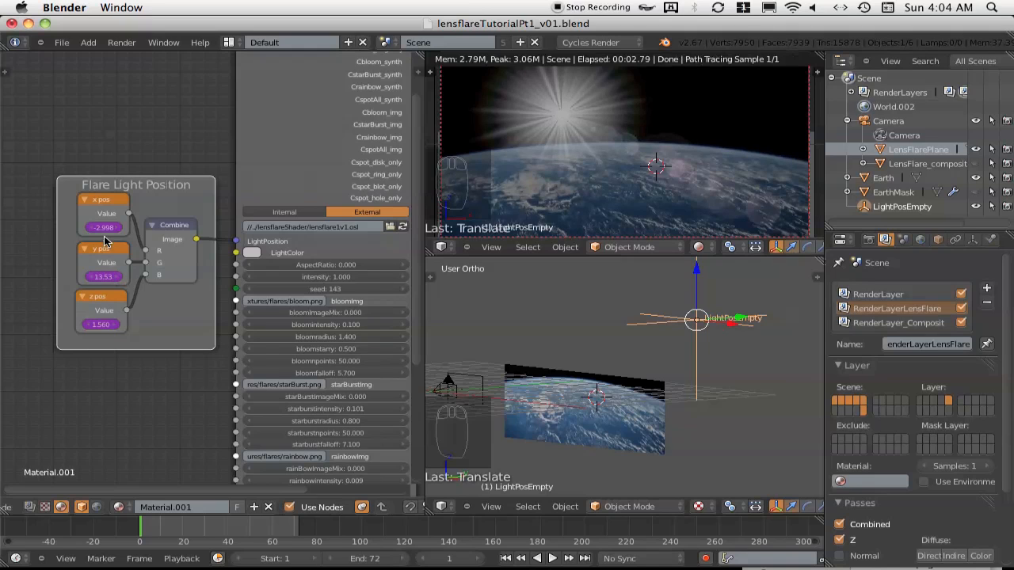
mouse_move(103, 276)
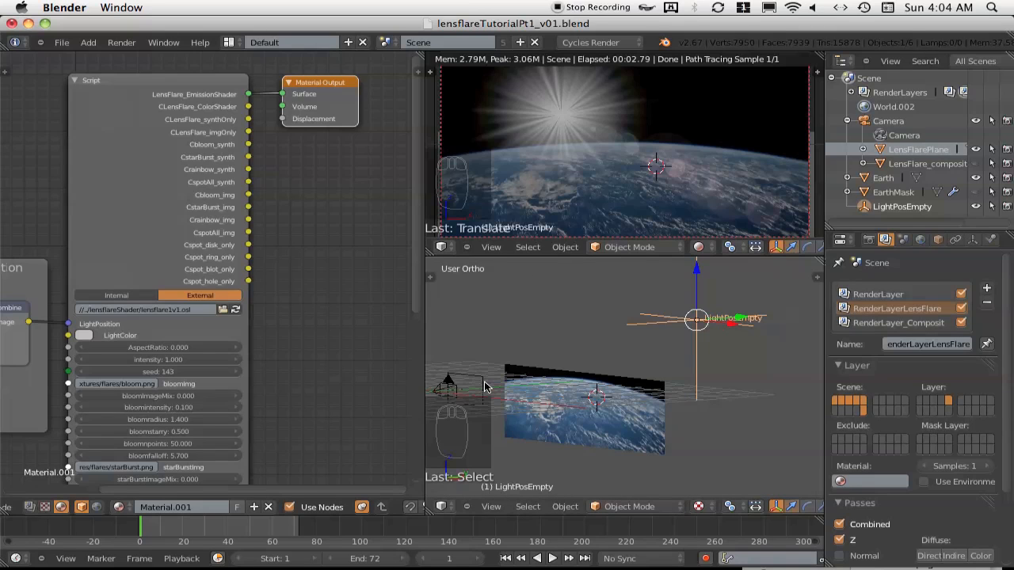
left_click(465, 388)
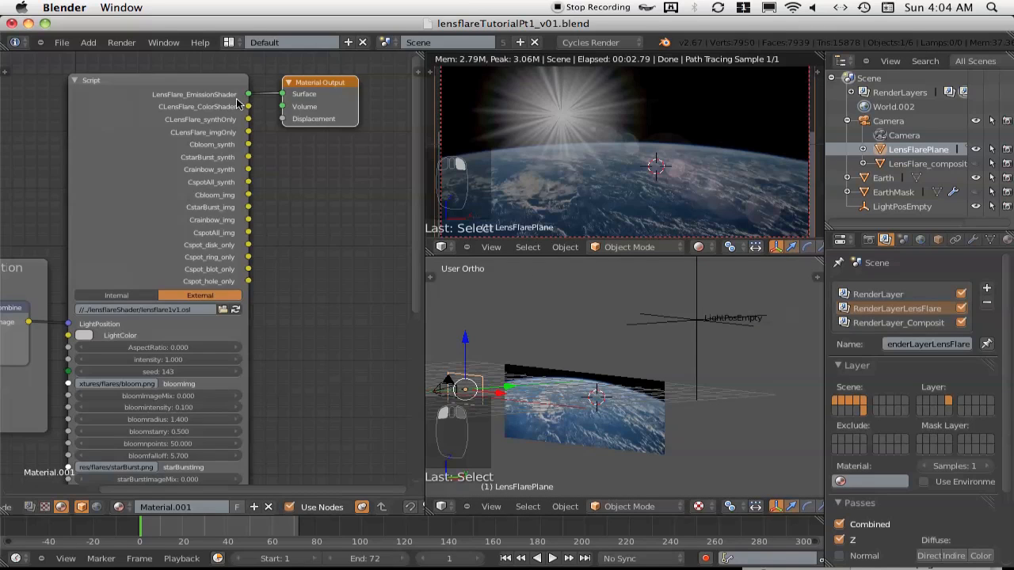
mouse_move(249, 98)
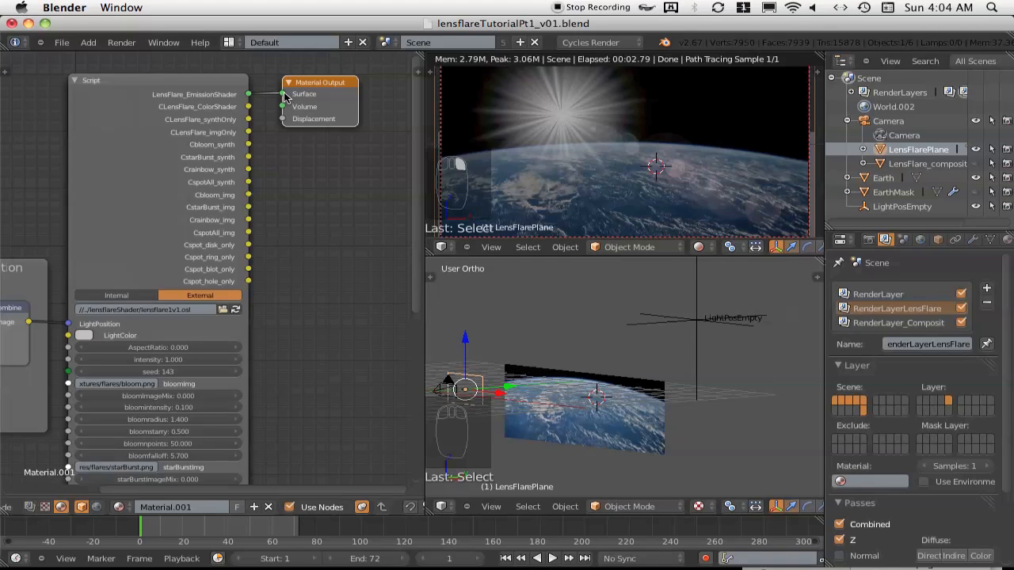
mouse_move(252, 111)
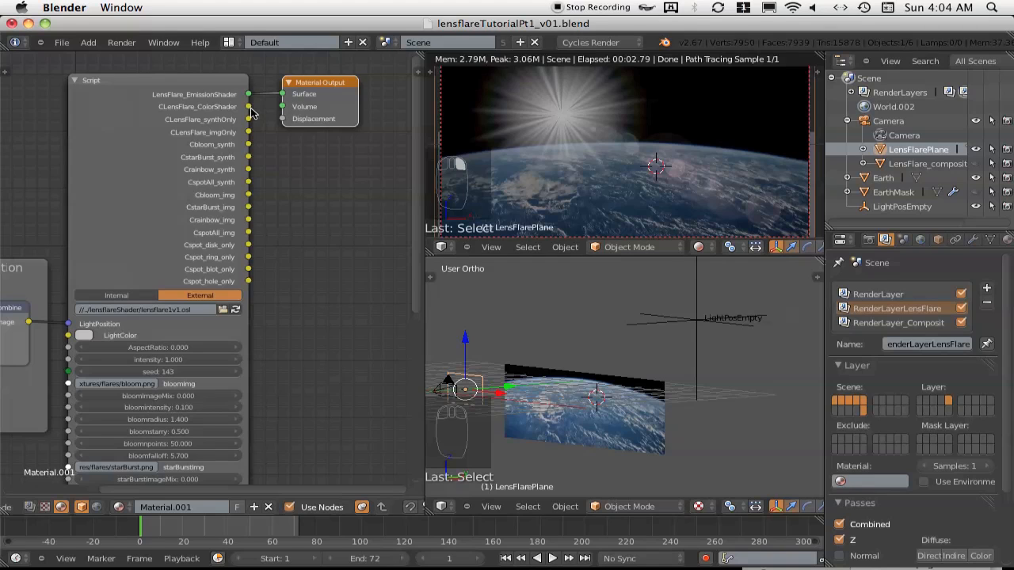
mouse_move(366, 214)
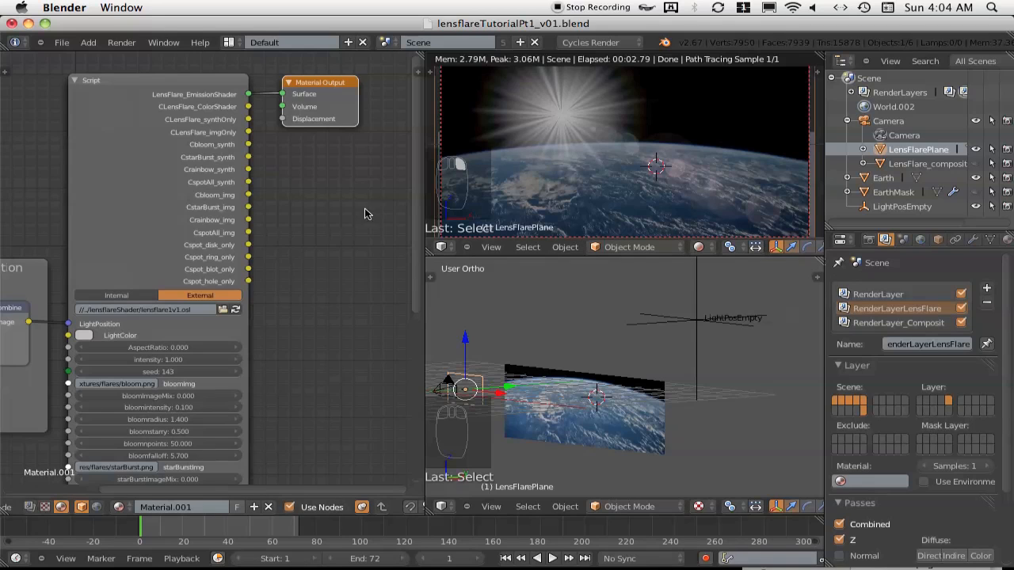
scroll("down", 3)
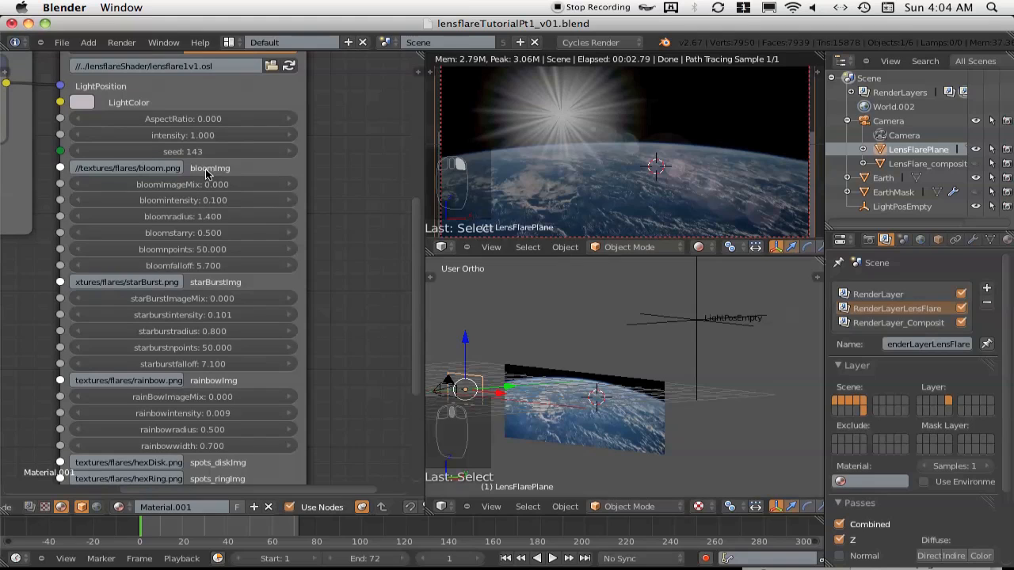
mouse_move(564, 119)
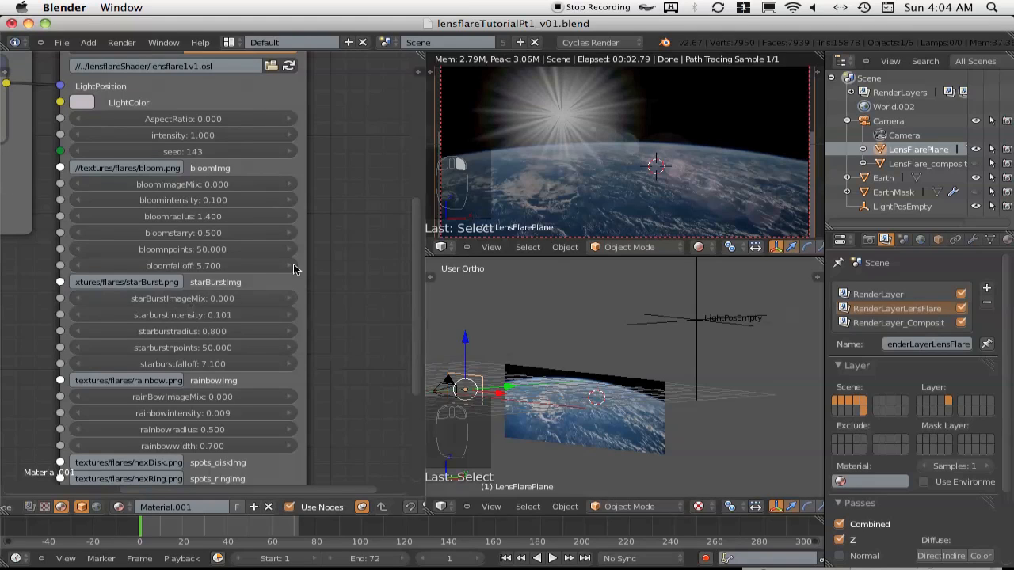
mouse_move(577, 132)
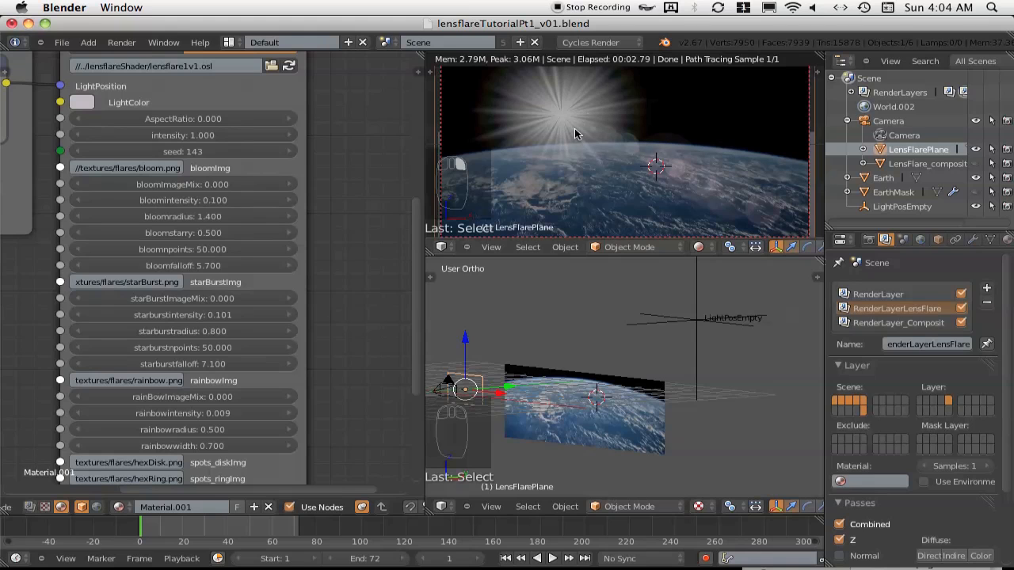
mouse_move(582, 181)
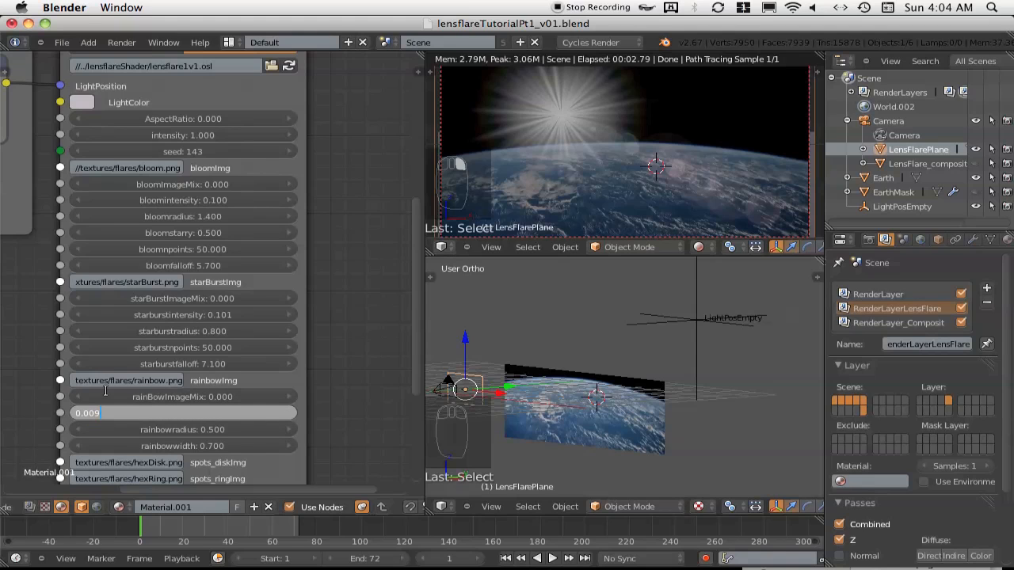
key("BackSpace")
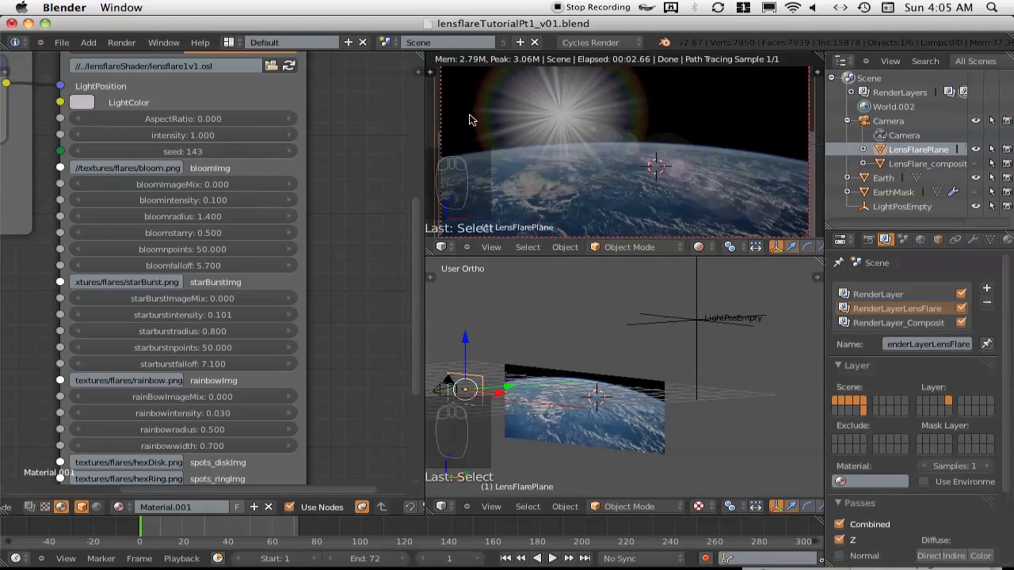
mouse_move(180, 413)
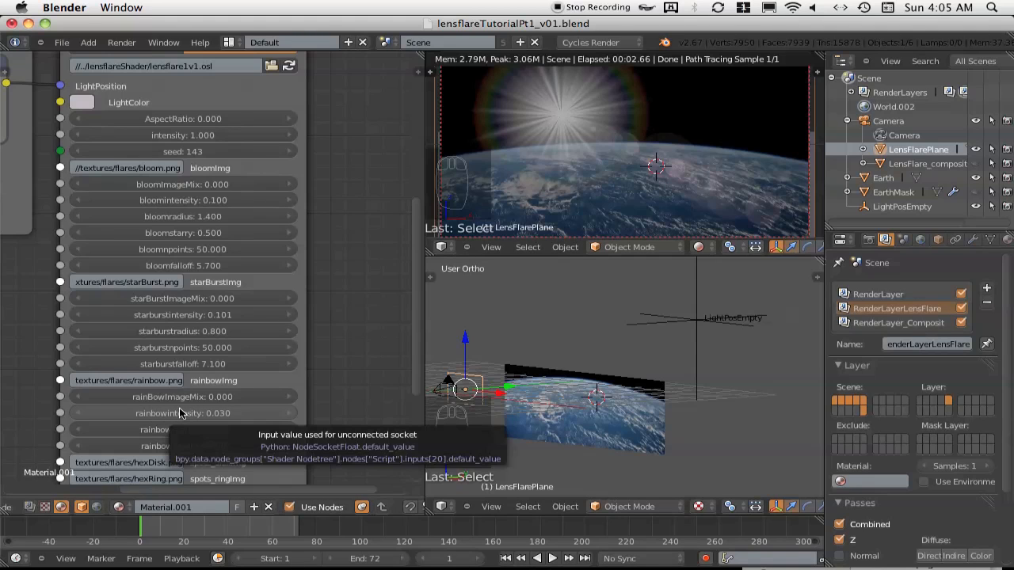
key("ctrl+z")
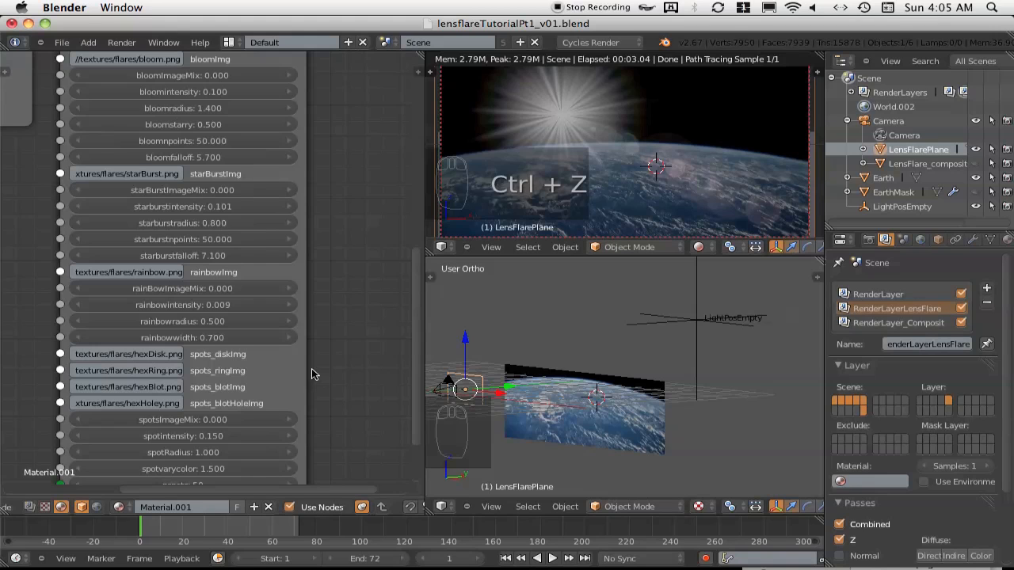
scroll("down", 3)
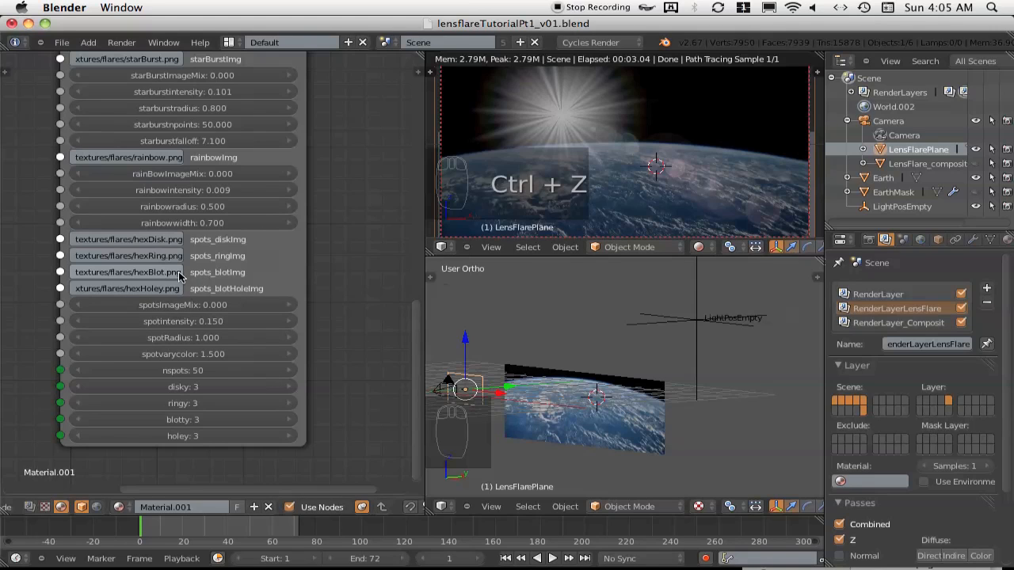
mouse_move(158, 289)
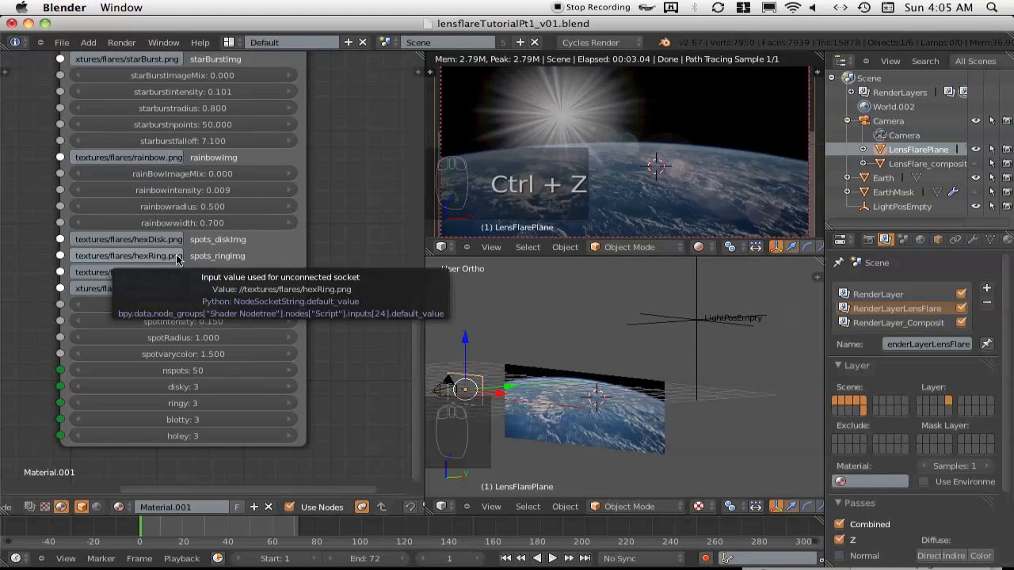
mouse_move(579, 121)
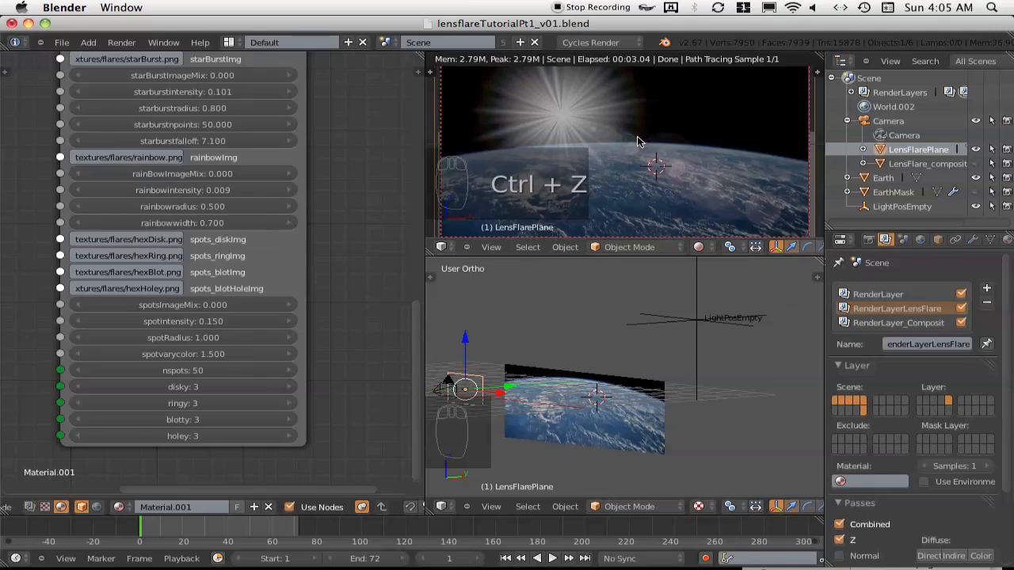
mouse_move(510, 149)
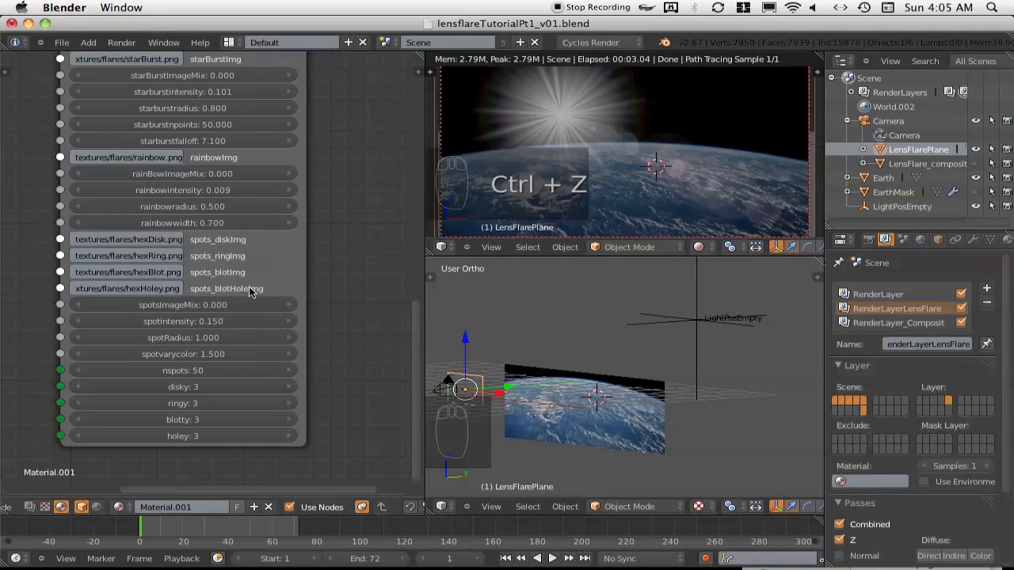
mouse_move(234, 313)
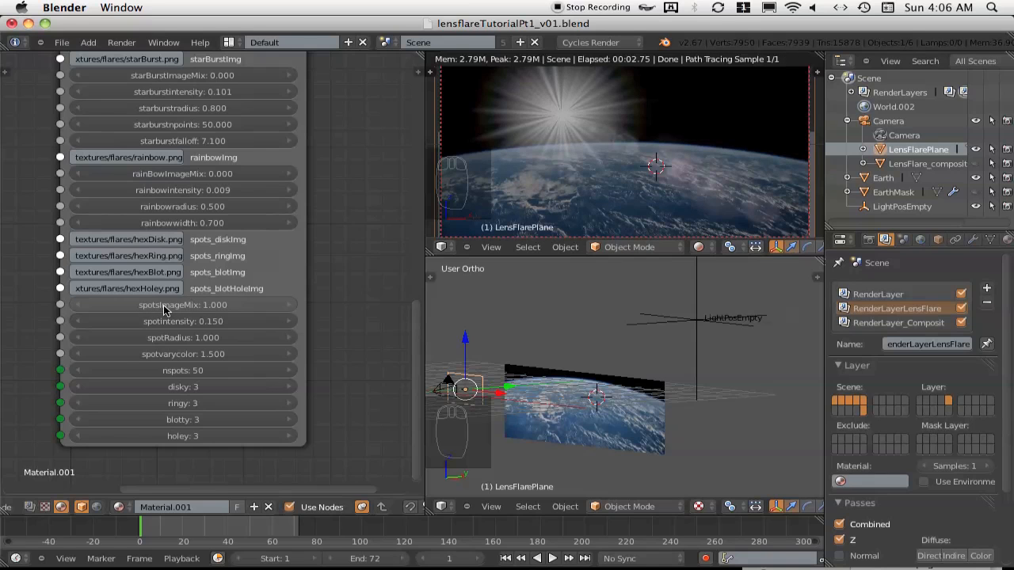
mouse_move(167, 311)
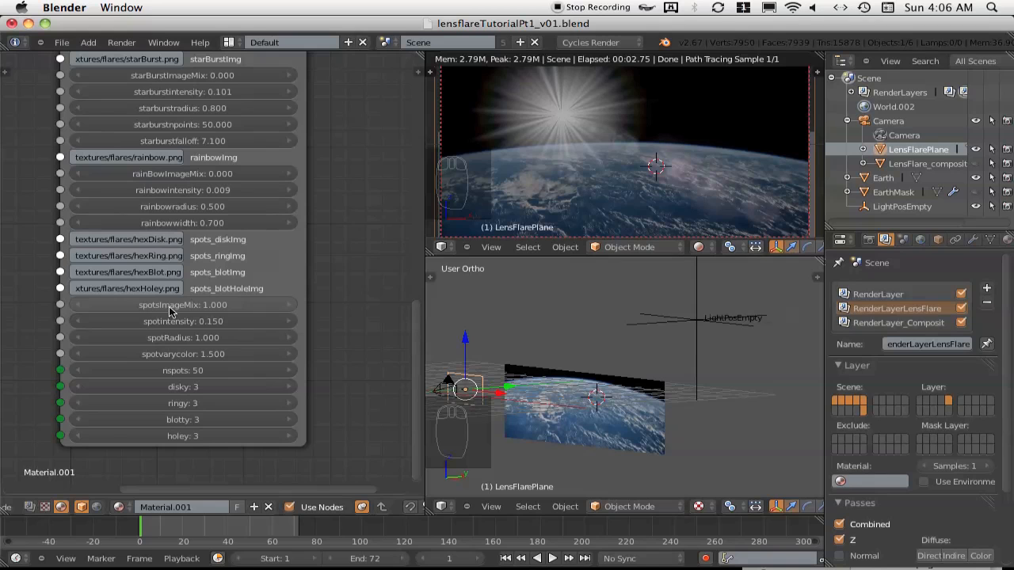
Step: Raise spotsImageMix from 0 to 1 and place the light at the frame's right edge
scroll("down", 3)
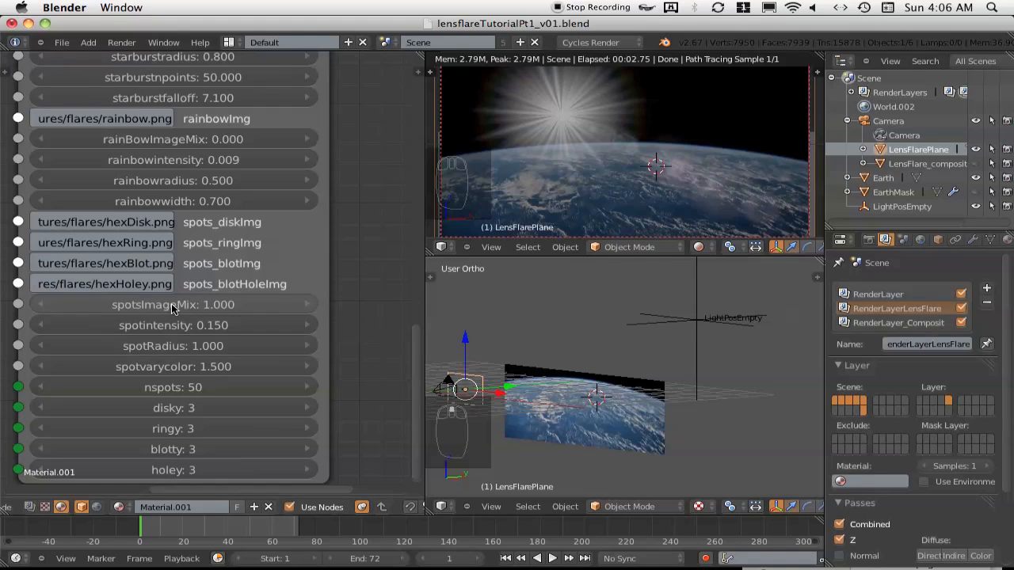
mouse_move(633, 154)
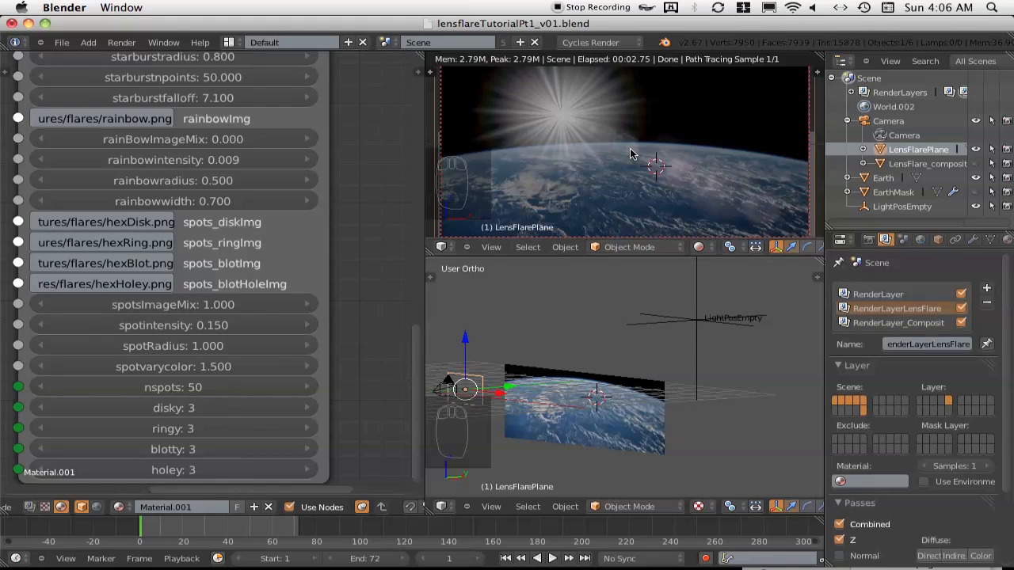
mouse_move(697, 328)
type("1")
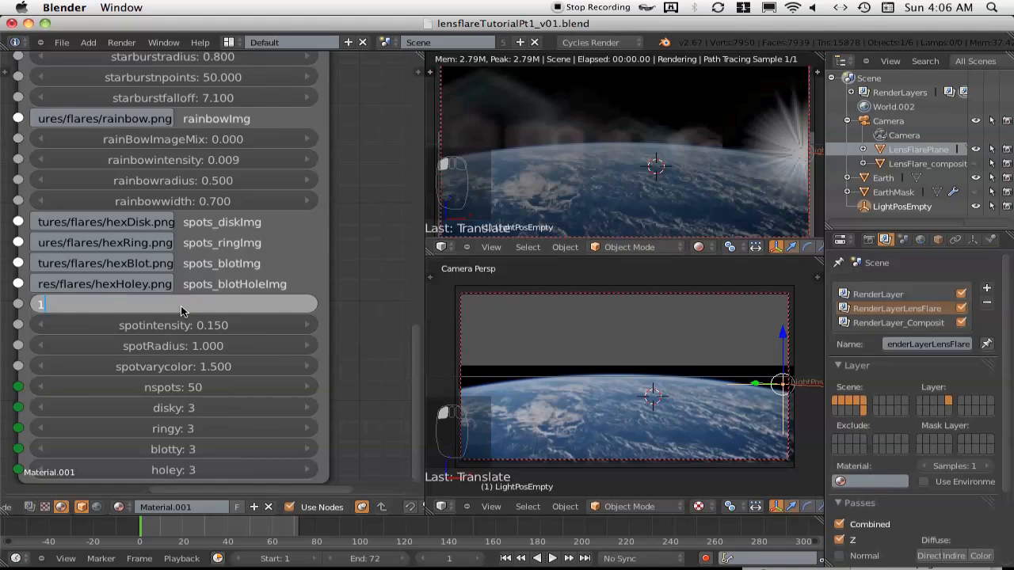
Step: Confirm the spots image mix value of 1.000
key("Return")
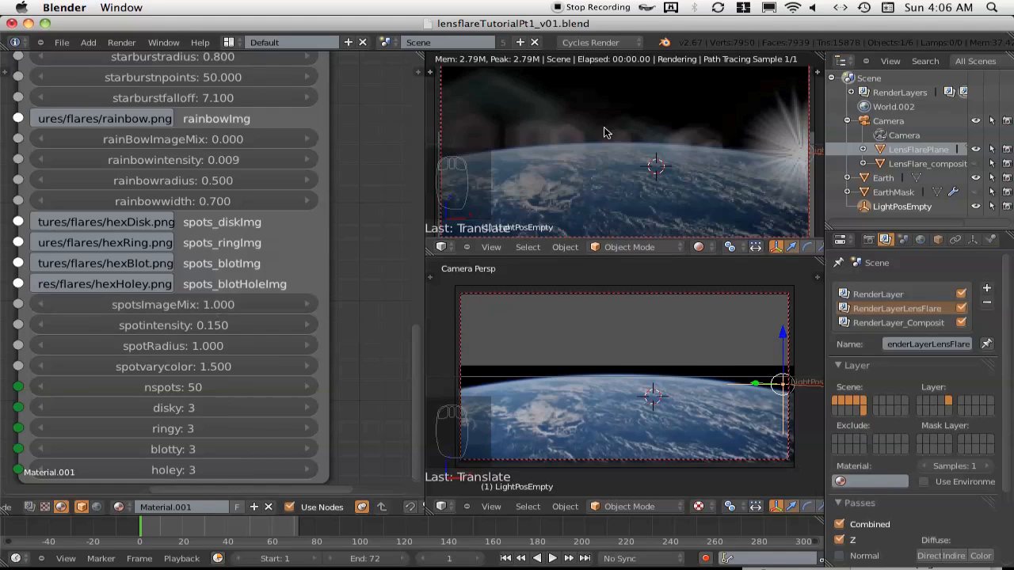
mouse_move(544, 129)
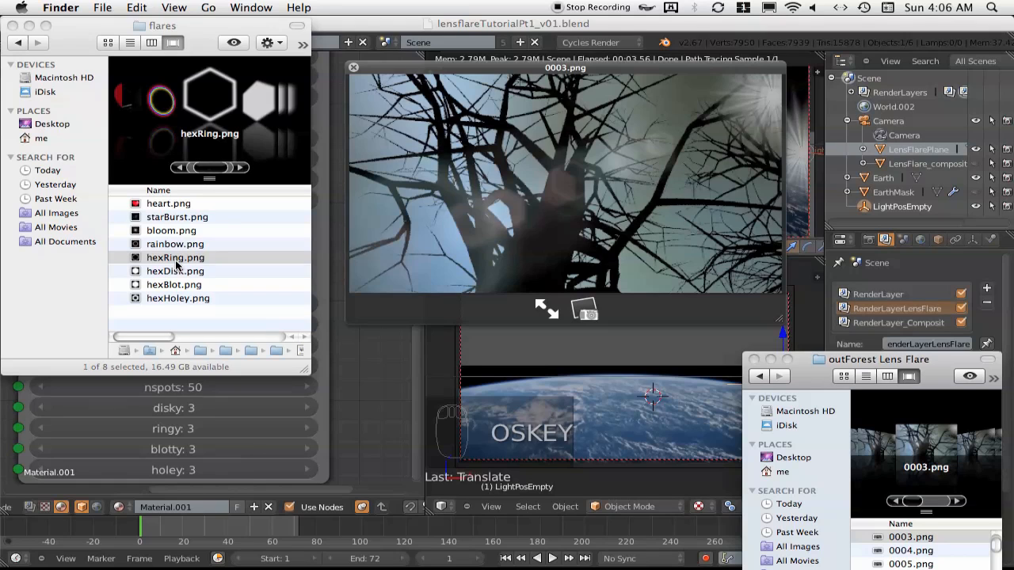
Step: Preview the hexRing, hexHoley, bloom, starBurst, rainbow and hexBlot flare sprites in Quick Look
left_click(175, 257)
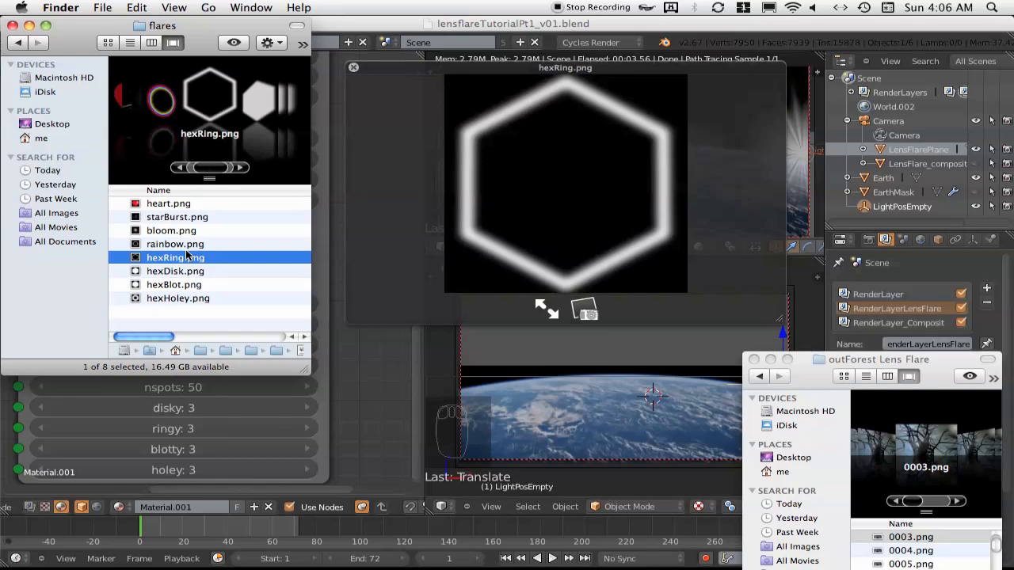
left_click(178, 298)
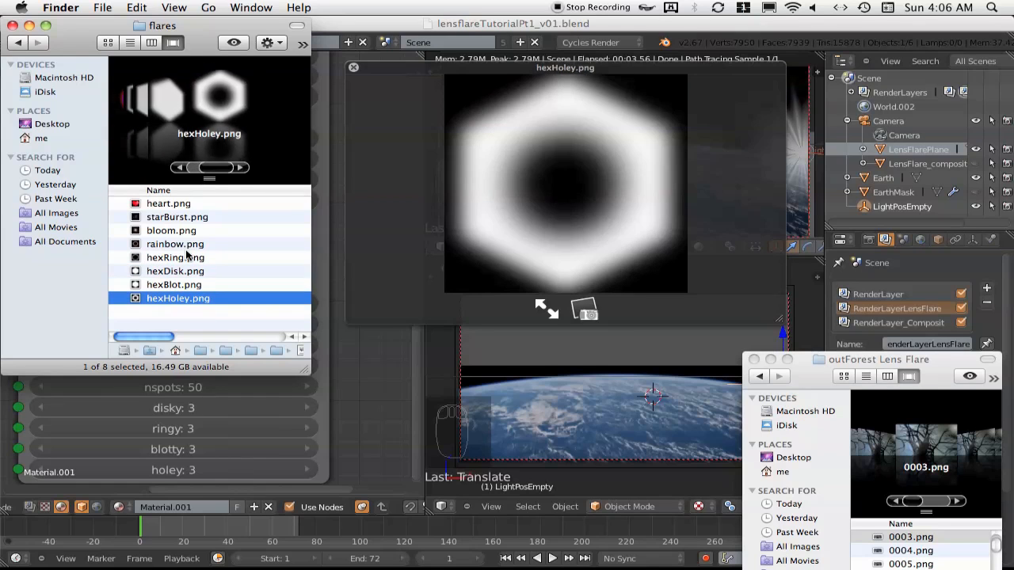
left_click(172, 229)
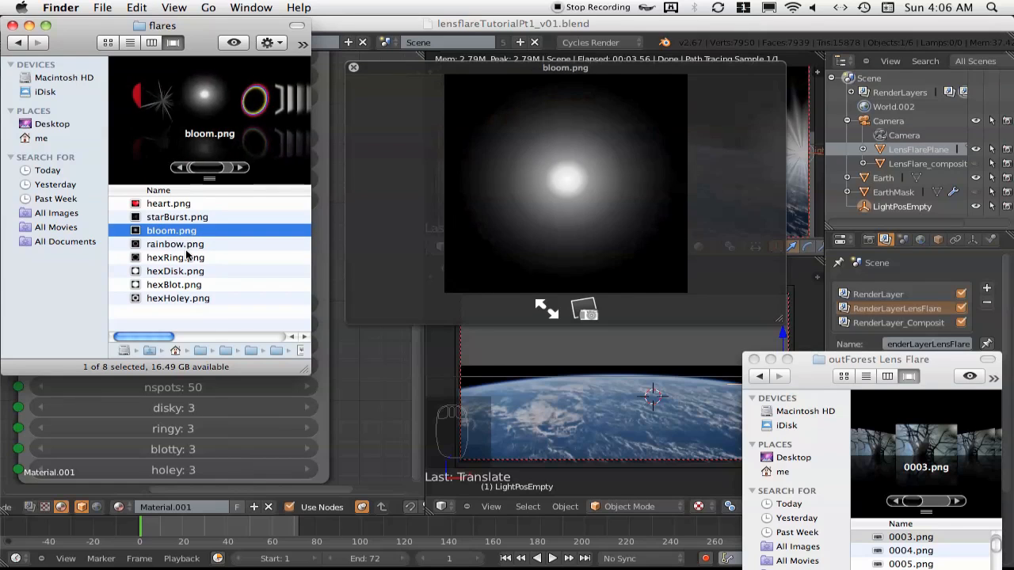
left_click(177, 217)
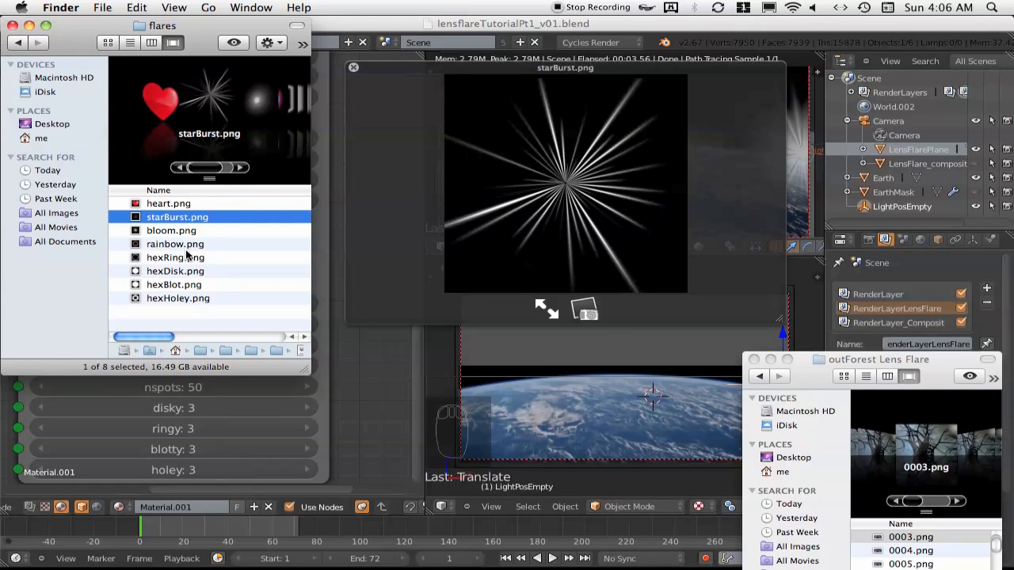
left_click(175, 244)
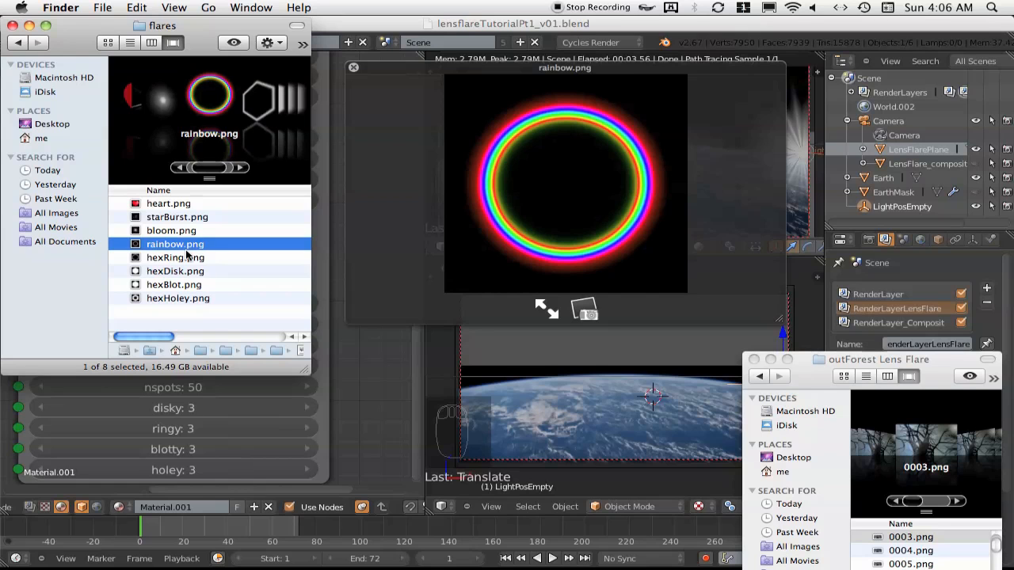
left_click(174, 284)
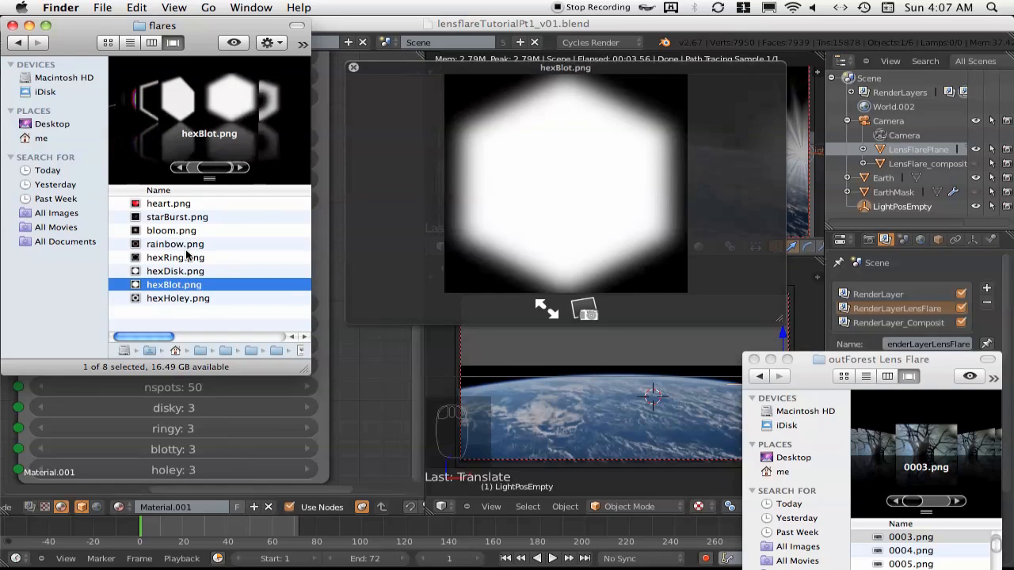
left_click(177, 216)
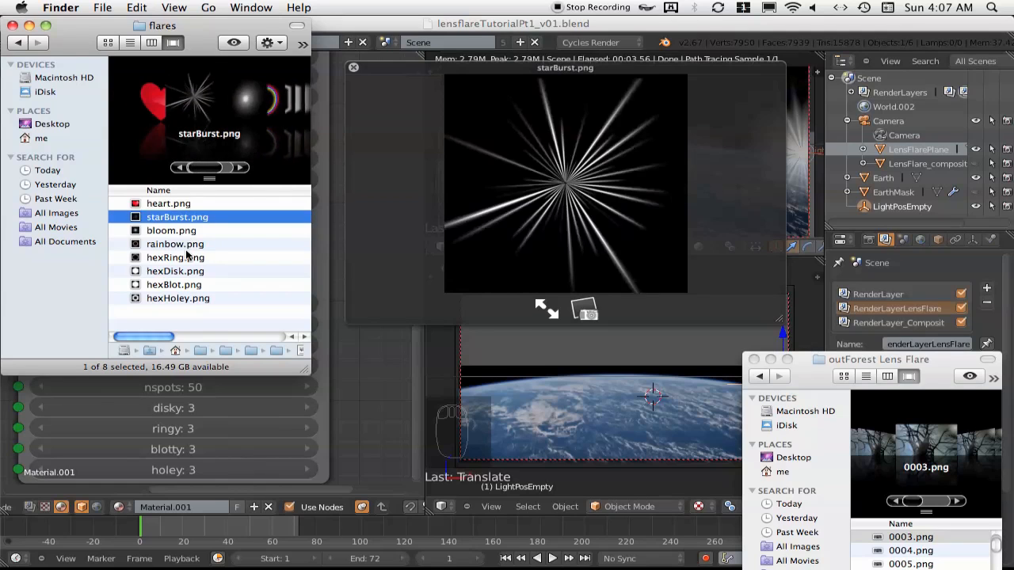
left_click(168, 204)
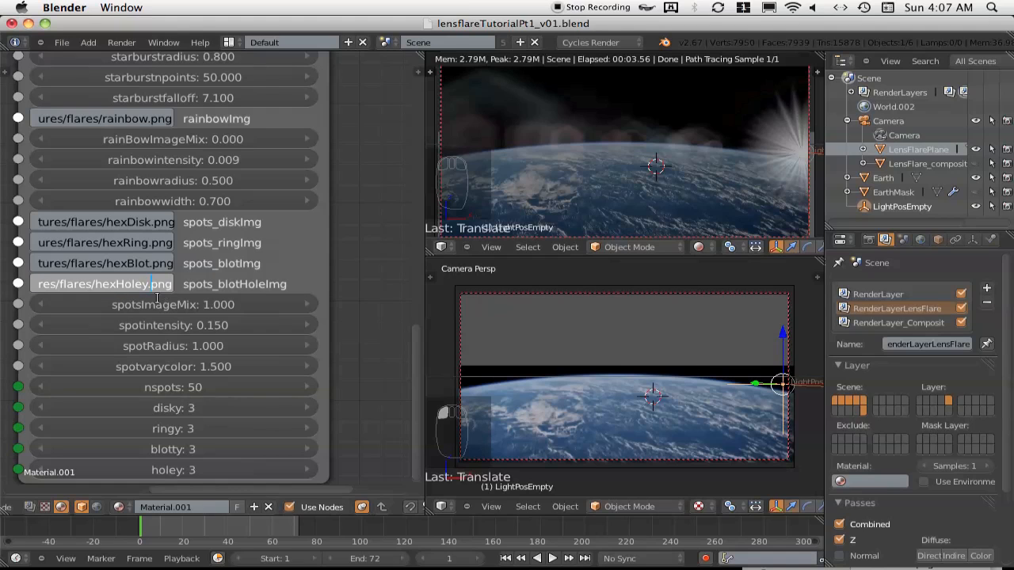
Step: Set the blot-hole spot image to heart.png and render the frame
key("backspace")
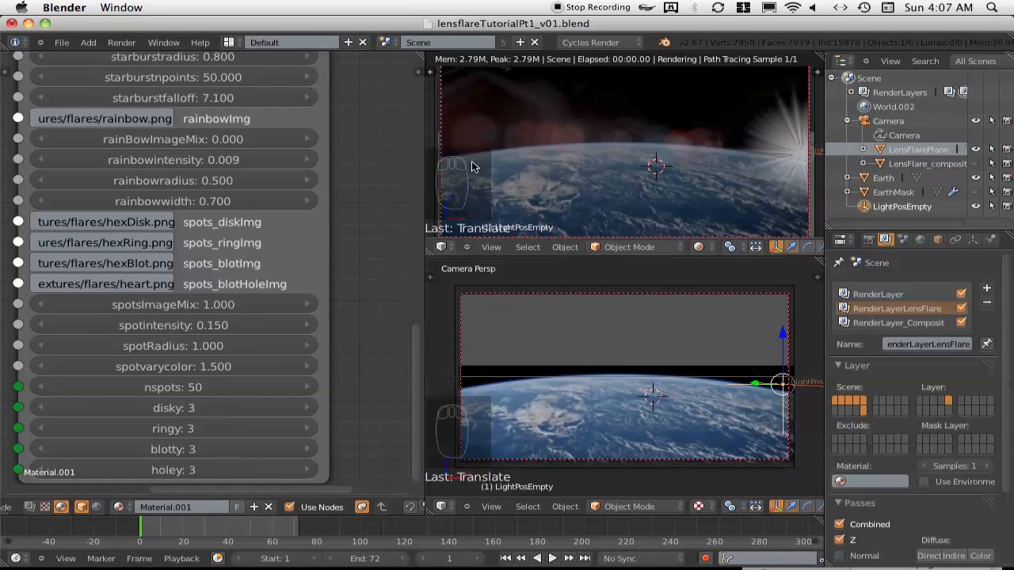
key("g")
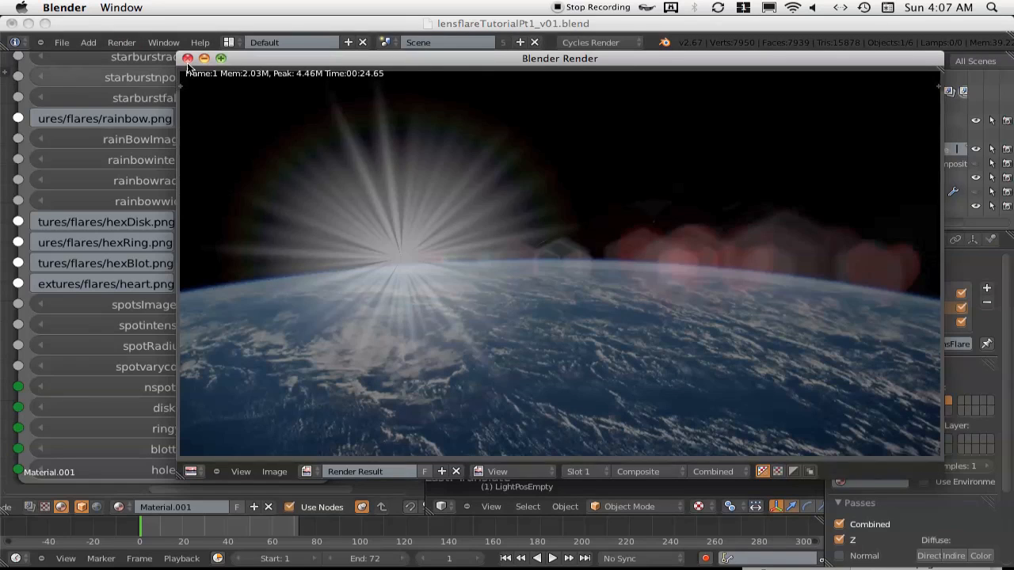
Step: Close the heart render and revert the blot-hole spot image to hexHoley.png
left_click(188, 57)
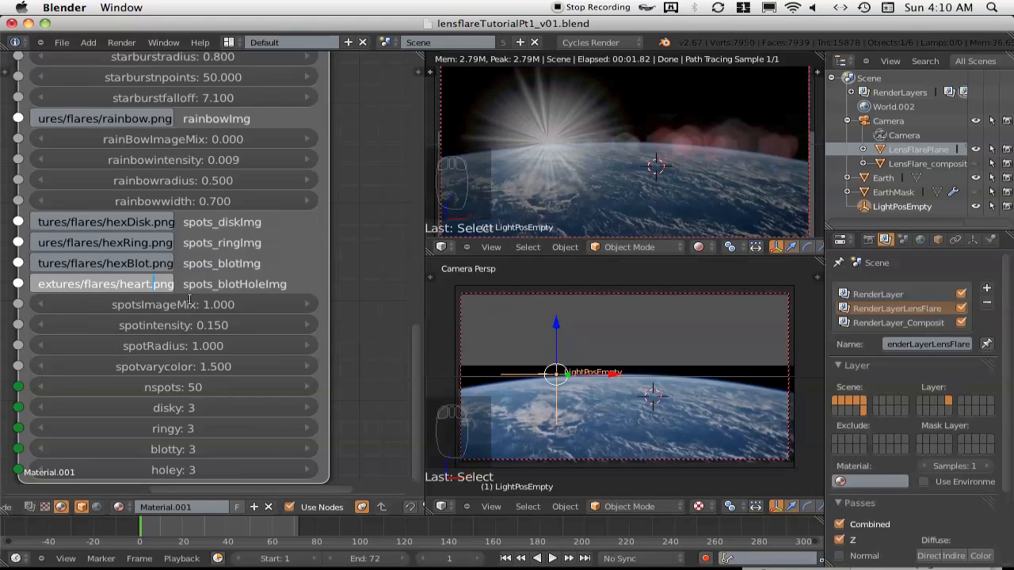
key("backspace")
type("xHoley")
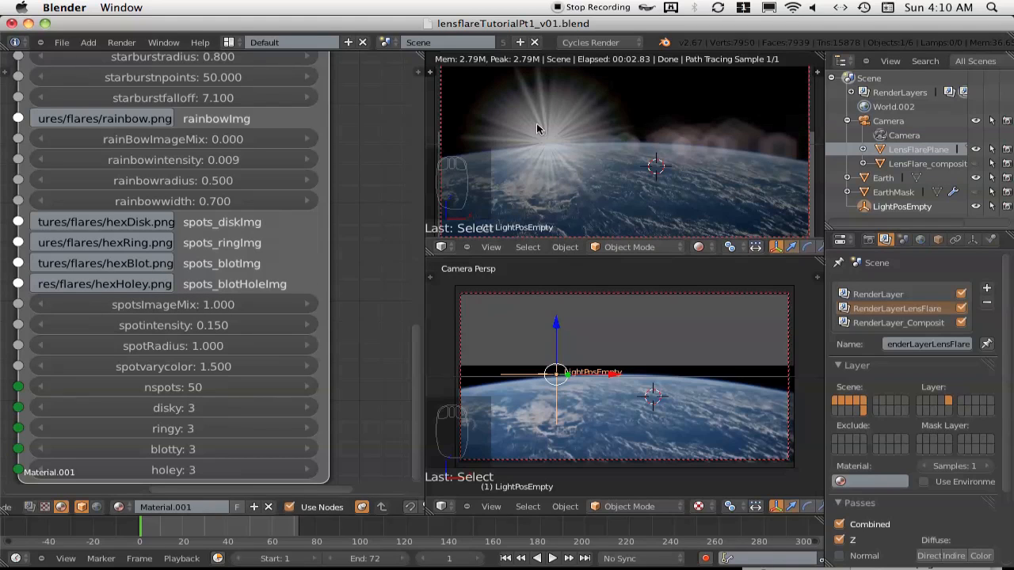
scroll("up", 3)
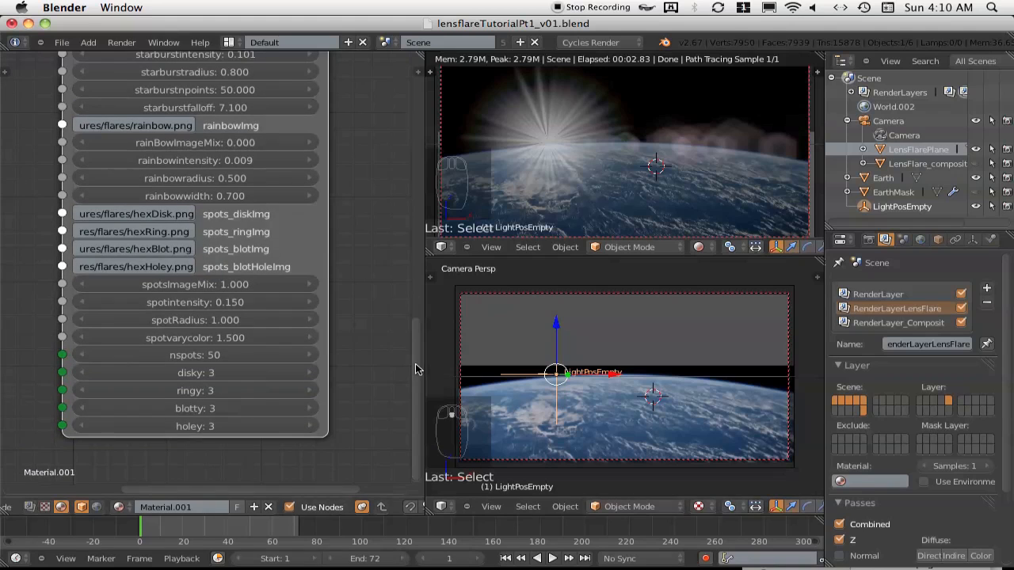
scroll("up", 3)
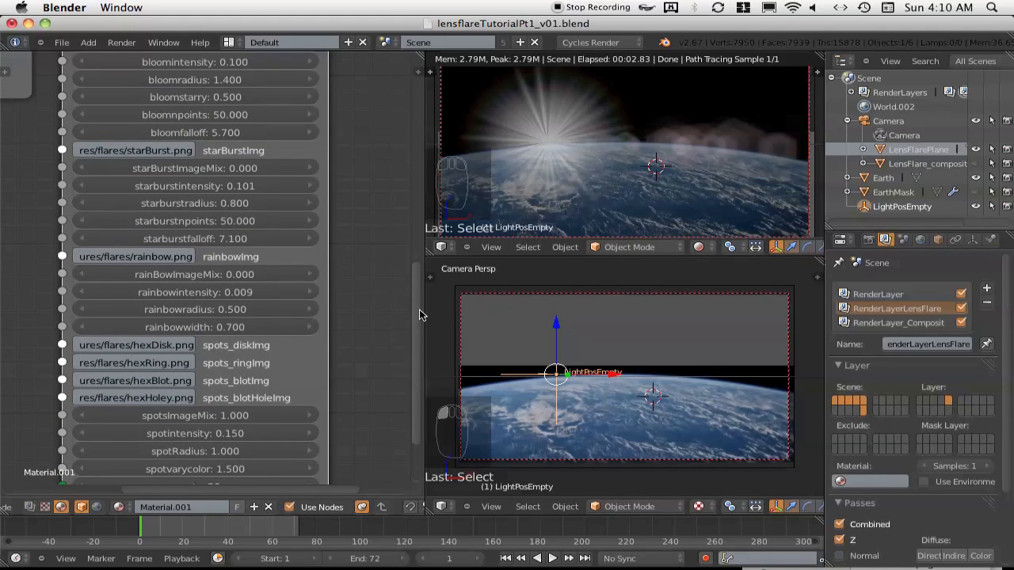
scroll("up", 3)
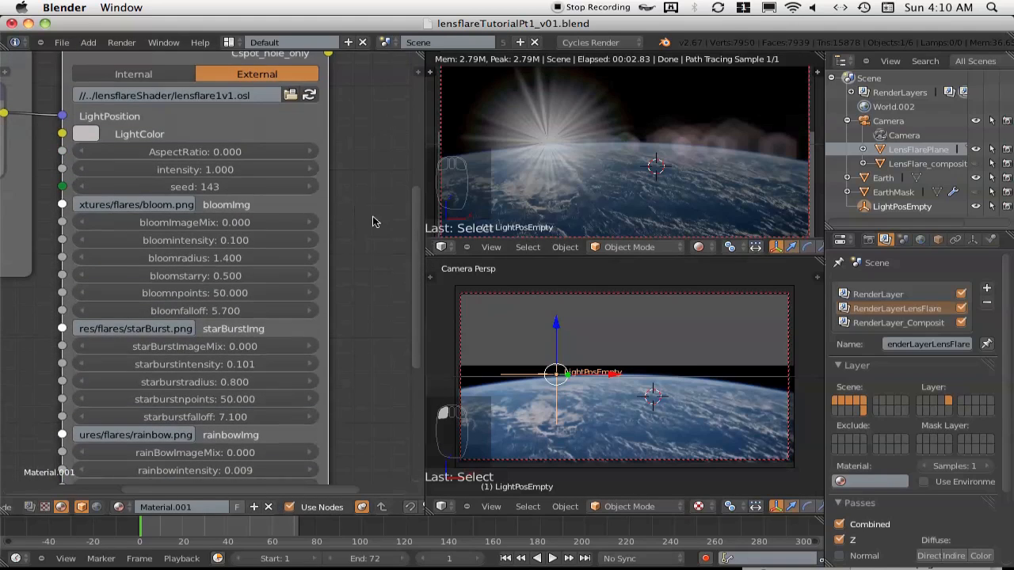
mouse_move(299, 200)
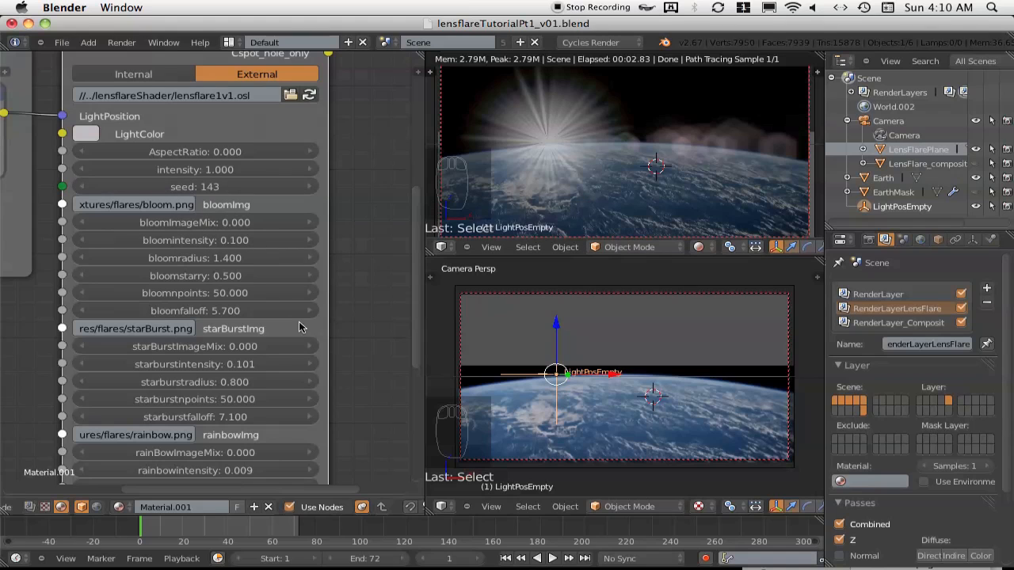
mouse_move(622, 220)
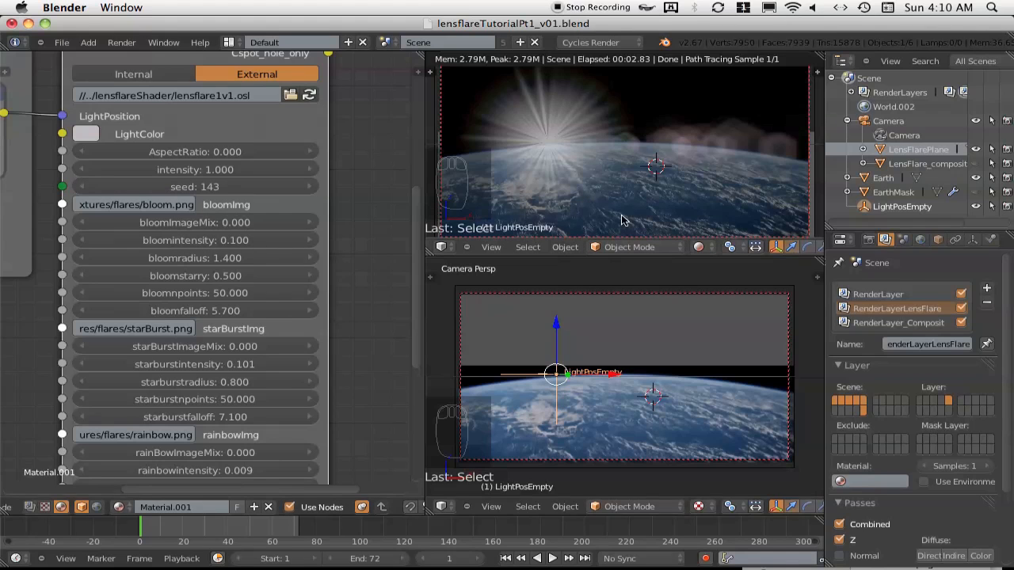
mouse_move(670, 117)
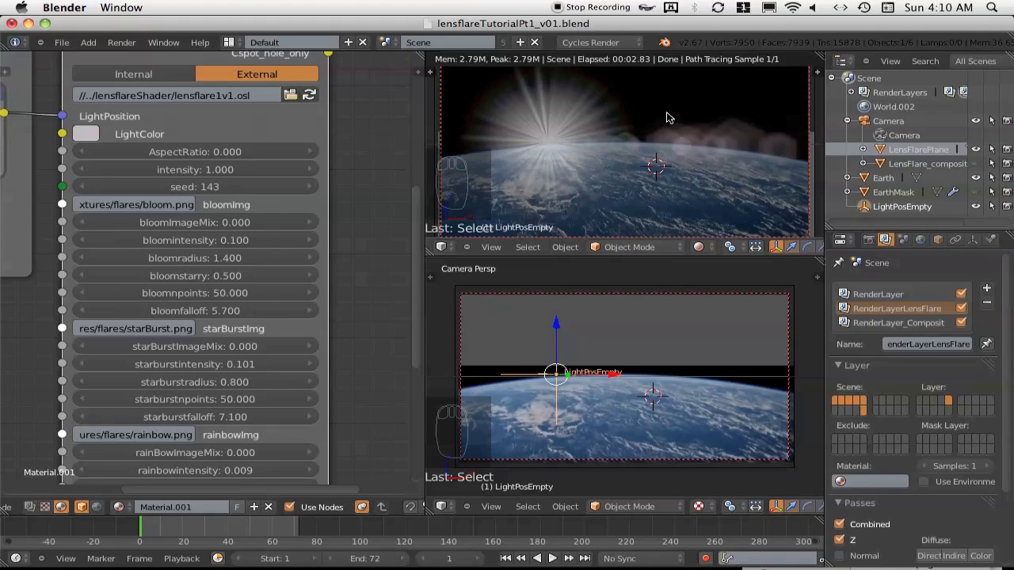
mouse_move(664, 117)
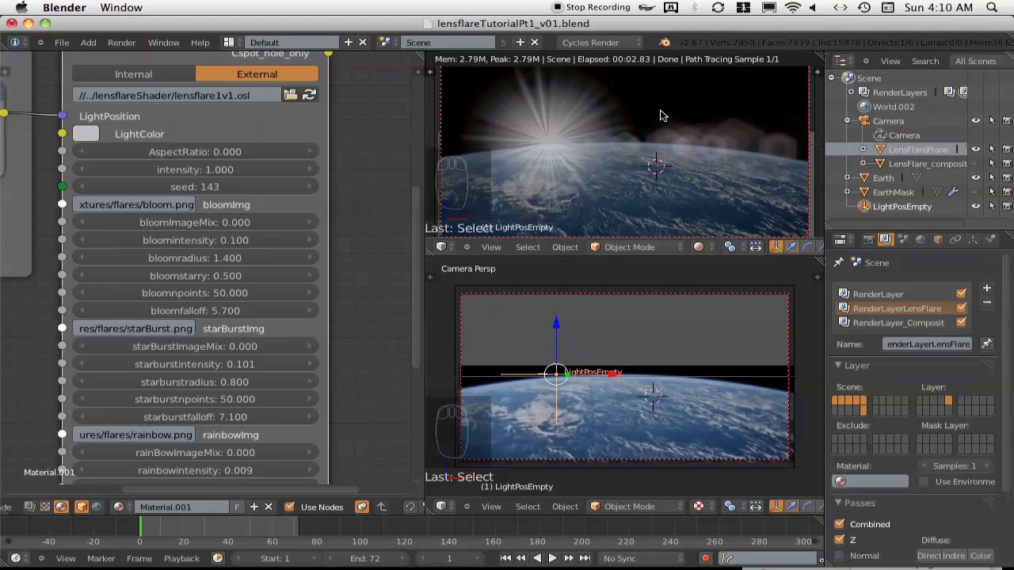
mouse_move(396, 153)
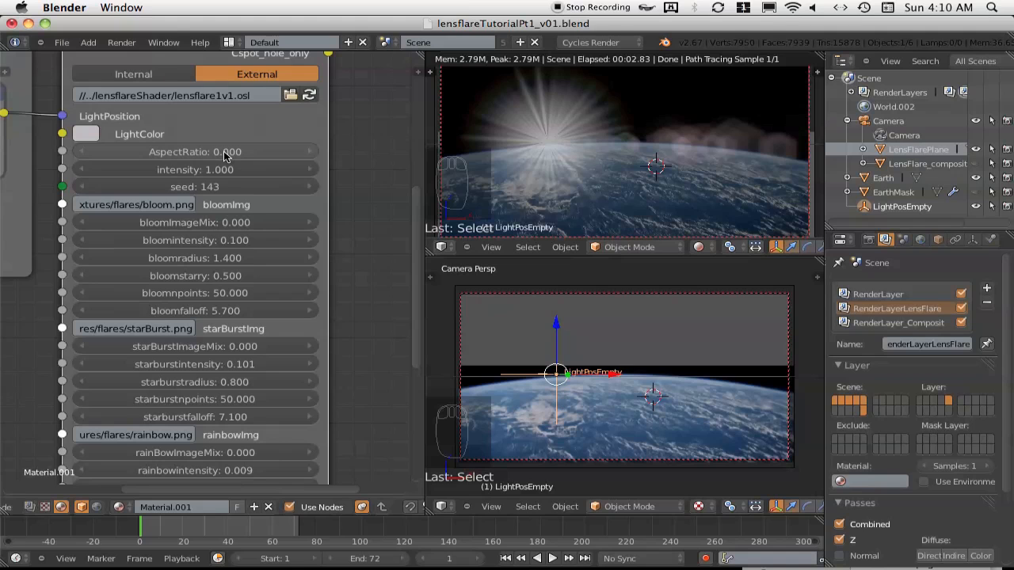
mouse_move(225, 159)
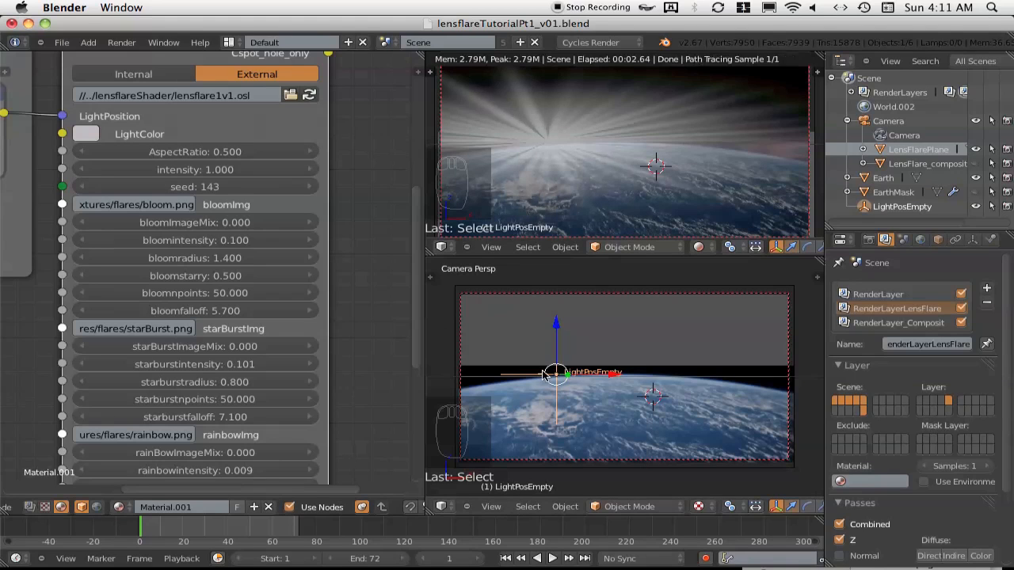
Step: Move the light source empty to the upper right of the camera view
key("g")
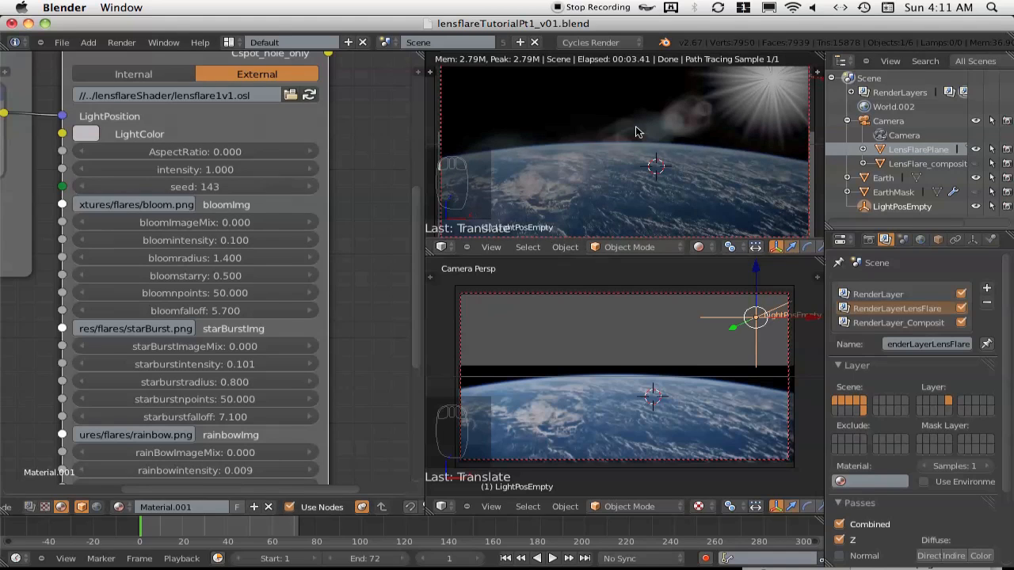
mouse_move(86, 134)
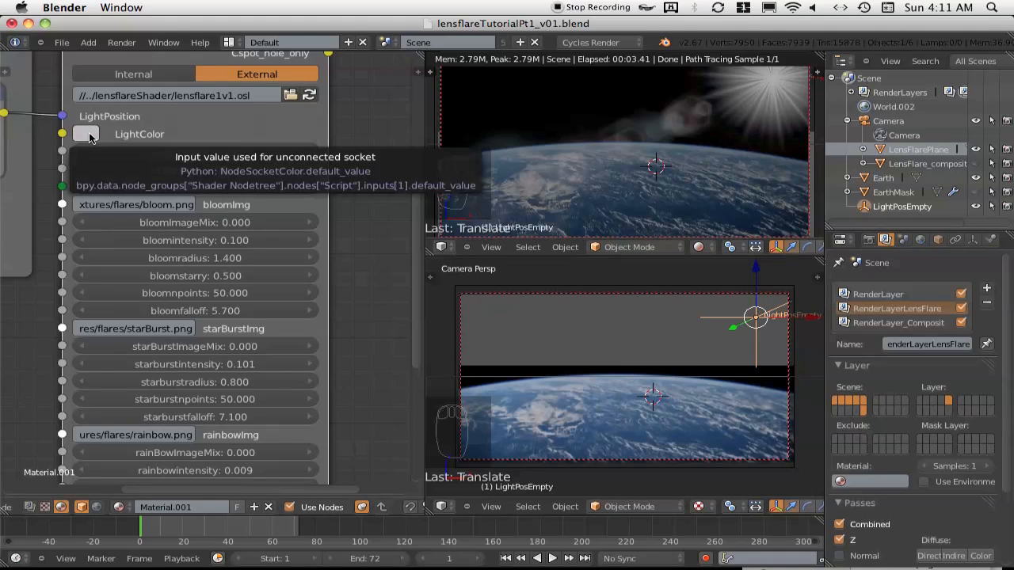
Step: Tint the flare light warm yellow, then deepen it to R 0.52, G 0.43, B 0.19
left_click(86, 134)
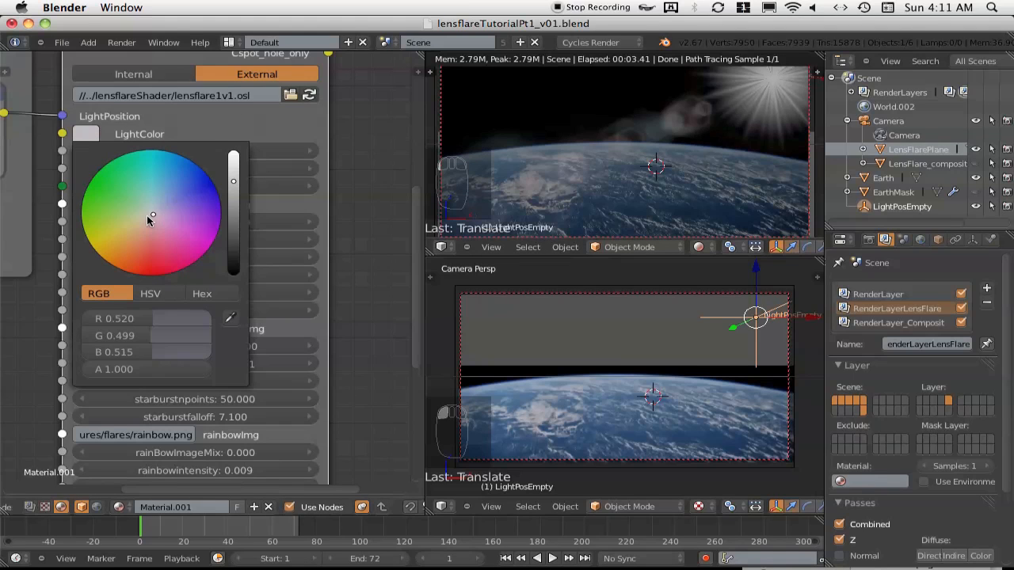
left_click(152, 214)
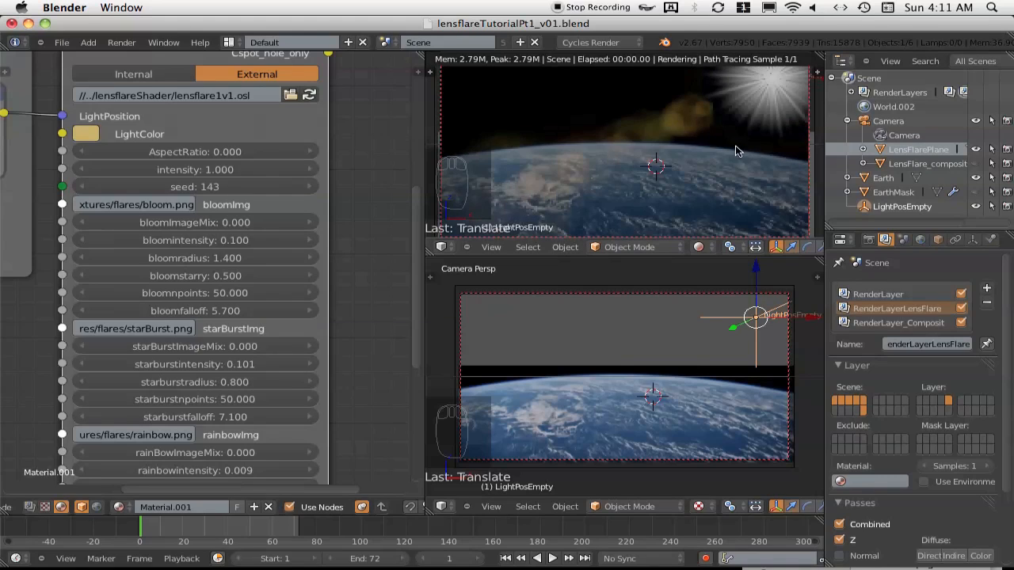
mouse_move(673, 137)
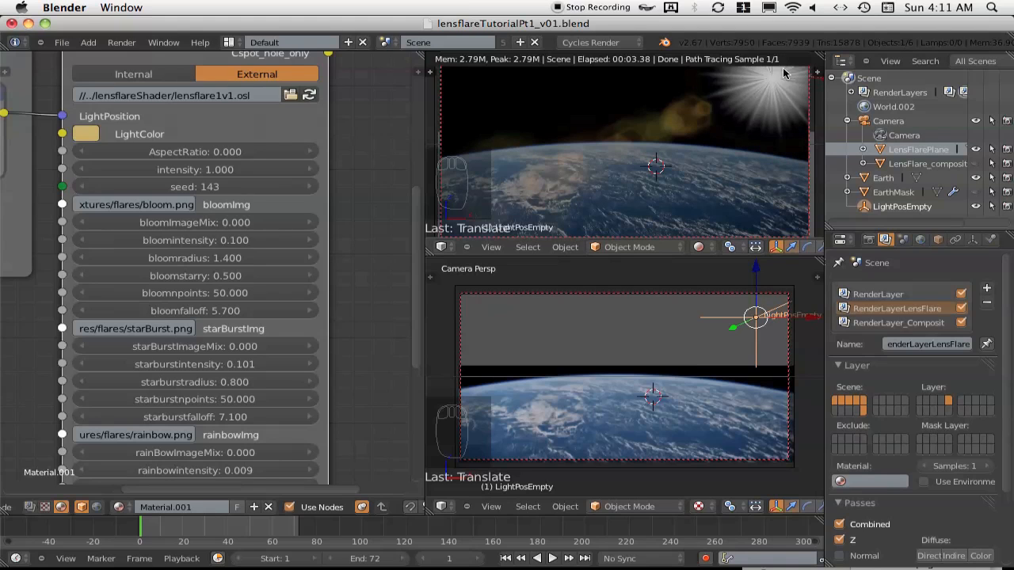
mouse_move(774, 87)
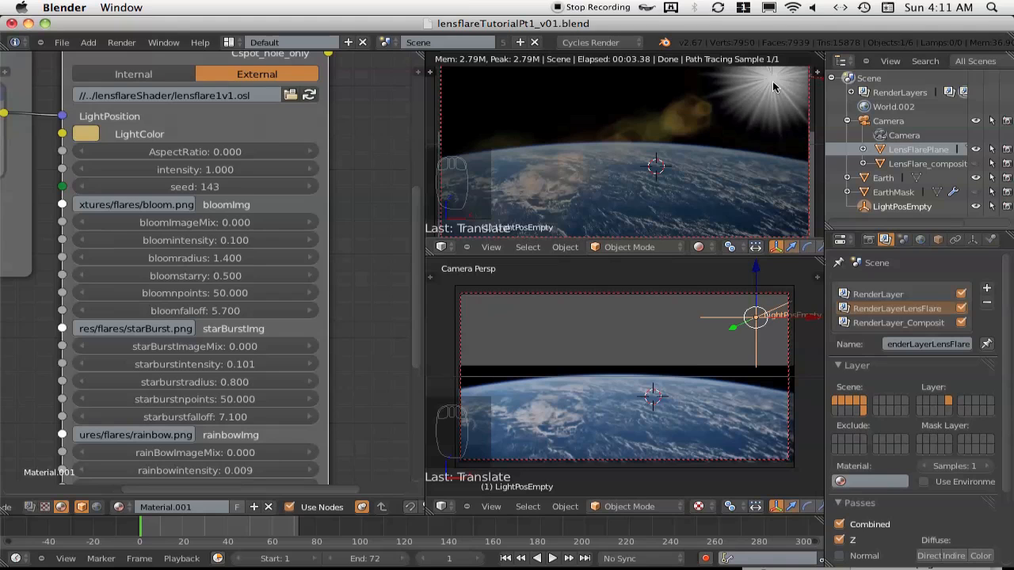
mouse_move(714, 127)
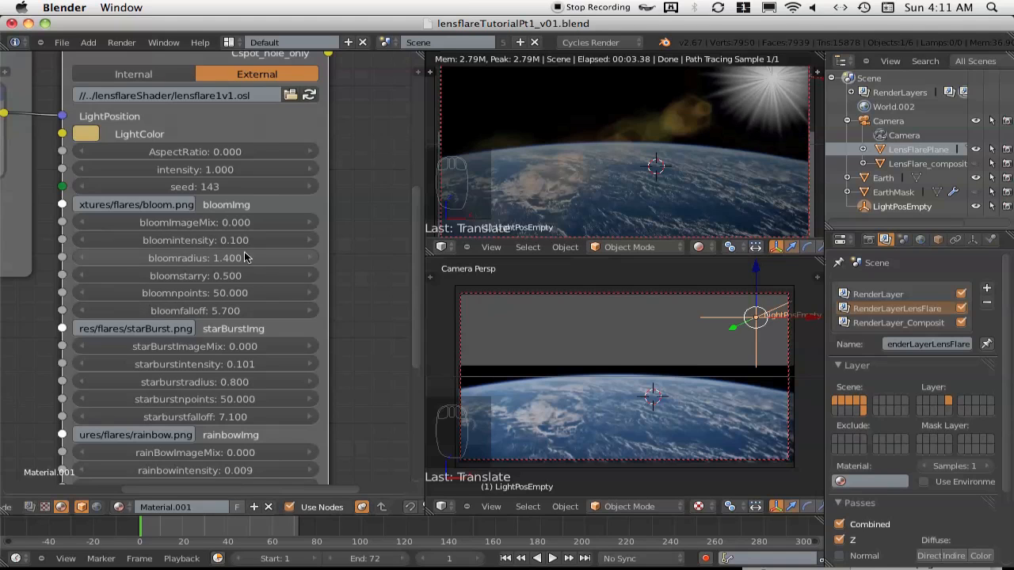
mouse_move(688, 125)
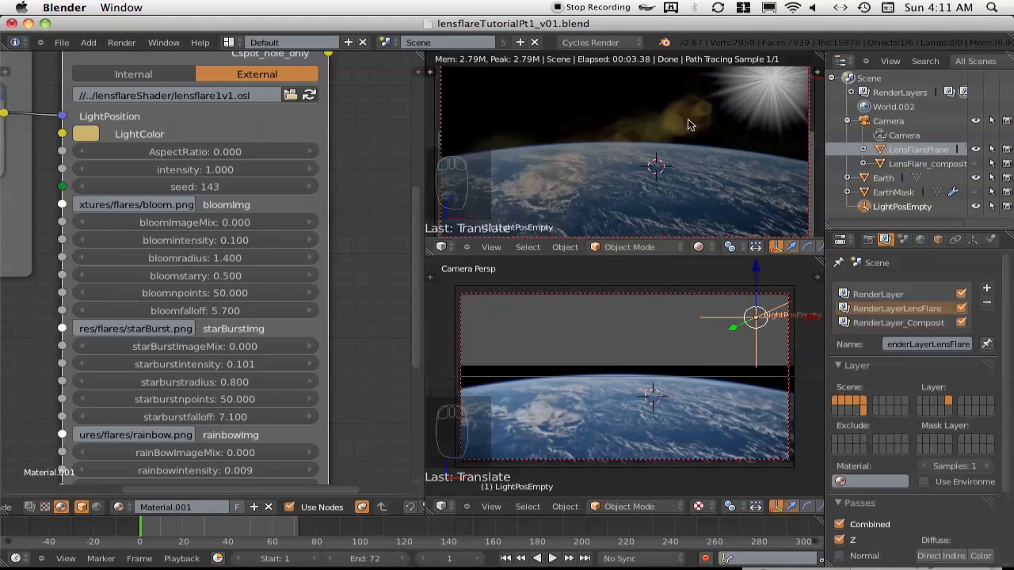
mouse_move(194, 186)
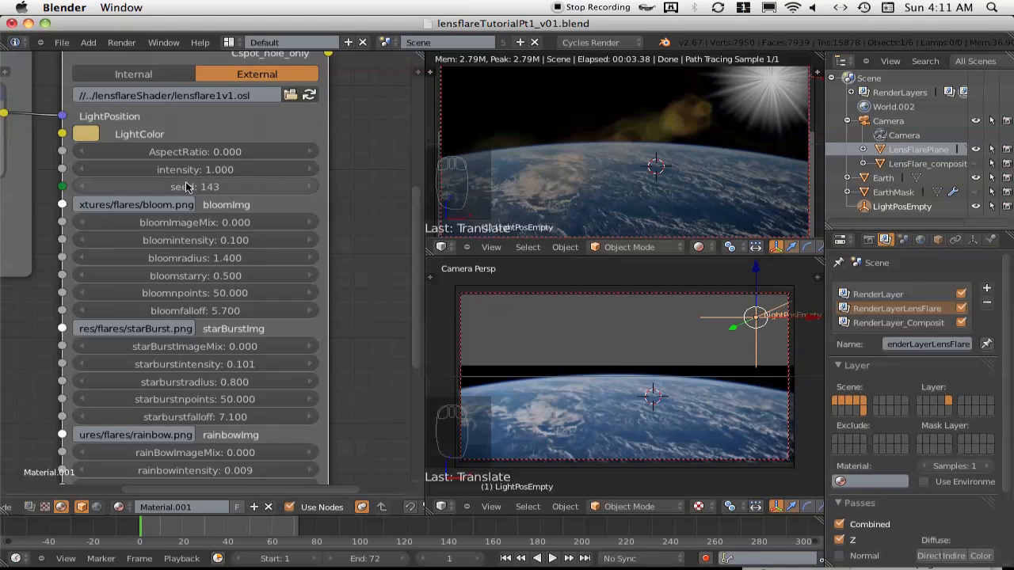
left_click(86, 134)
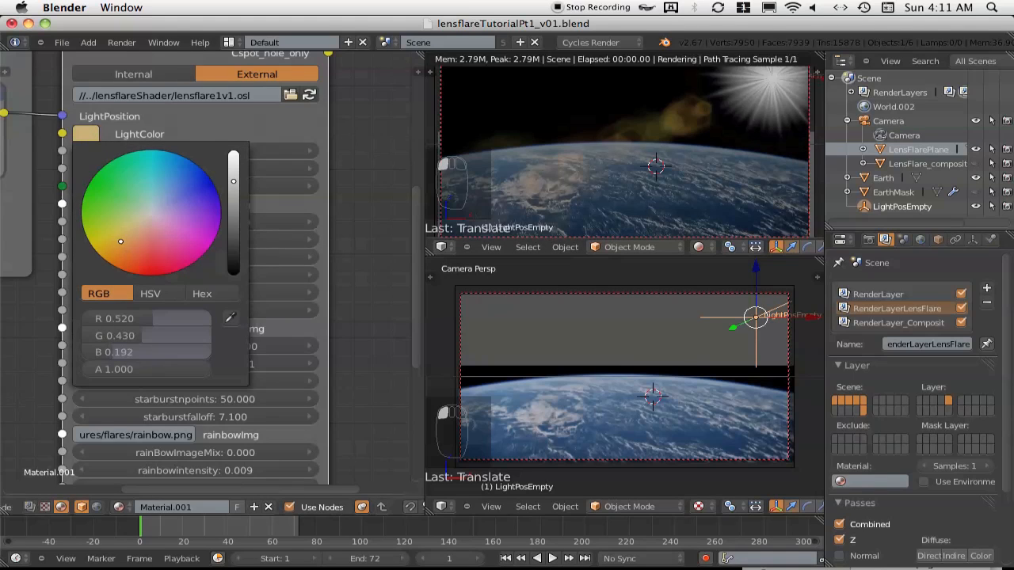
left_click(141, 216)
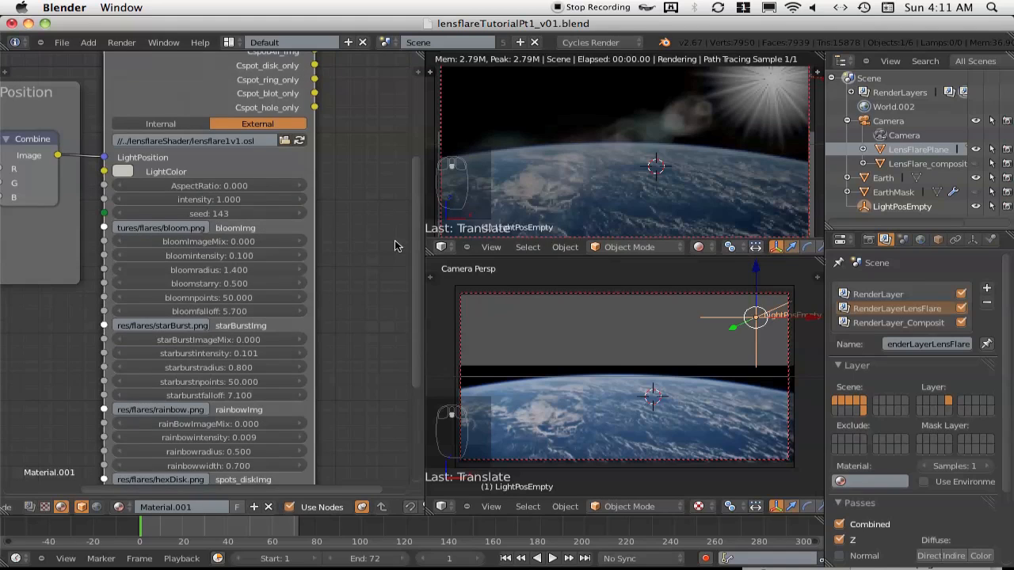
scroll("down", 3)
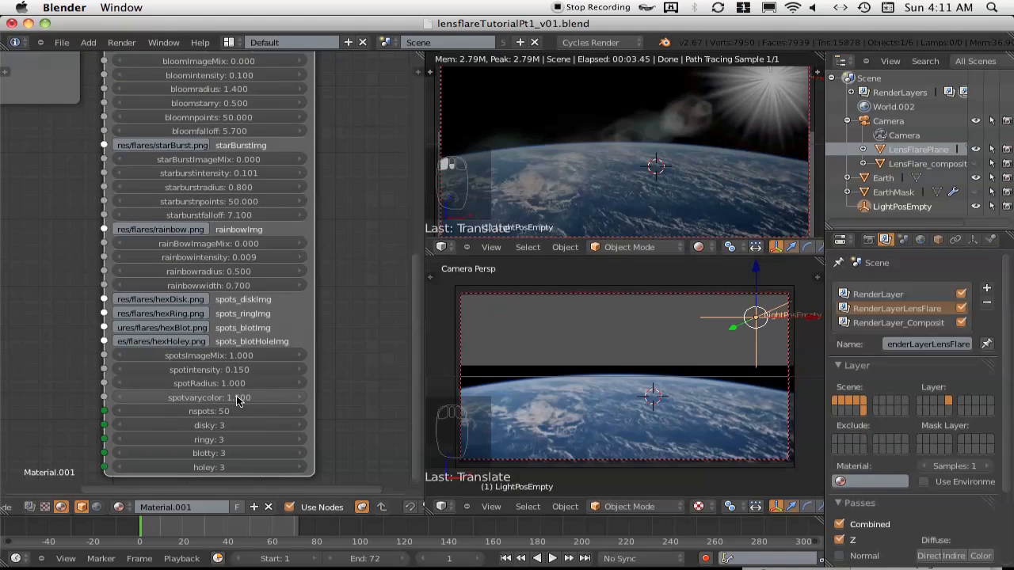
mouse_move(209, 397)
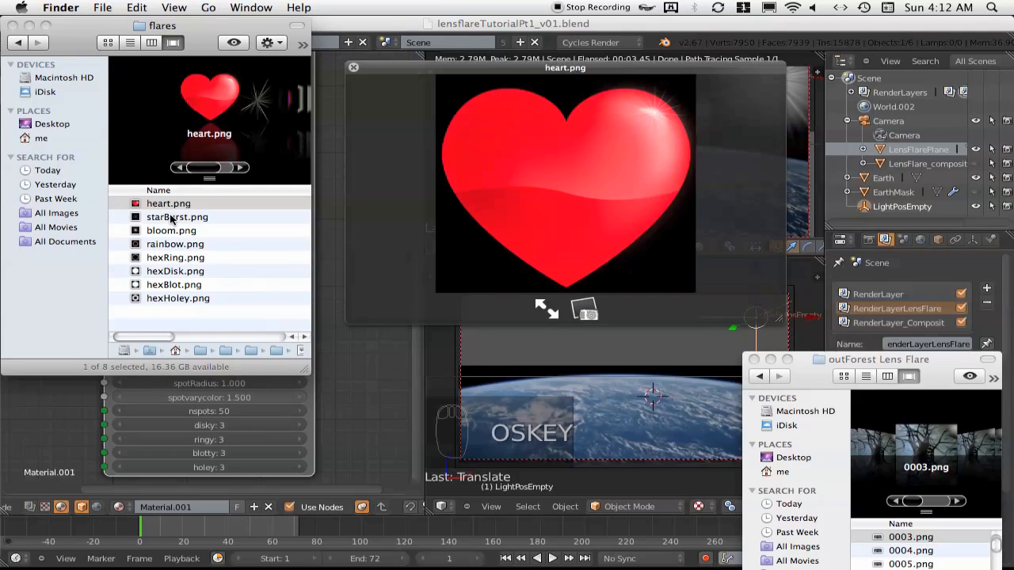
left_click(177, 216)
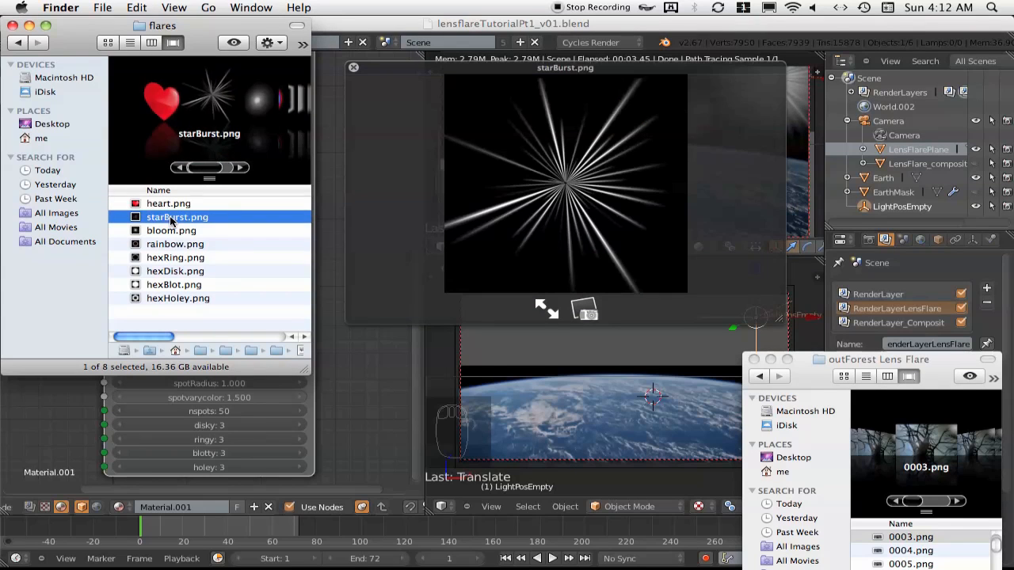
left_click(177, 298)
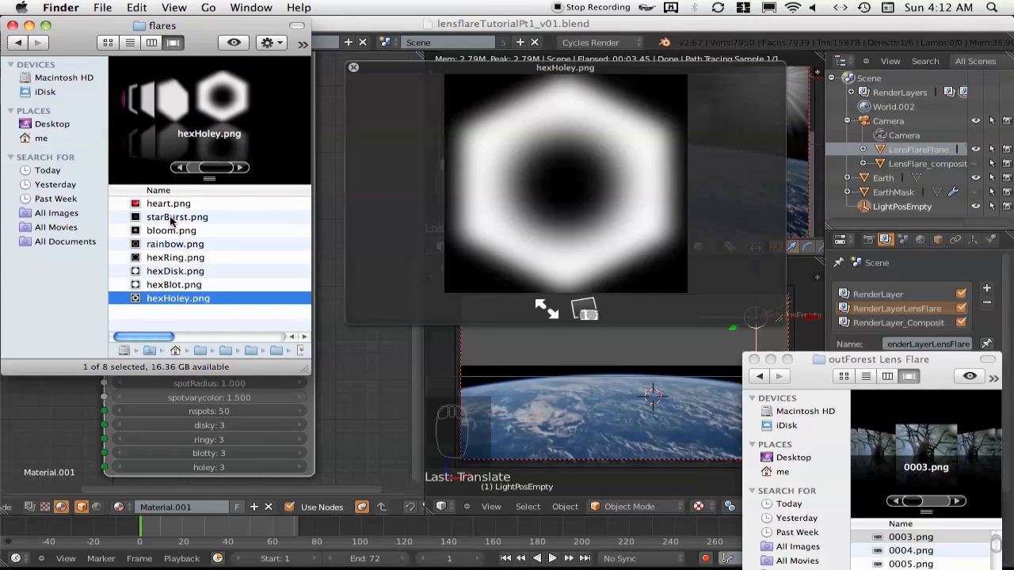
left_click(178, 216)
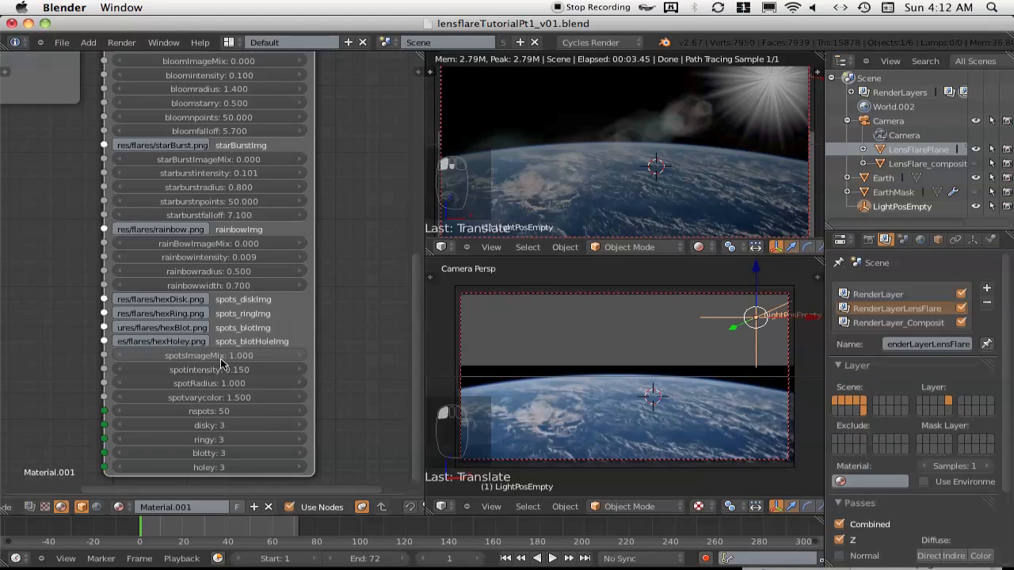
mouse_move(224, 397)
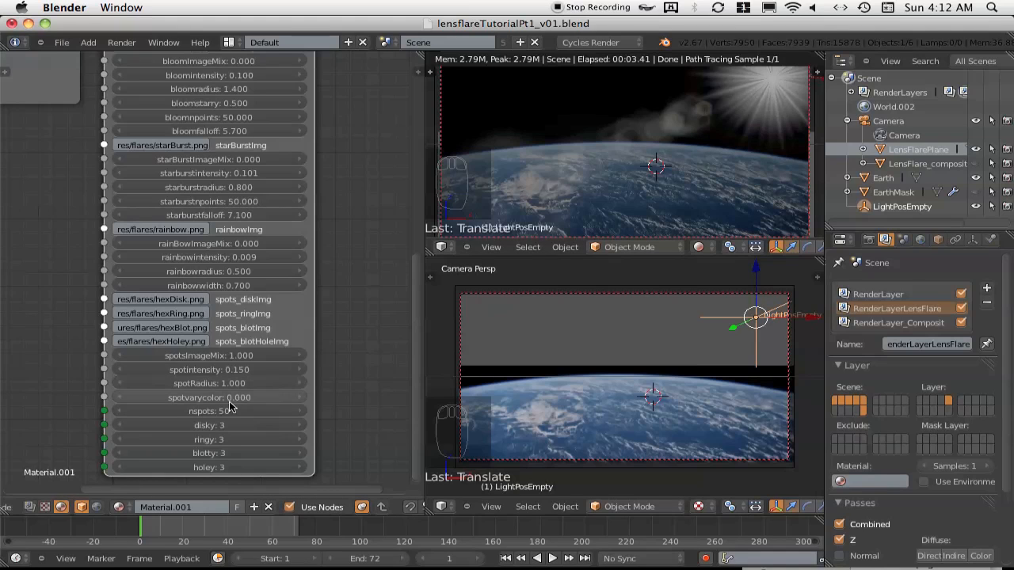
Step: Set spot colour variation to 0, test a light colour tint, then raise variation to 5
left_click(208, 397)
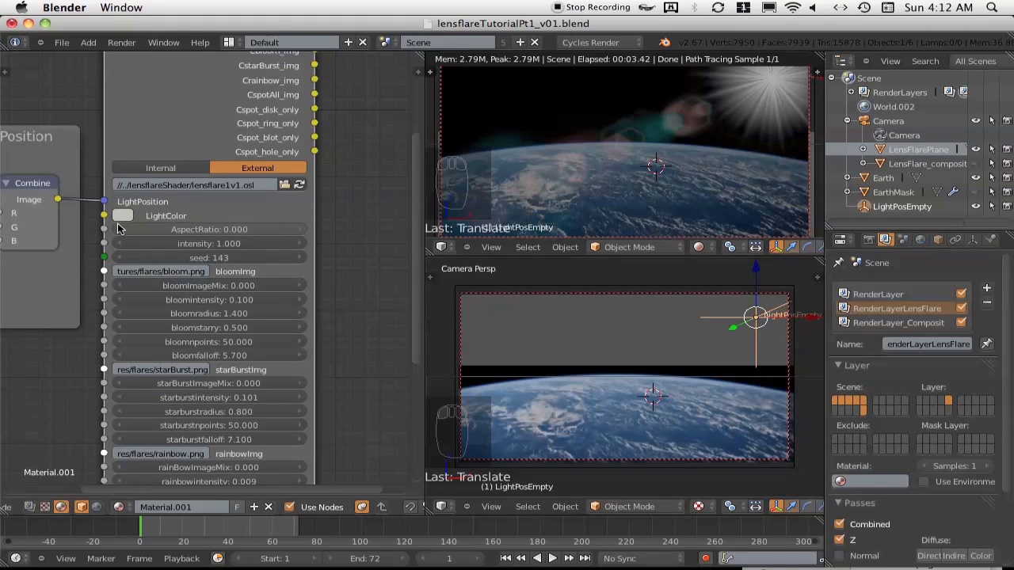
left_click(123, 215)
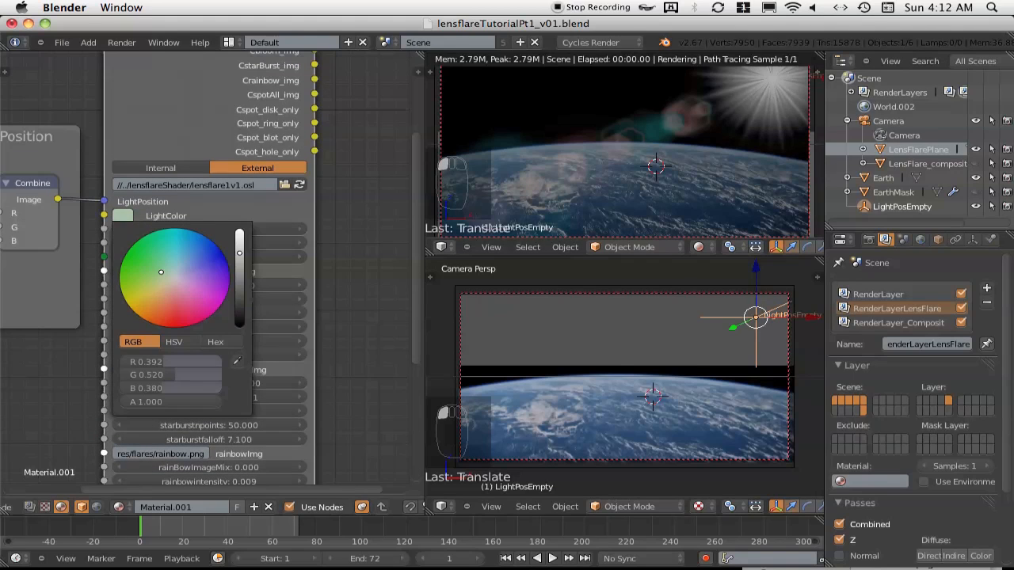
left_click(144, 254)
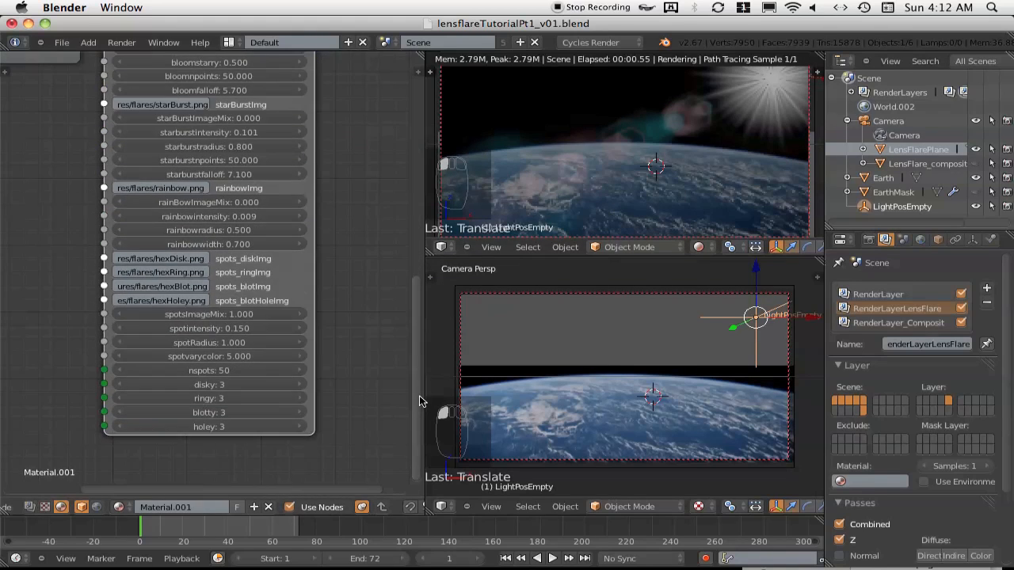
mouse_move(240, 361)
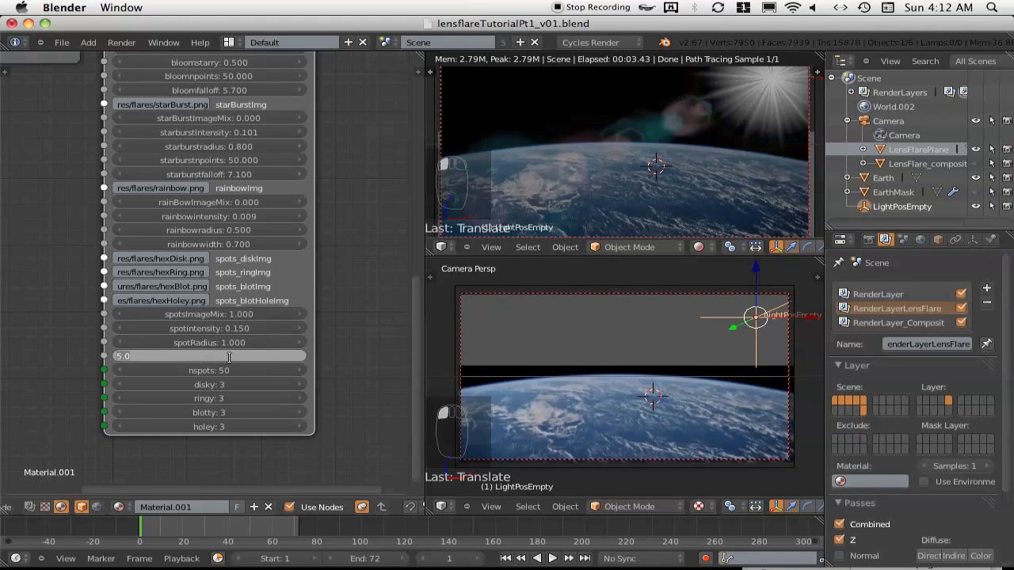
key("Return")
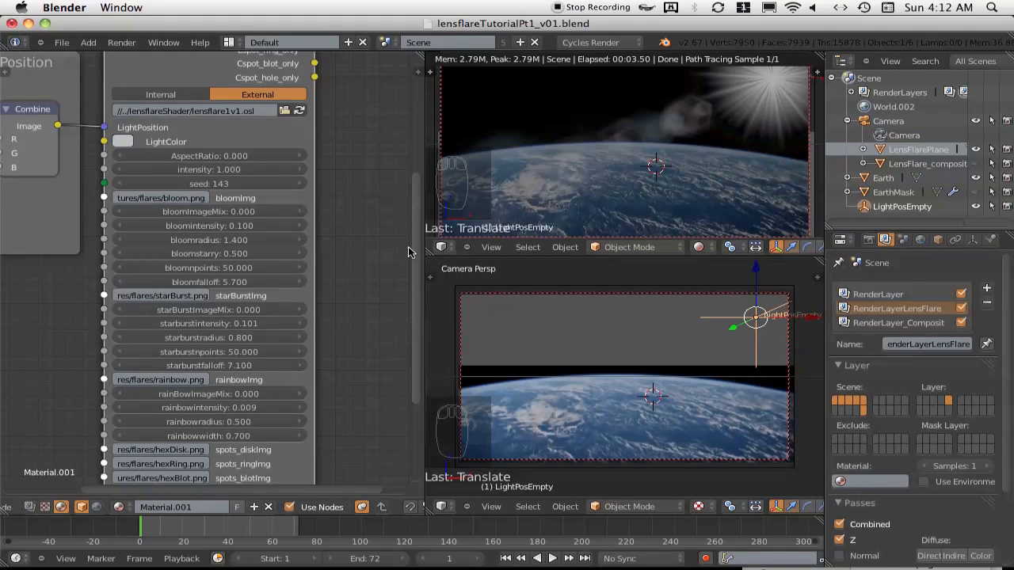
mouse_move(300, 188)
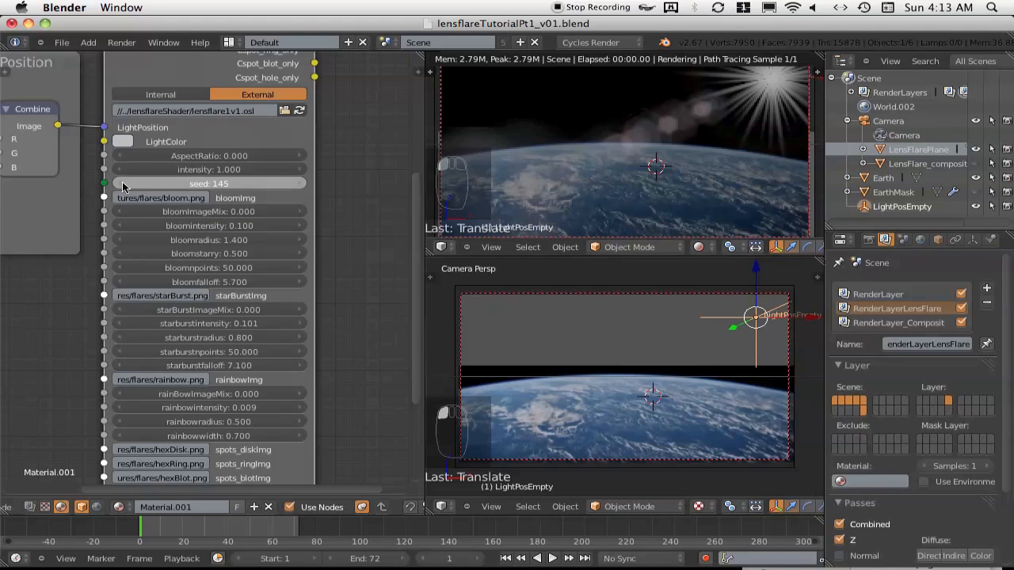
Step: Try flare seed 145 before returning it to 143
left_click_drag(238, 183, 206, 183)
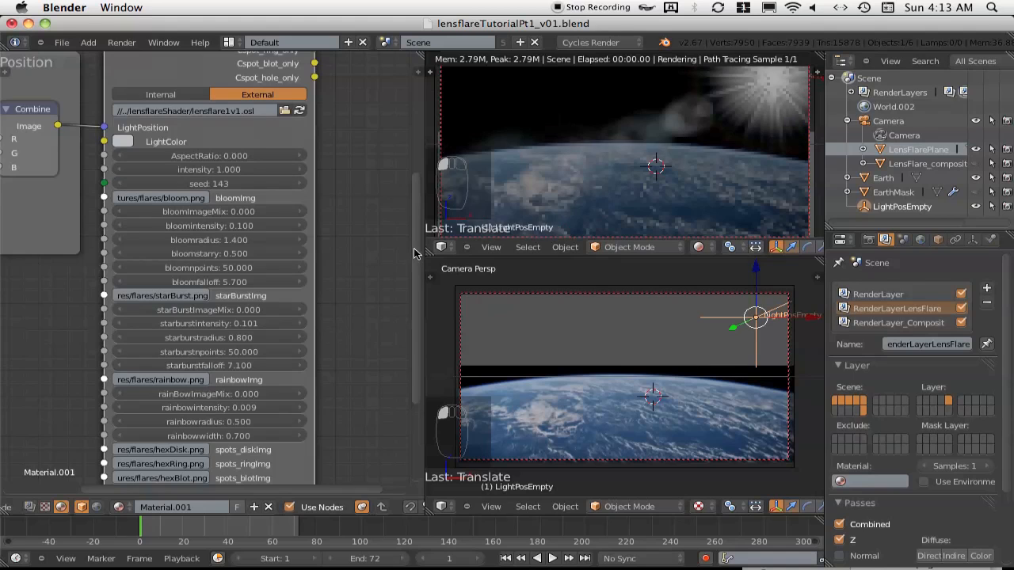
scroll("down", 3)
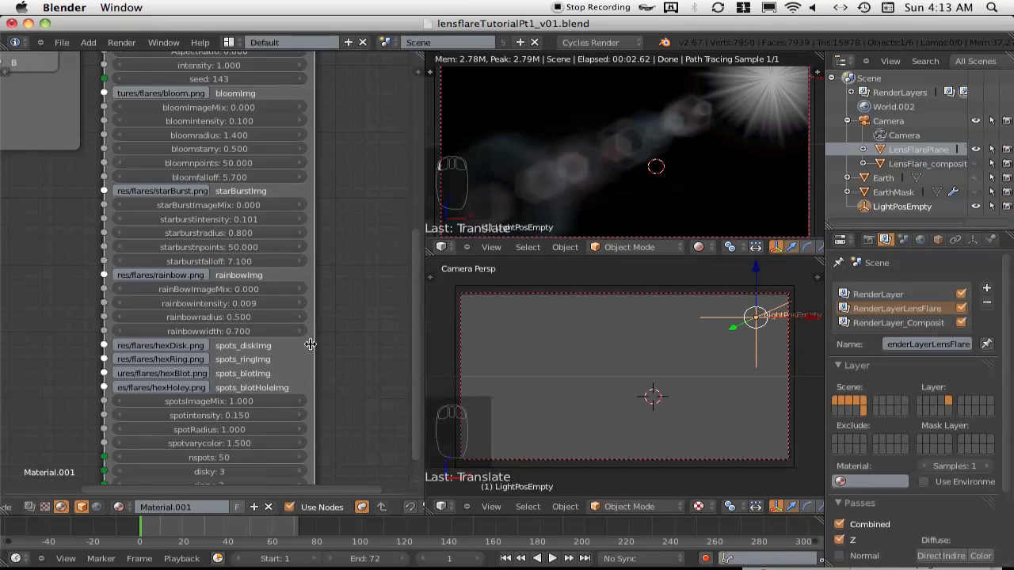
mouse_move(416, 341)
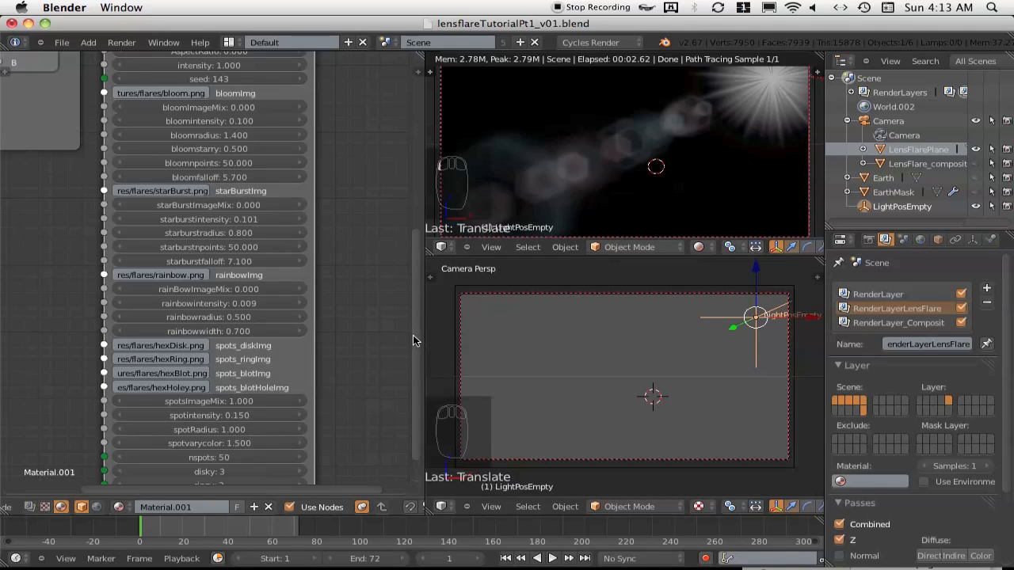
scroll("down", 3)
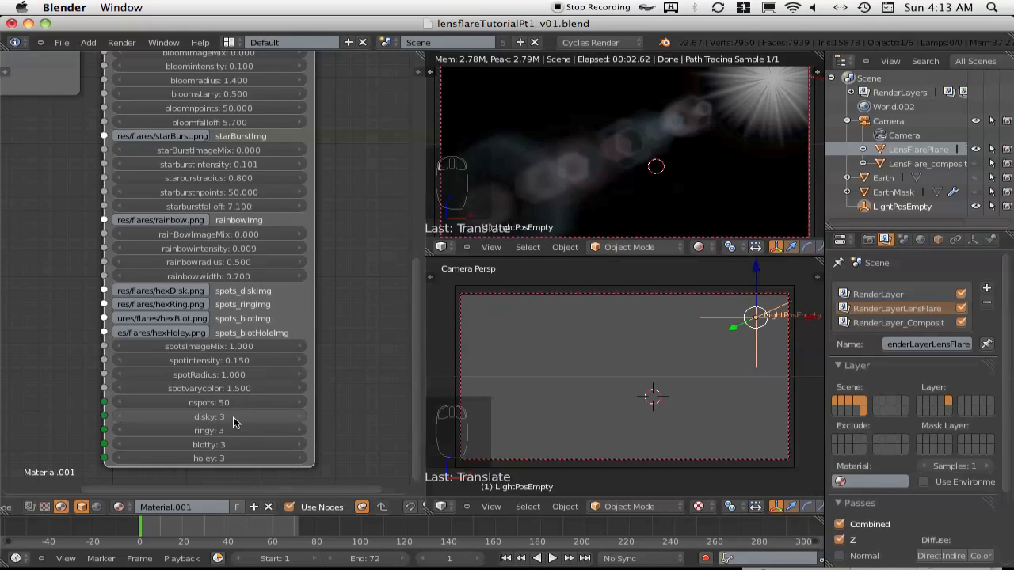
mouse_move(233, 417)
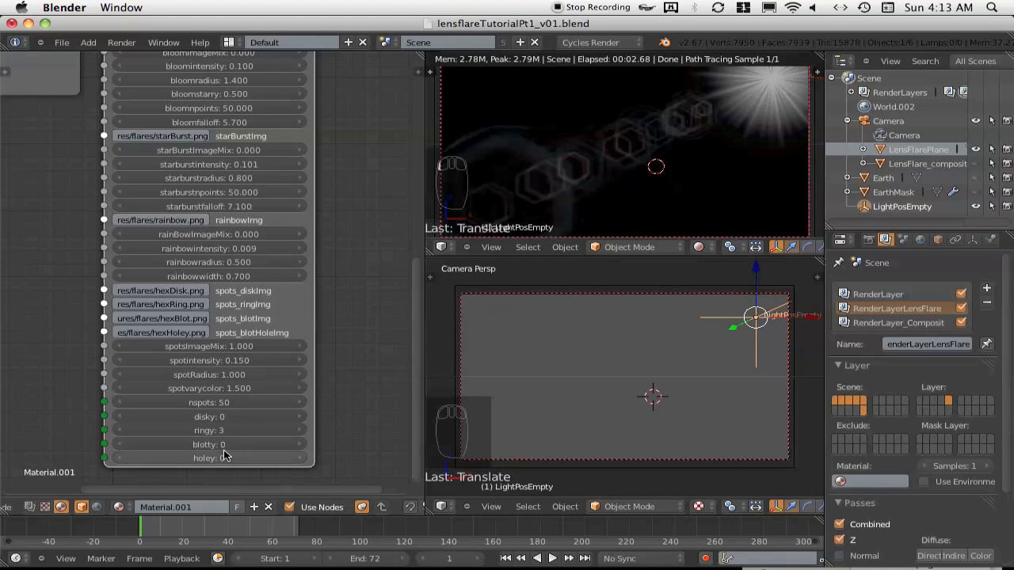
left_click(208, 444)
type("3")
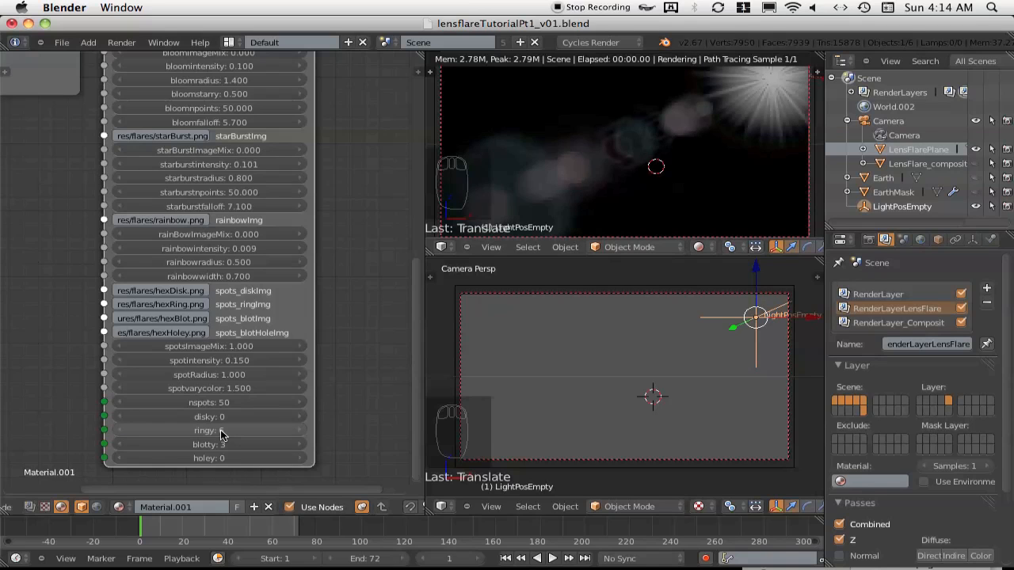
left_click(209, 431)
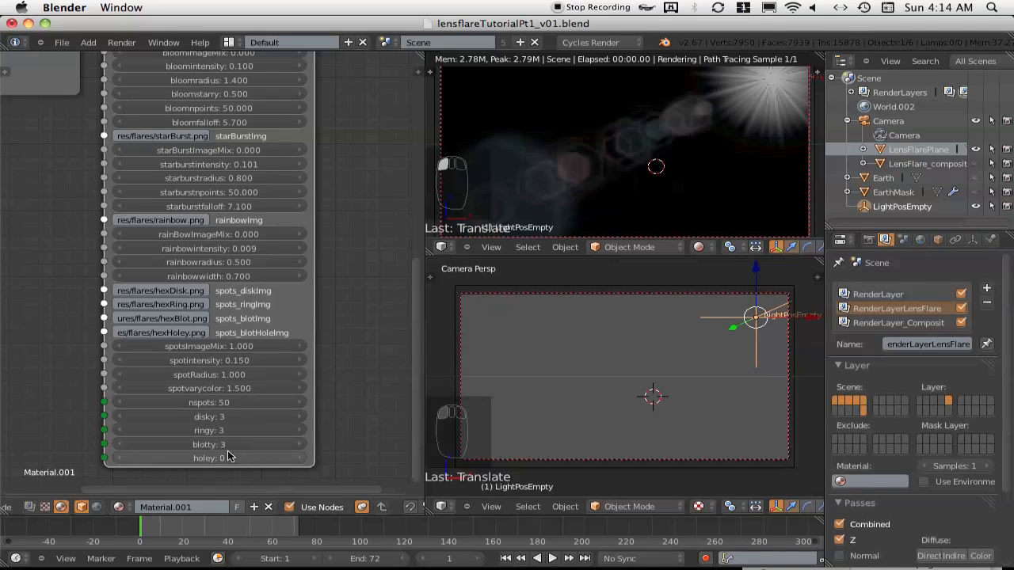
double_click(208, 458)
type("3")
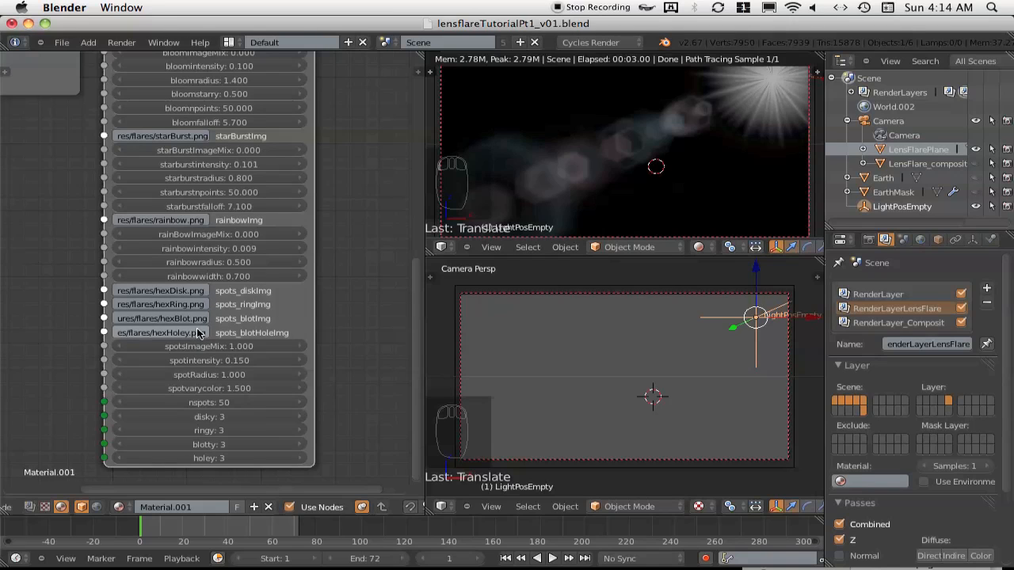
mouse_move(321, 347)
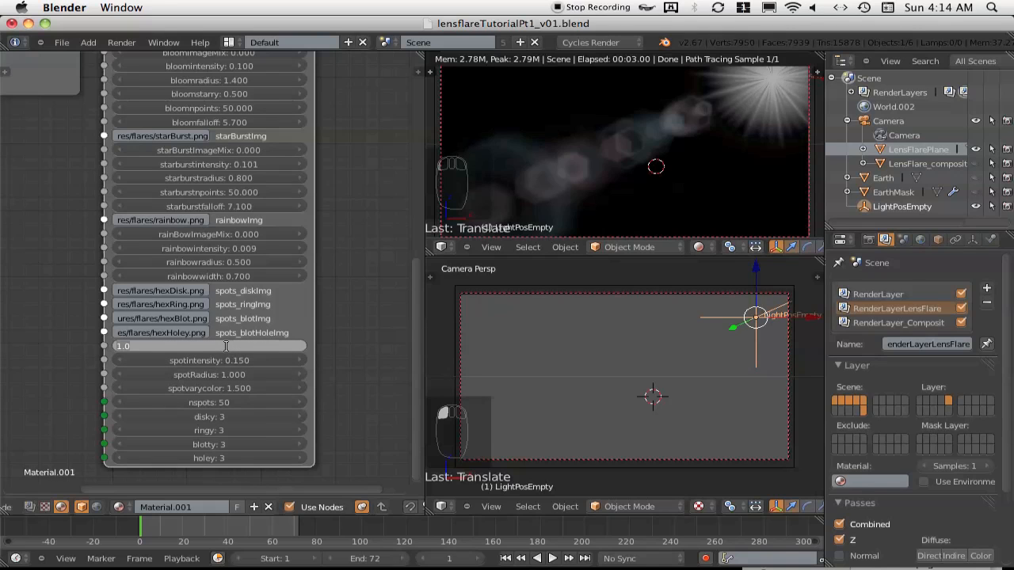
Step: Lower spotsImageMix so spots render as soft circles instead of hexagon images
left_click(209, 346)
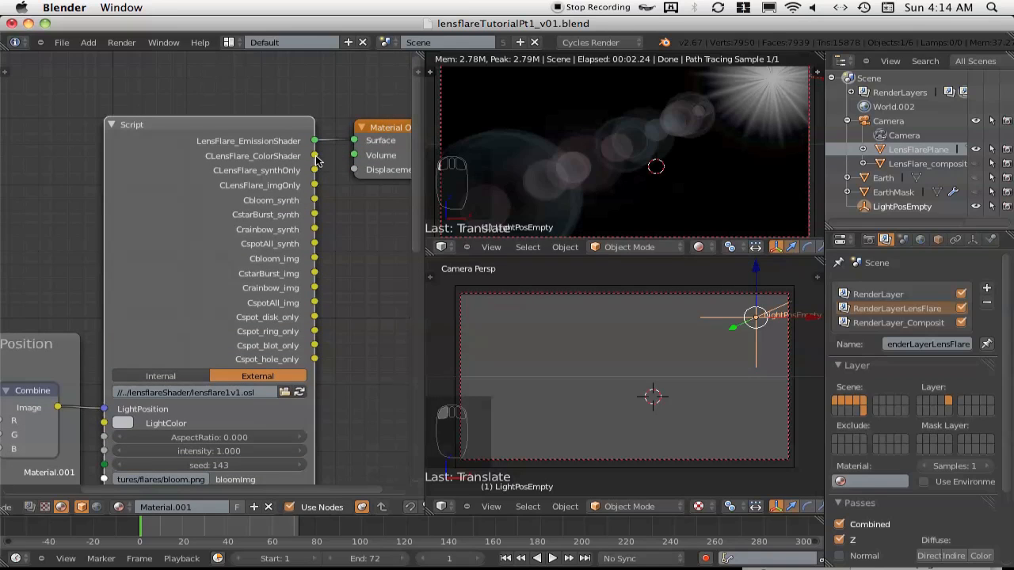
mouse_move(319, 331)
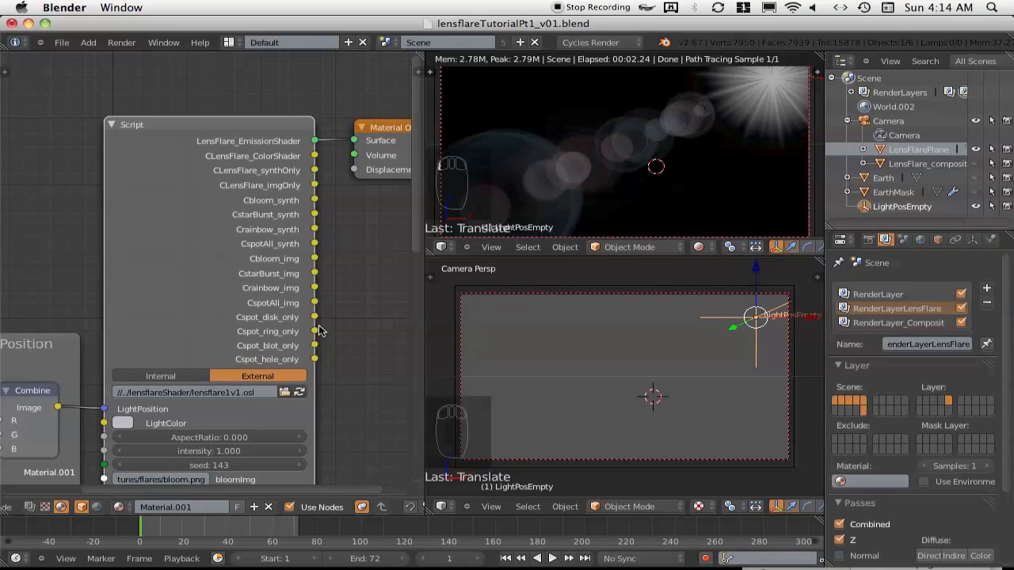
mouse_move(317, 317)
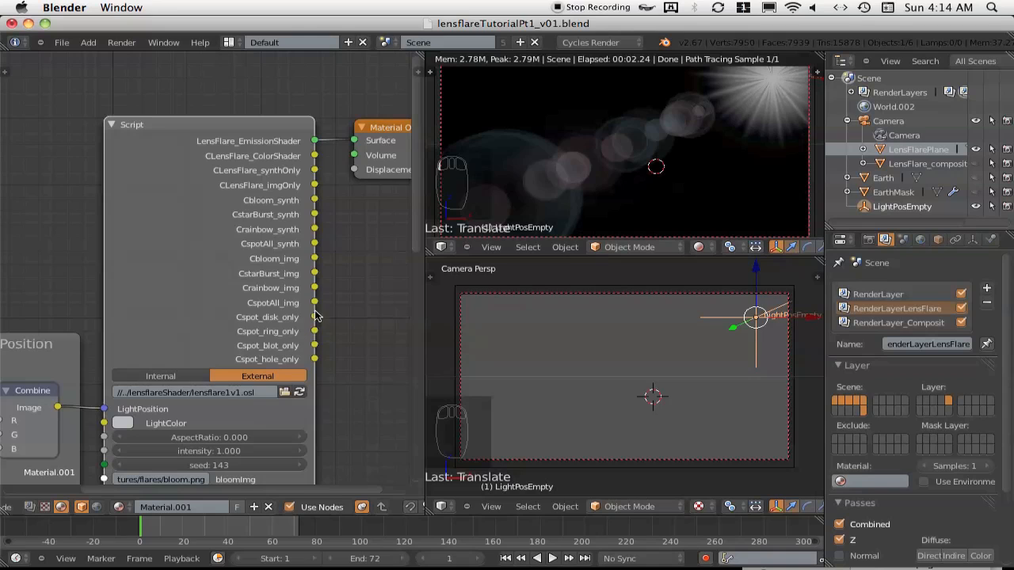
mouse_move(333, 272)
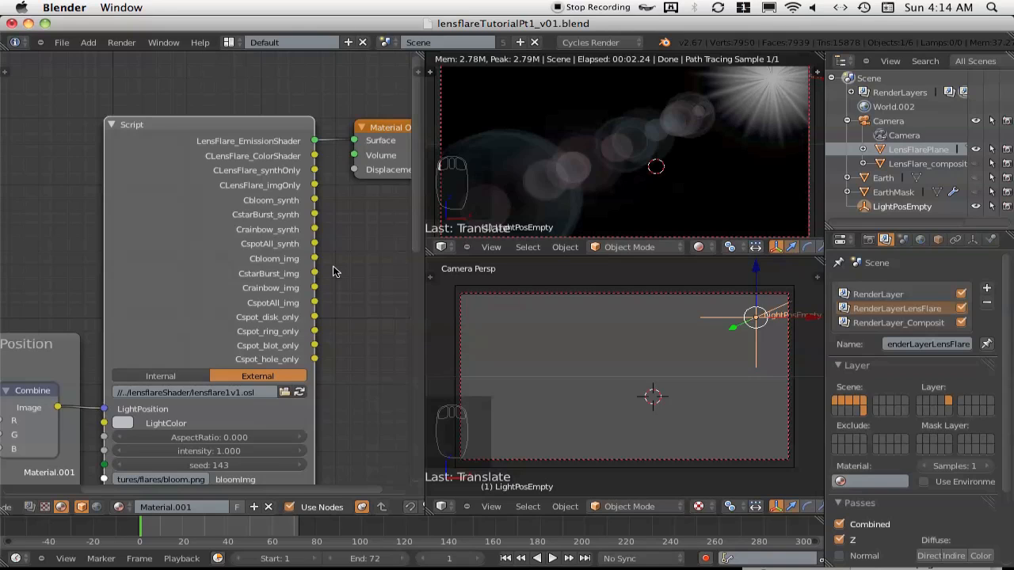
mouse_move(337, 309)
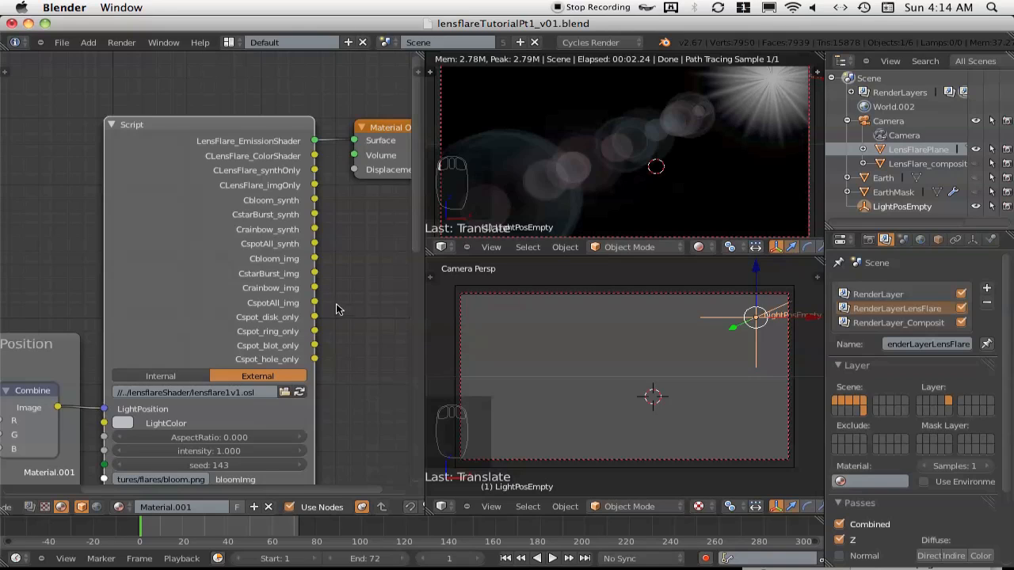
mouse_move(332, 299)
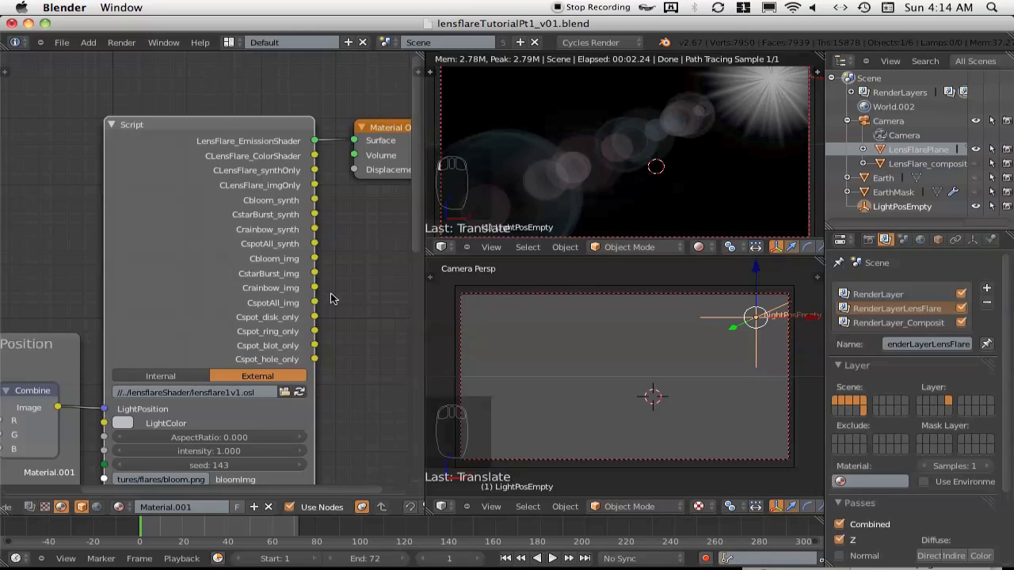
mouse_move(507, 299)
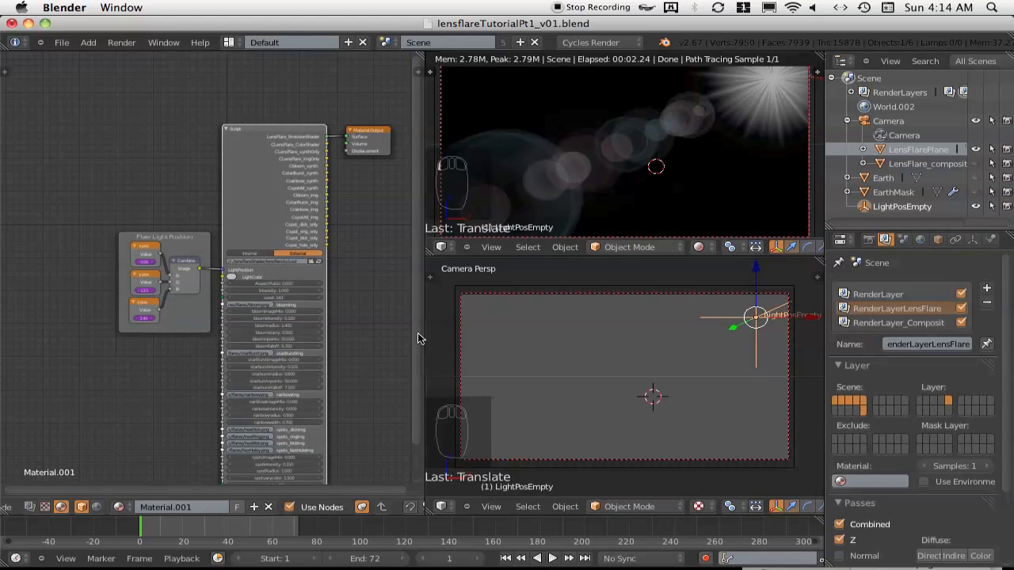
mouse_move(395, 311)
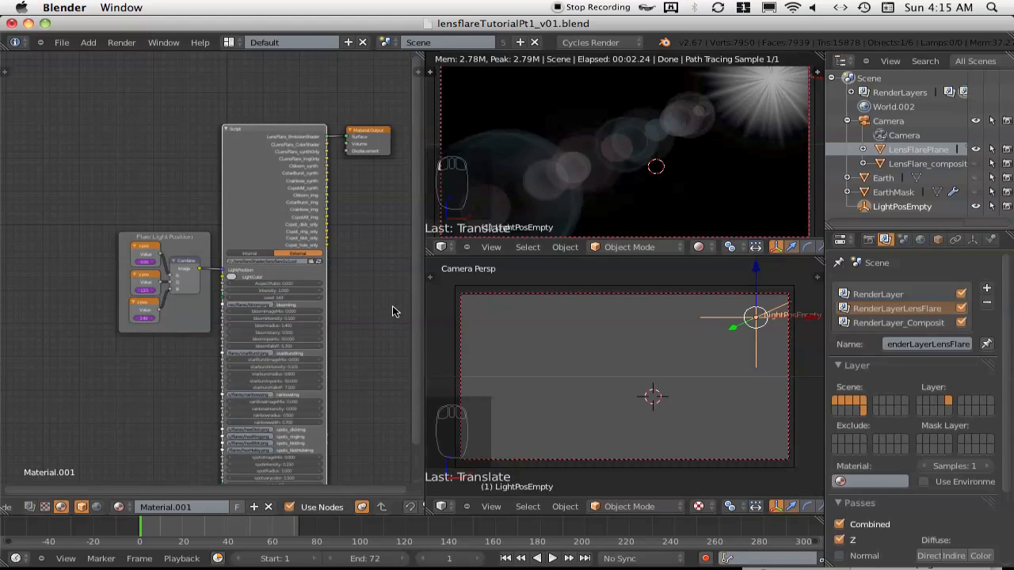